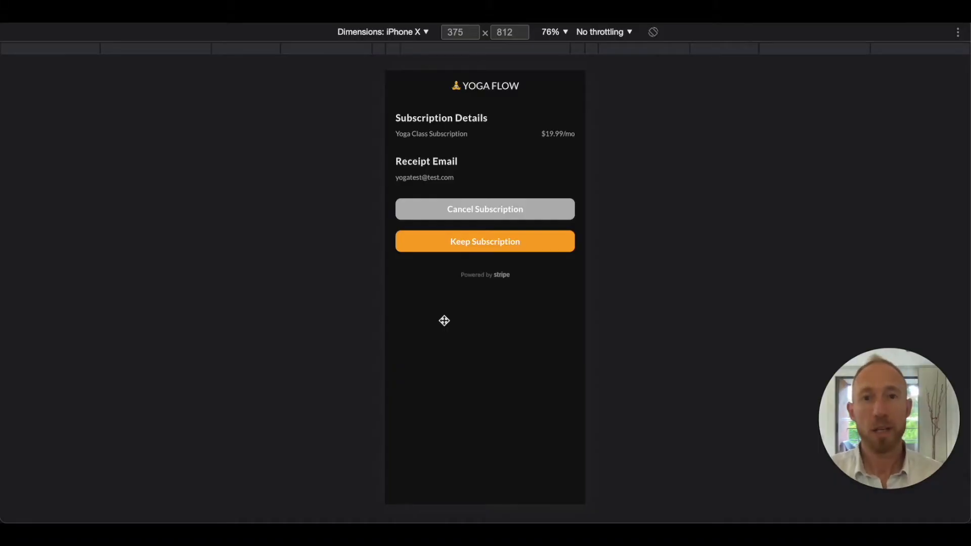
pyautogui.moveTo(499, 51)
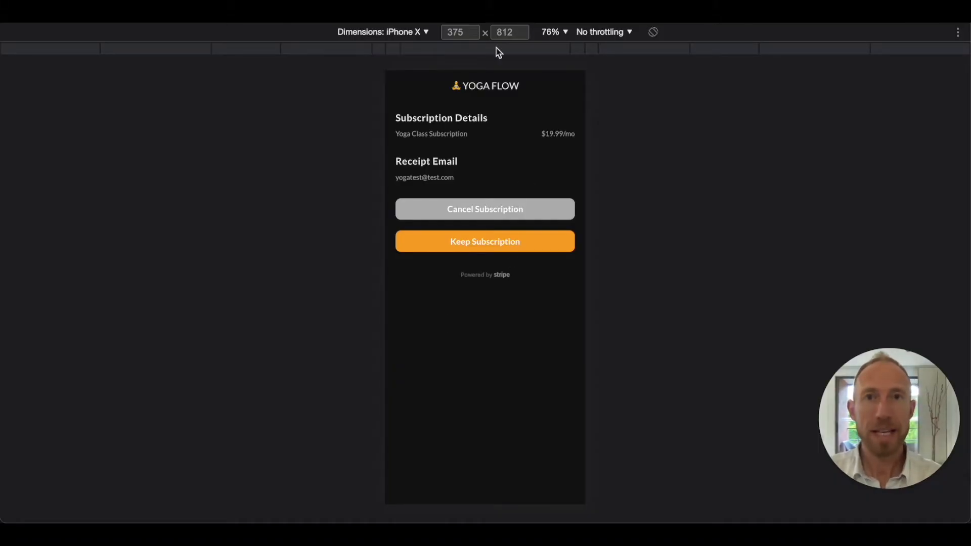
pyautogui.moveTo(499, 127)
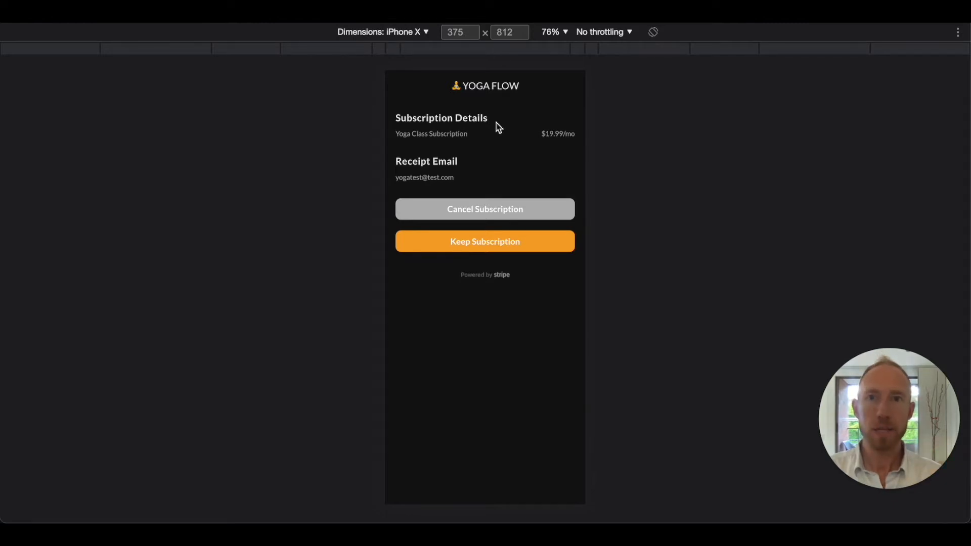
pyautogui.moveTo(338, 143)
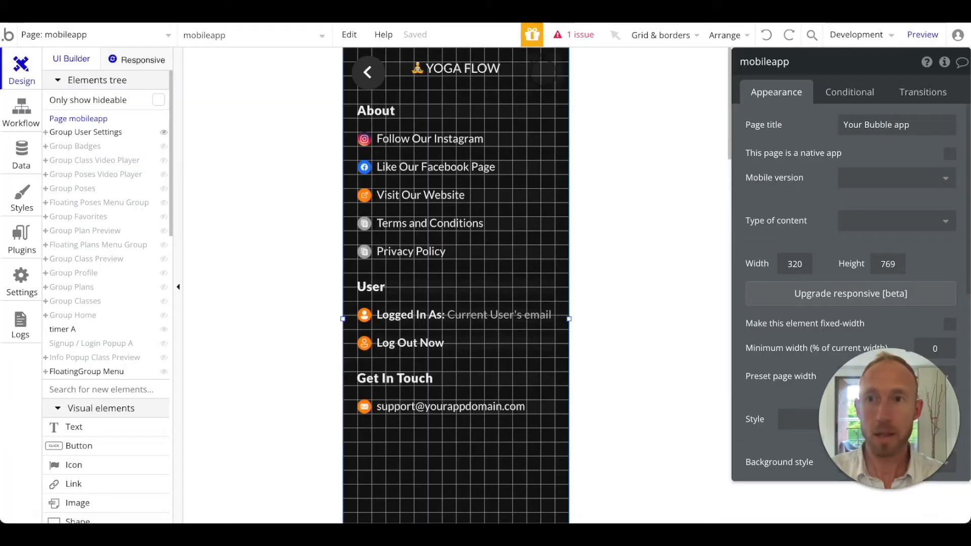
# Step: Switch to the mobile-subscription-mgmt page and open its Cancel Subscription click workflow
pyautogui.click(21, 111)
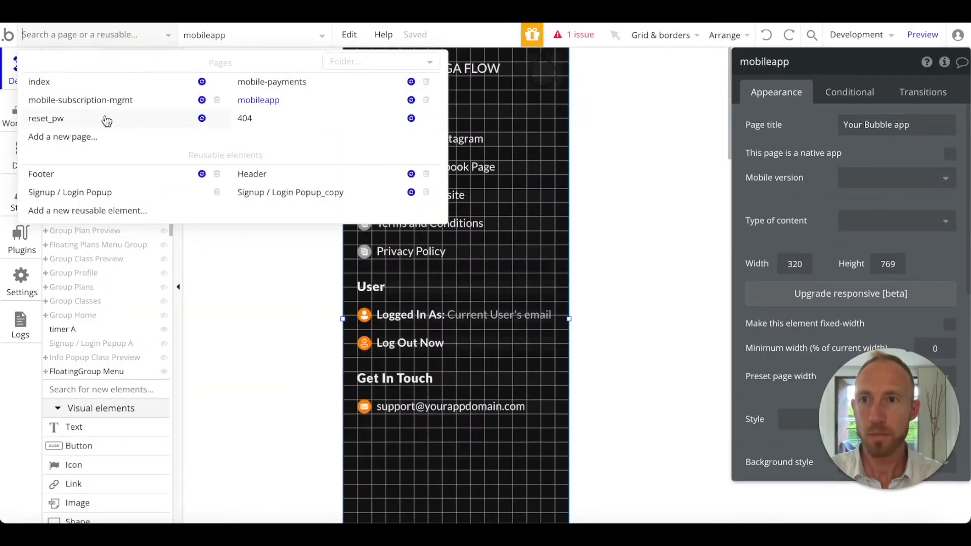
pyautogui.click(81, 101)
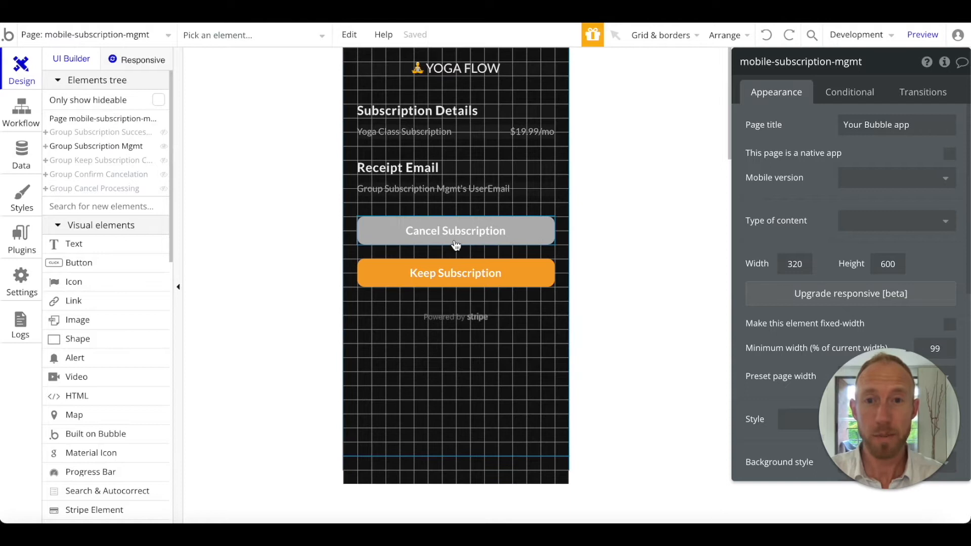
pyautogui.click(22, 111)
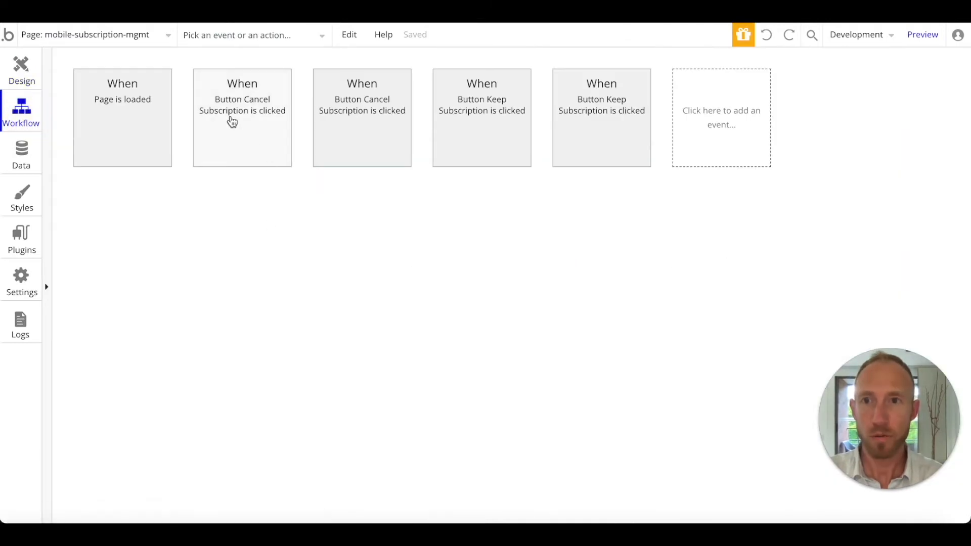
pyautogui.click(363, 117)
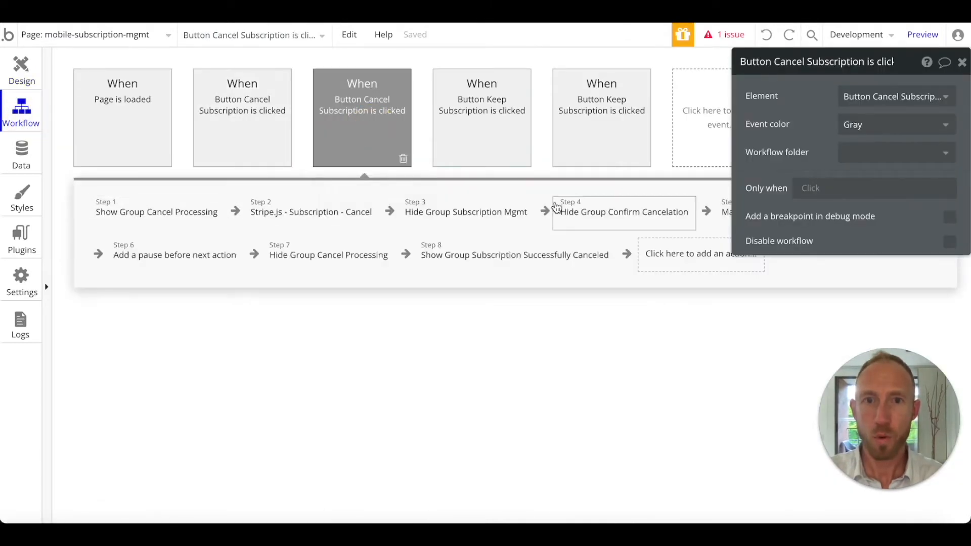
pyautogui.moveTo(441, 214)
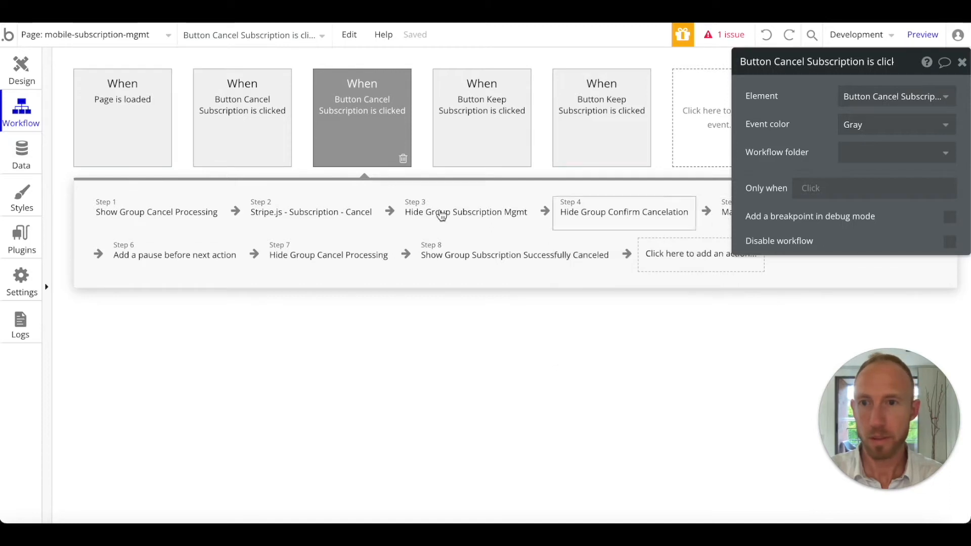
pyautogui.moveTo(920, 73)
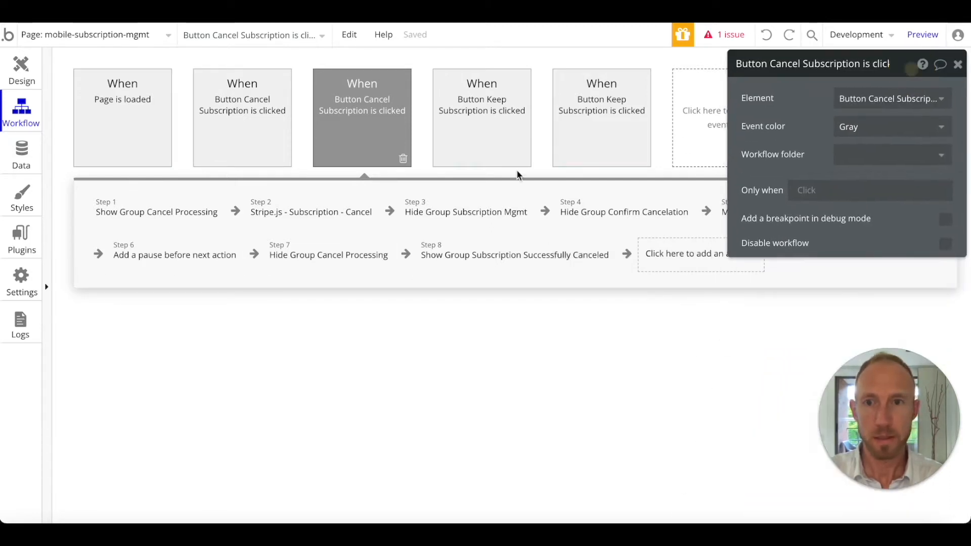
# Step: Open the Stripe.js Subscription Cancel step's settings showing the first user's StripeSubscriptionID and prorate no
pyautogui.click(310, 212)
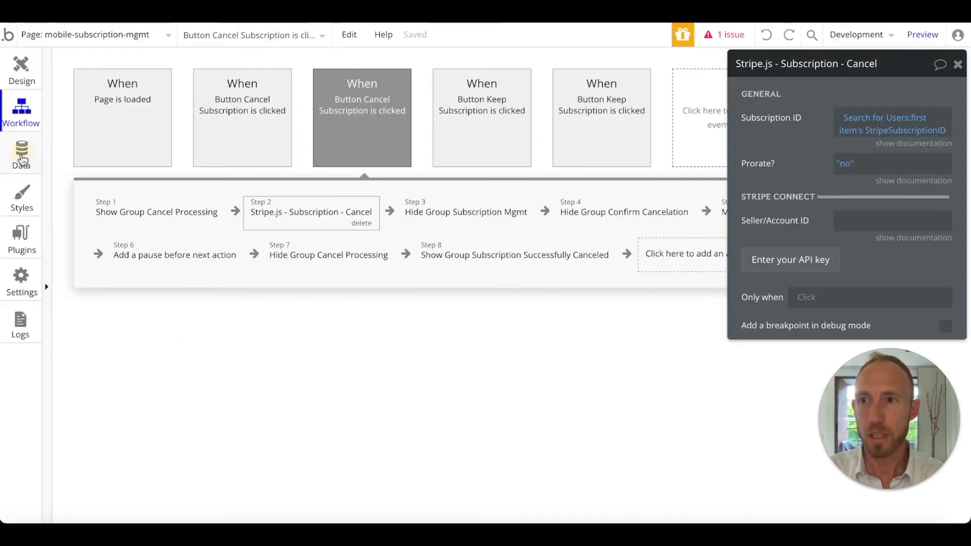
# Step: Open App data > All Users and edit the first user to check its StripeSubscriptionID
pyautogui.click(21, 152)
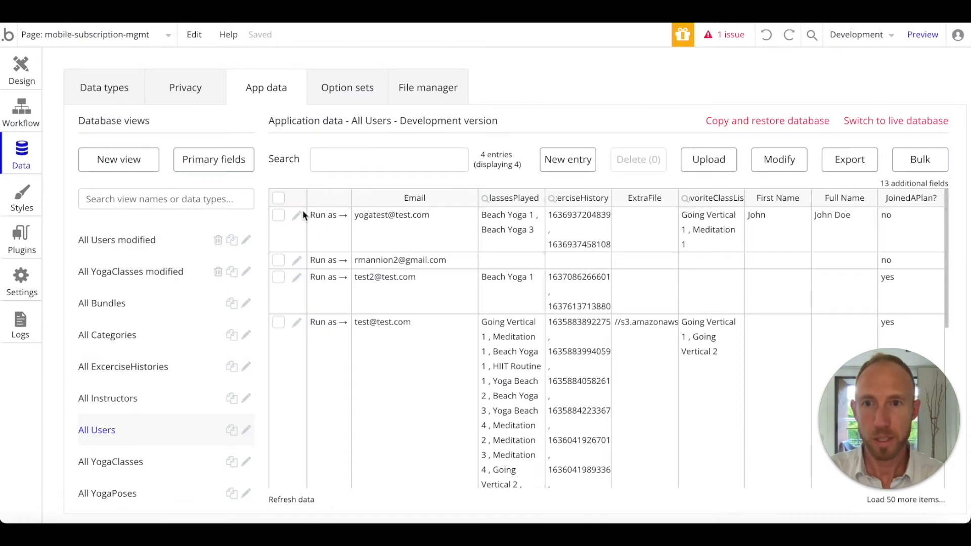
pyautogui.click(297, 215)
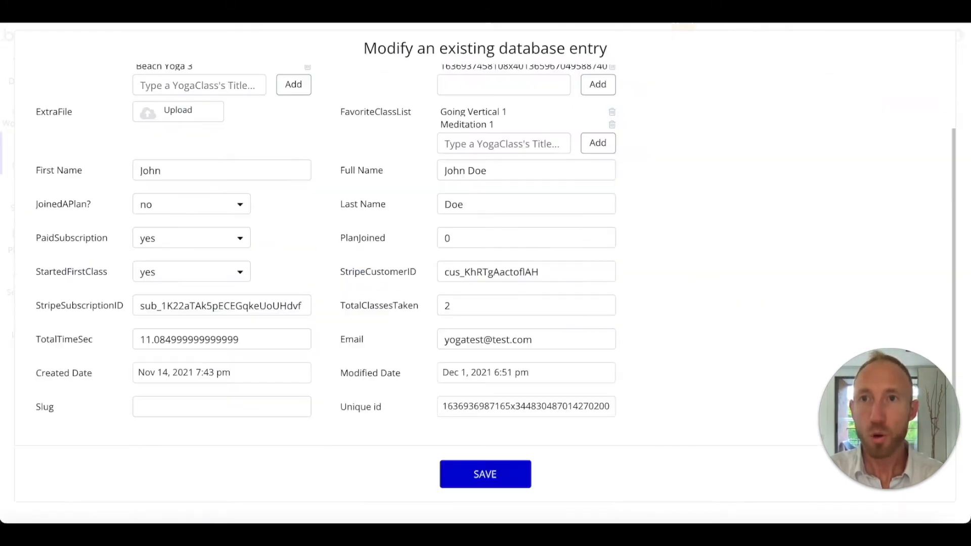
pyautogui.moveTo(880, 418)
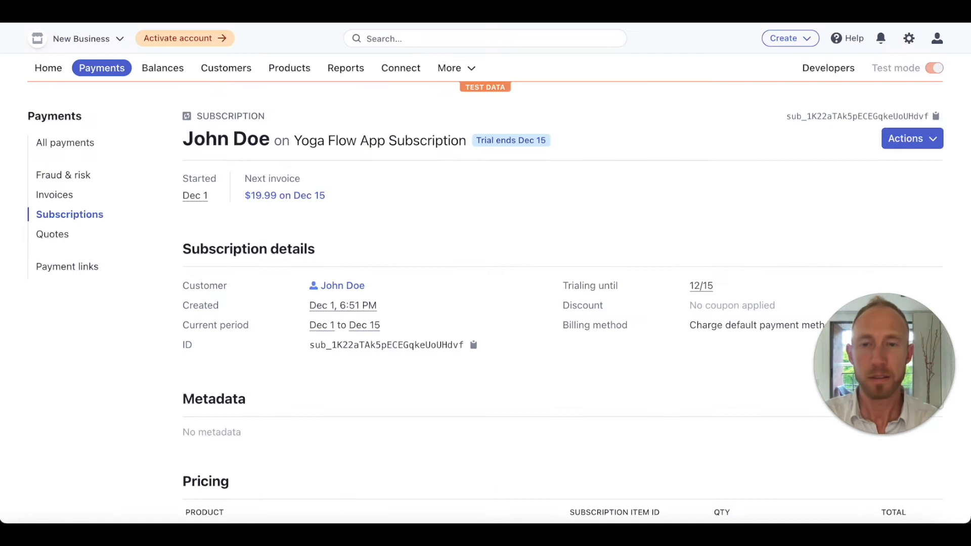
# Step: View Stripe's Payments list, then return to Bubble's All Users data table
pyautogui.click(64, 143)
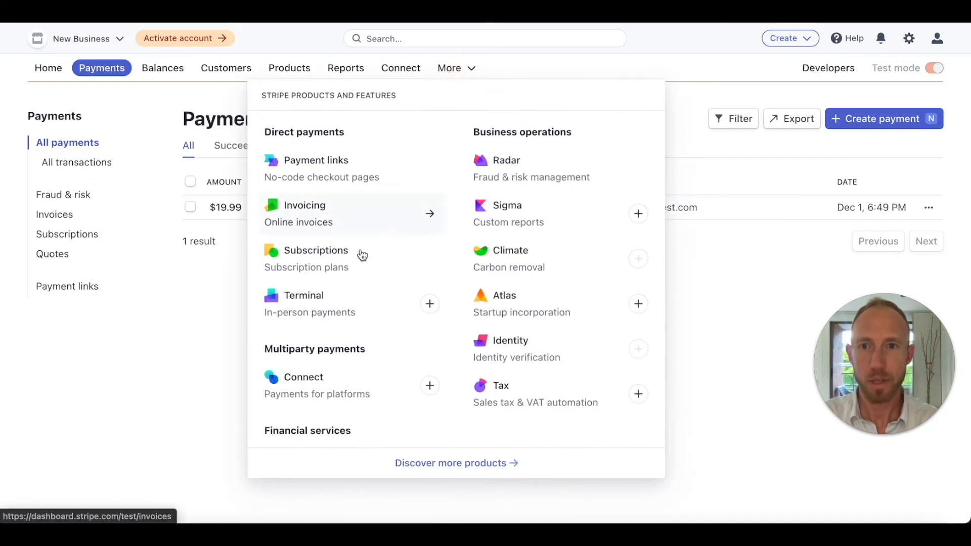
pyautogui.click(316, 250)
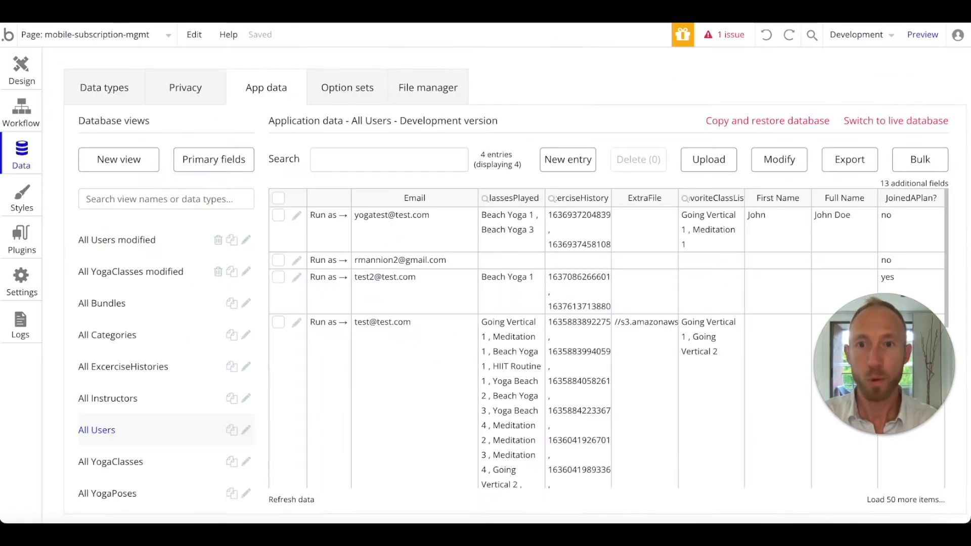
pyautogui.click(22, 112)
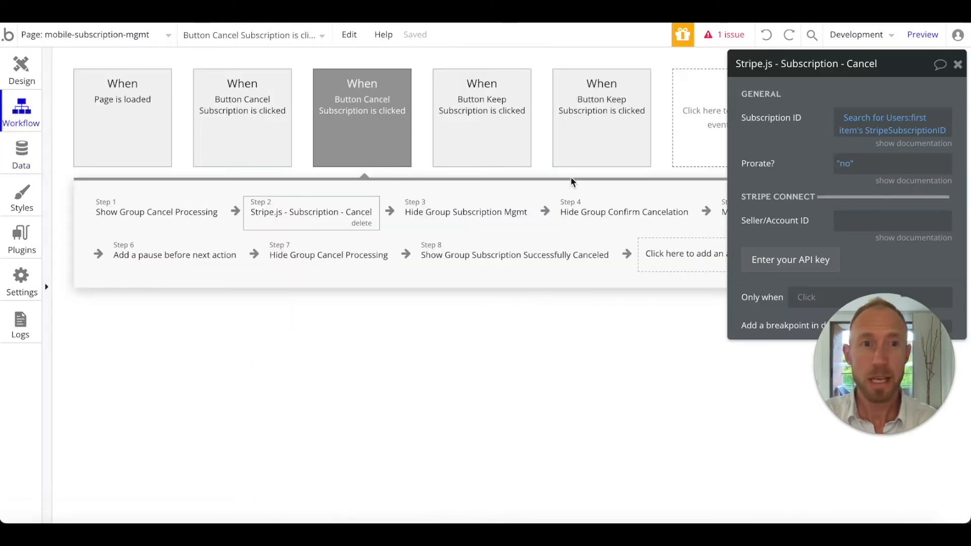
pyautogui.click(893, 118)
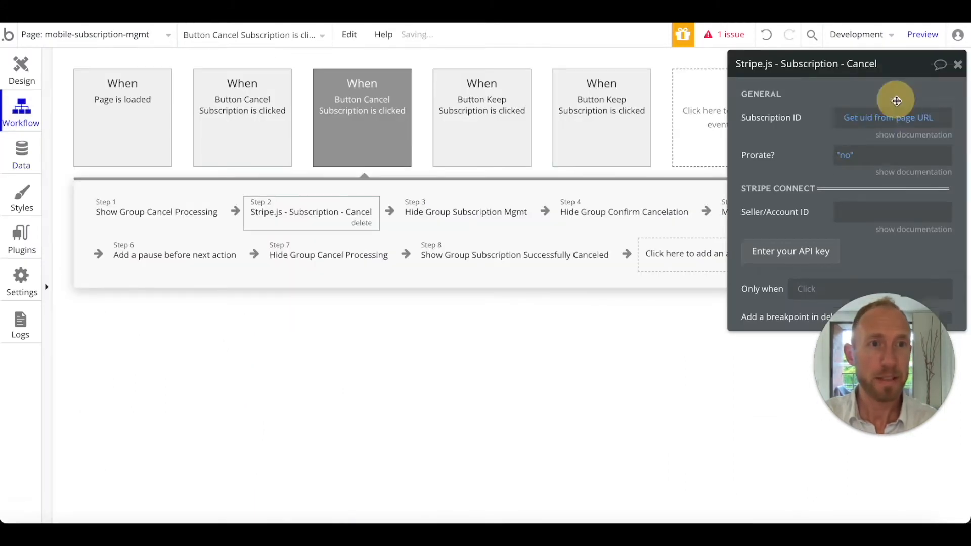
pyautogui.moveTo(887, 118)
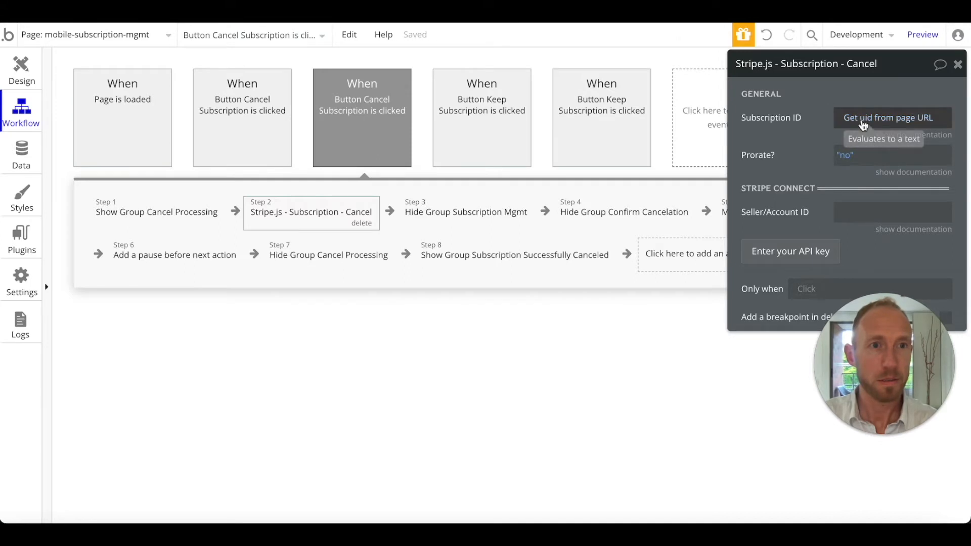
pyautogui.click(892, 117)
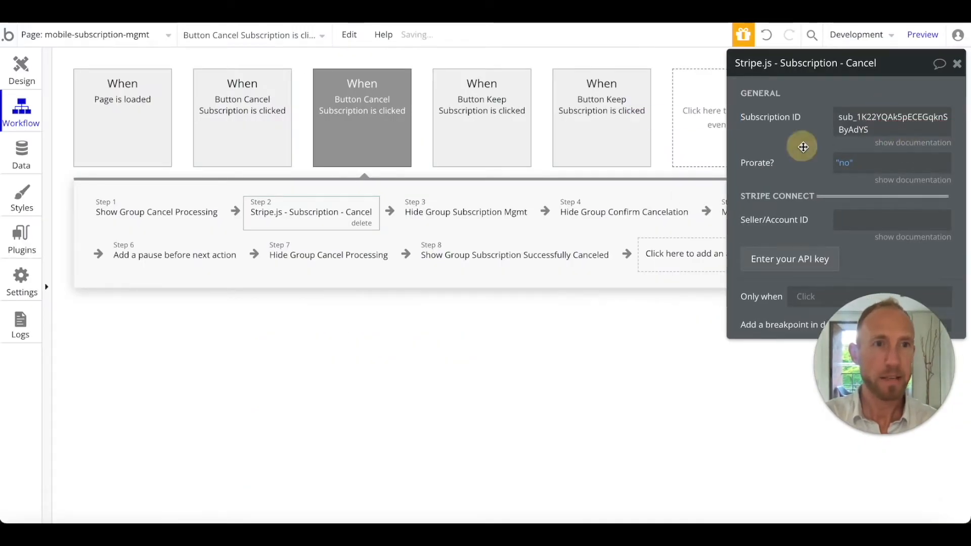
pyautogui.click(923, 34)
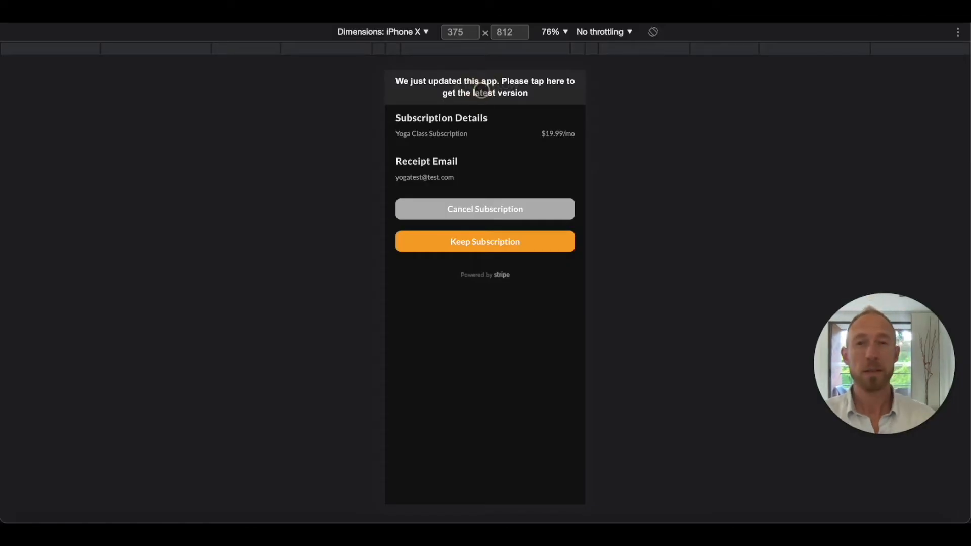
# Step: Reload the preview and cancel the subscription, confirming in the popup
pyautogui.click(484, 87)
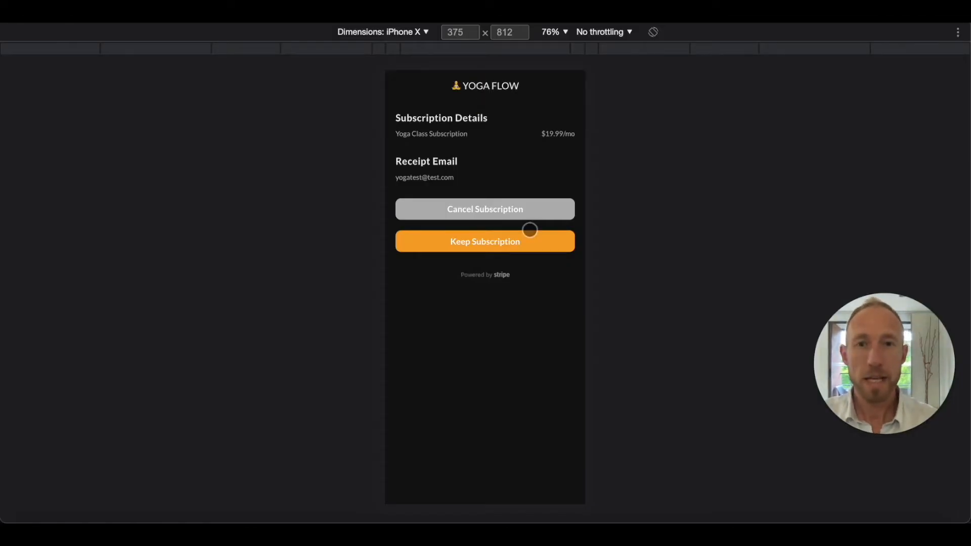
pyautogui.click(485, 208)
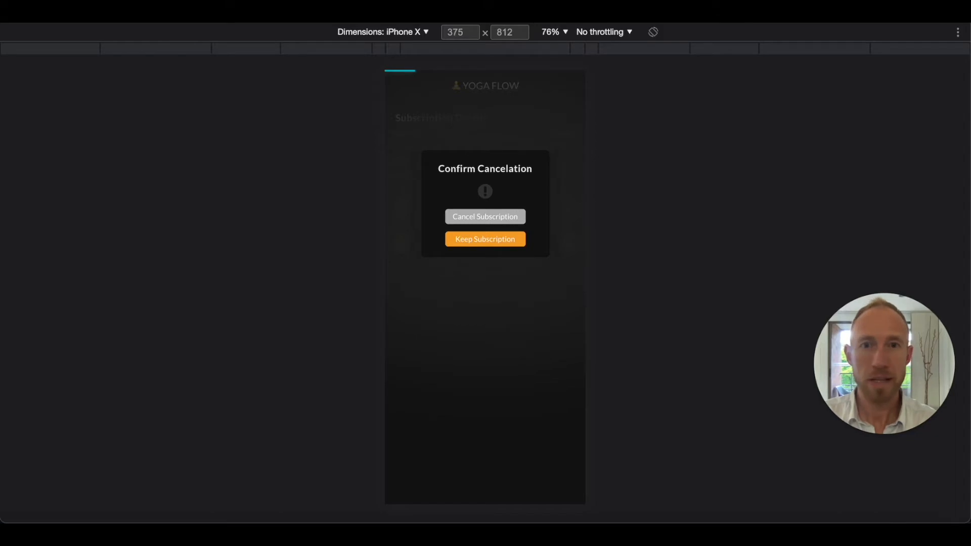
pyautogui.click(485, 217)
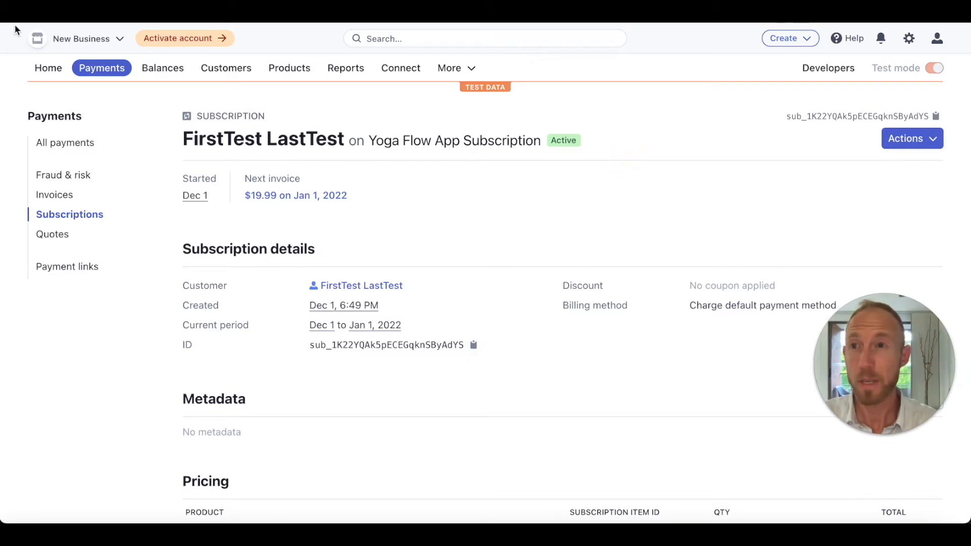
# Step: View Stripe's canceled subscriptions and open the canceled subscription's details
pyautogui.click(70, 215)
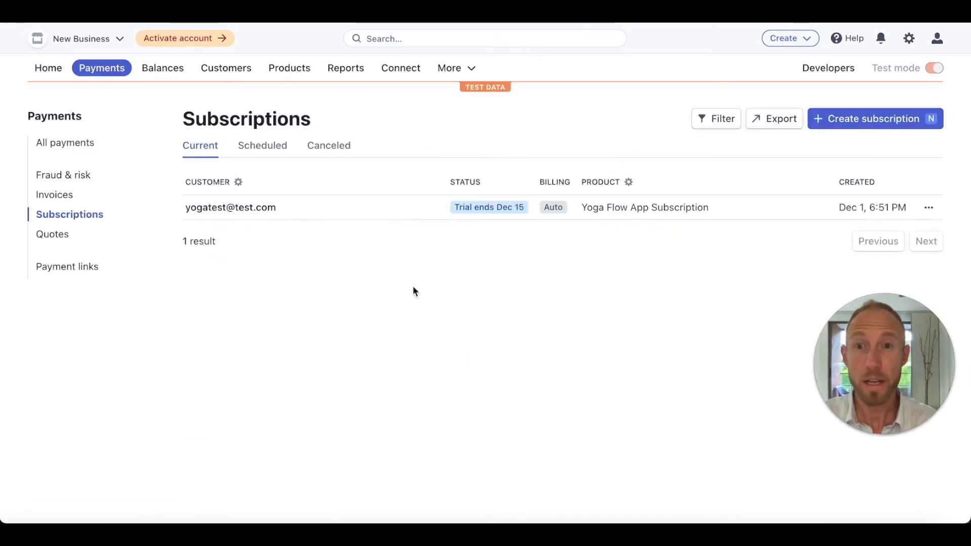
pyautogui.moveTo(409, 206)
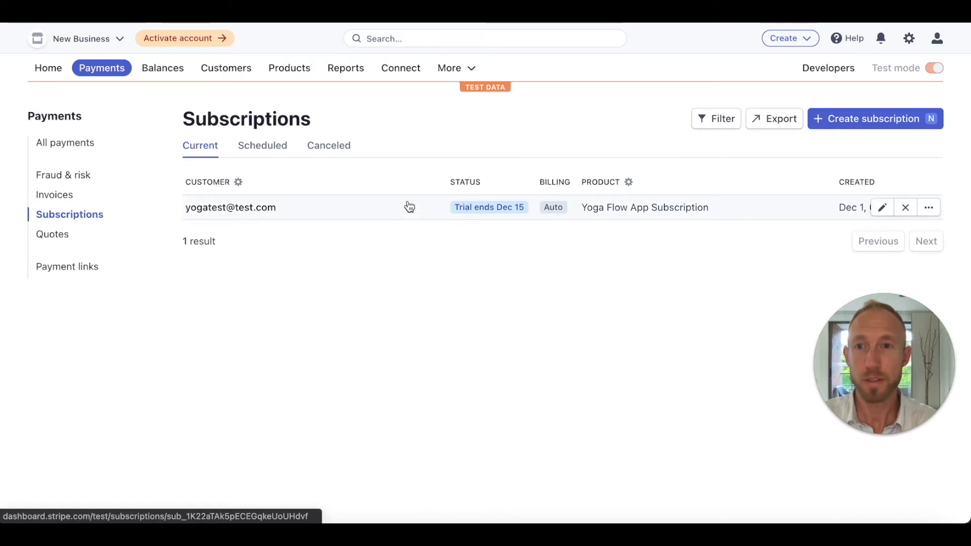
pyautogui.click(329, 144)
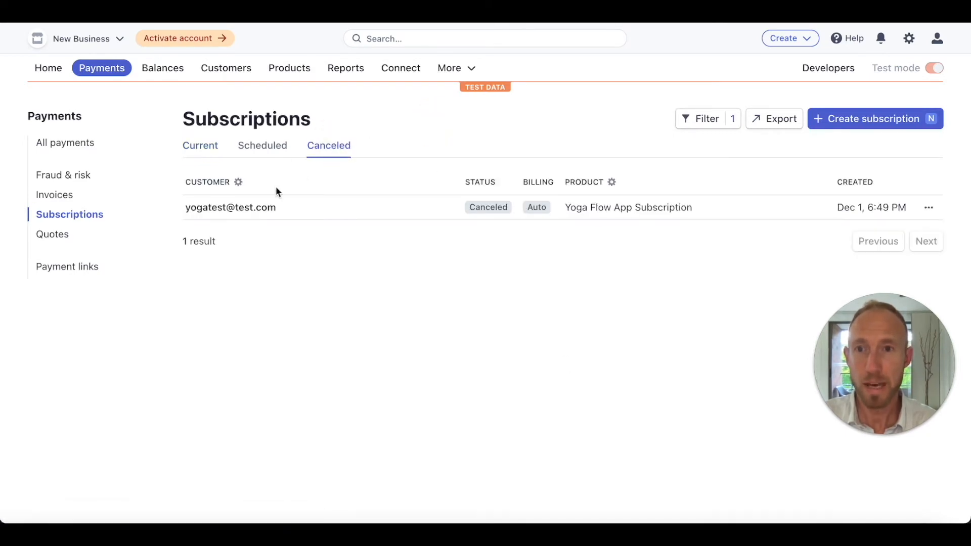
pyautogui.click(230, 207)
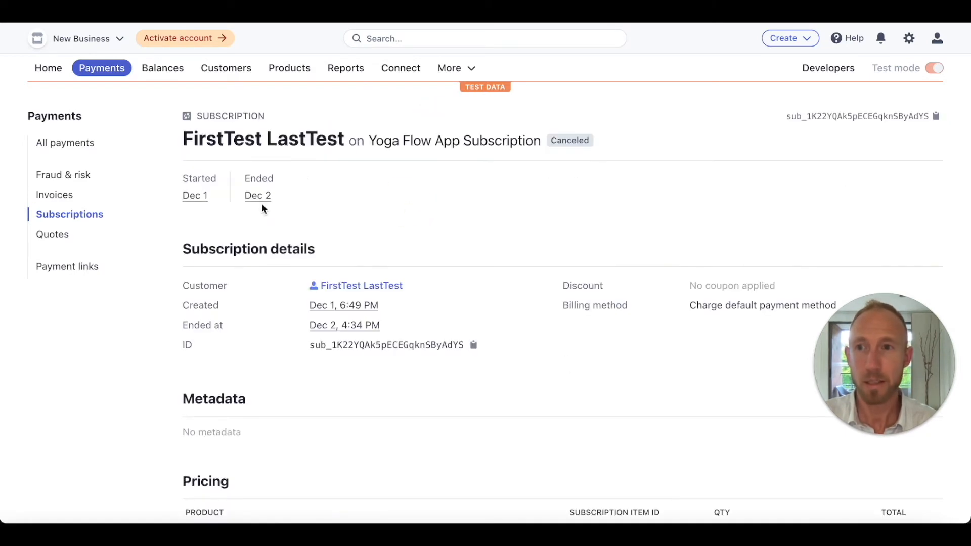
# Step: Check both test customers and open the newer one's trialing Yoga Flow App Subscription
pyautogui.click(226, 68)
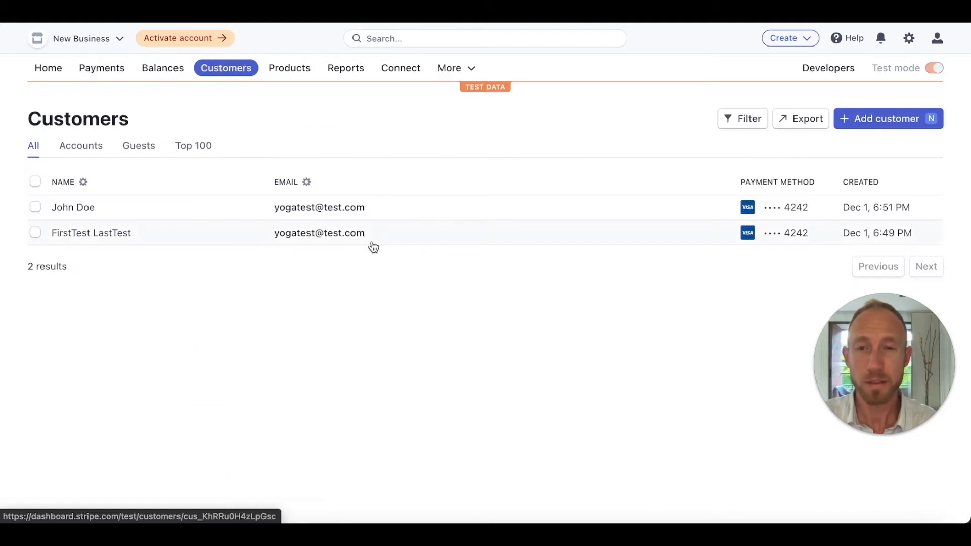
pyautogui.click(91, 233)
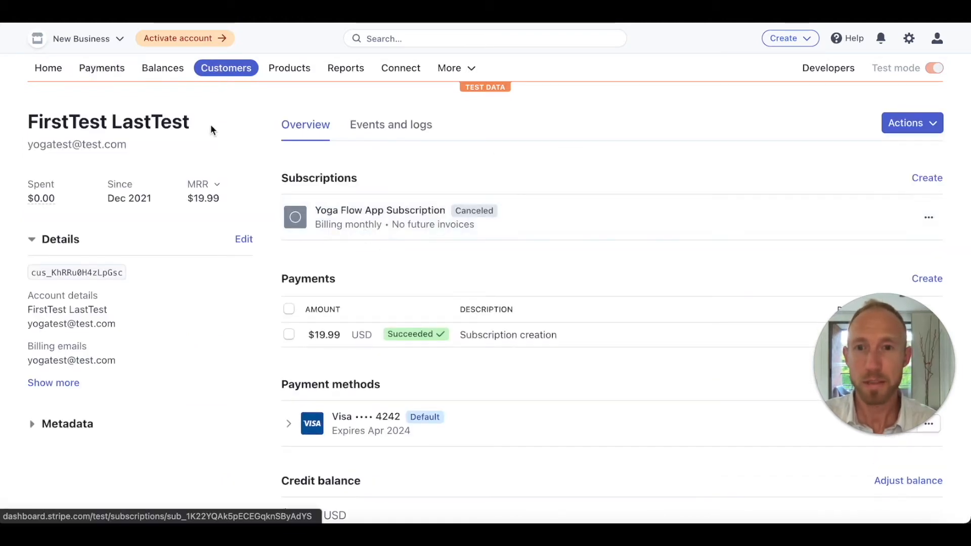
pyautogui.click(226, 68)
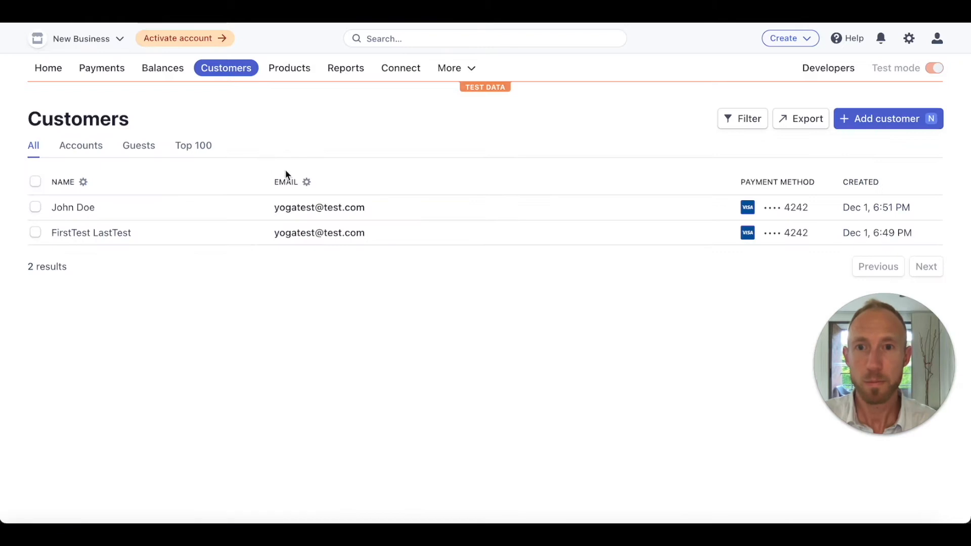
pyautogui.click(73, 206)
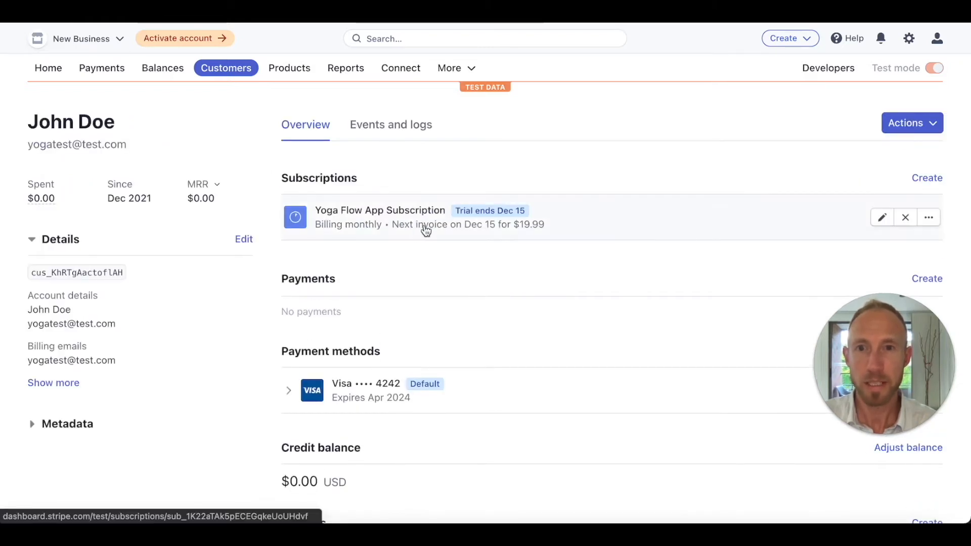
pyautogui.click(379, 210)
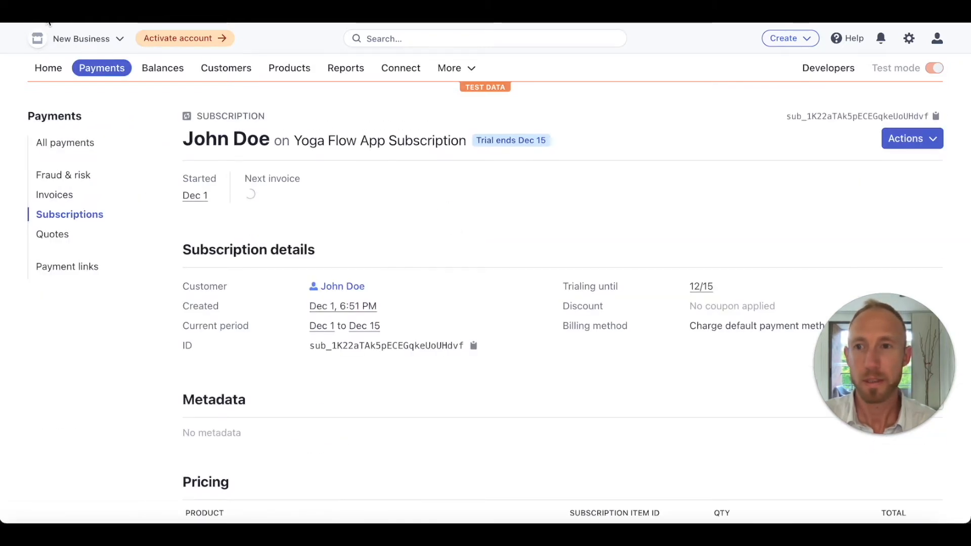
pyautogui.click(225, 67)
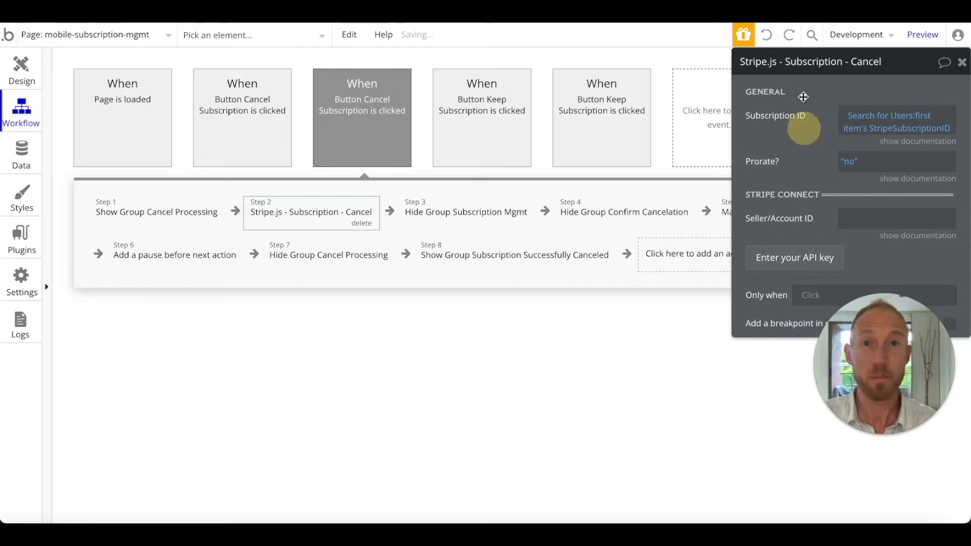
# Step: Review the cancel step's Subscription ID and Stripe's customers and subscriptions, then return to the preview
pyautogui.click(896, 122)
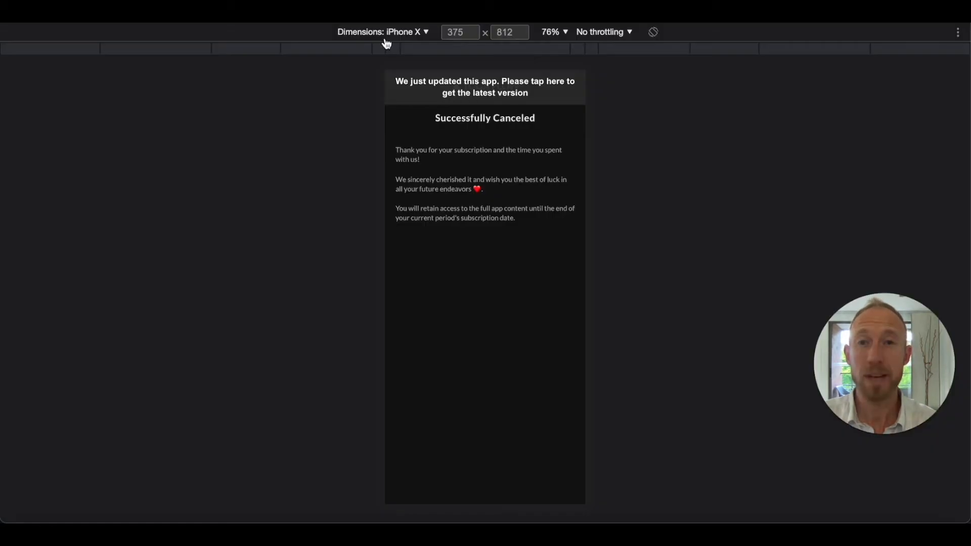
pyautogui.click(484, 87)
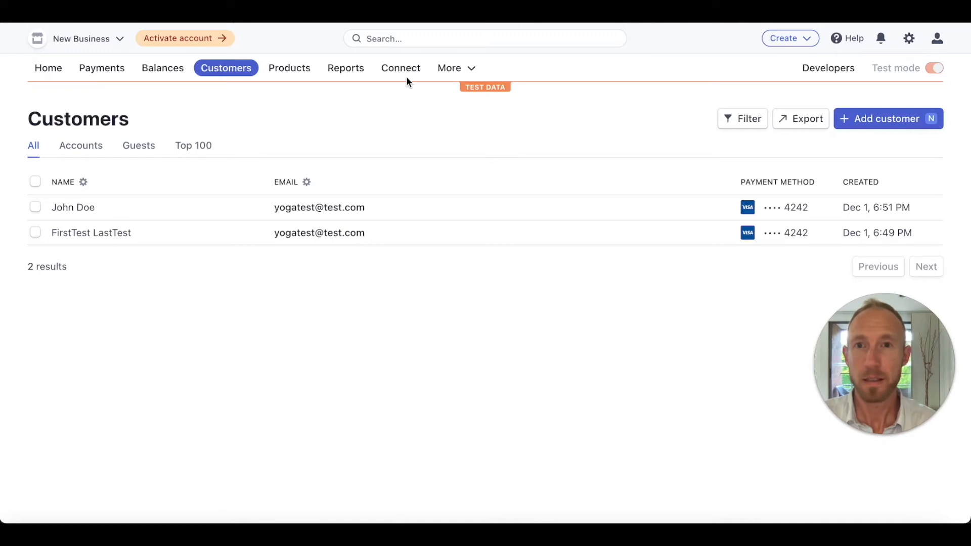
pyautogui.click(101, 68)
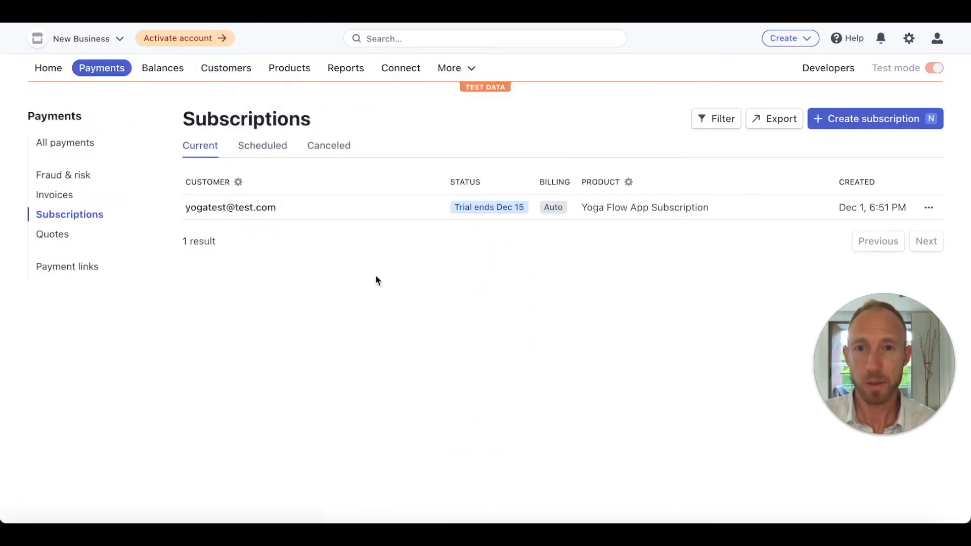
pyautogui.moveTo(328, 146)
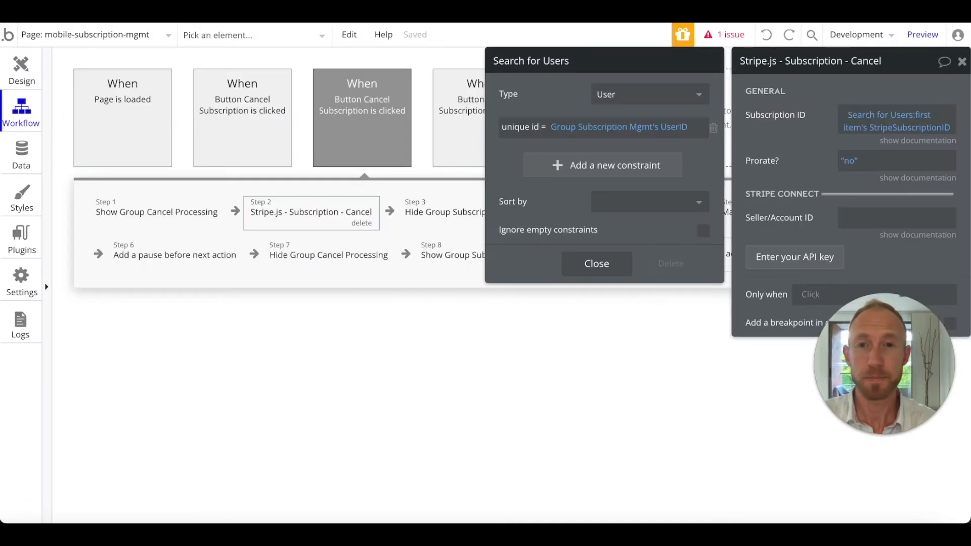
pyautogui.click(922, 34)
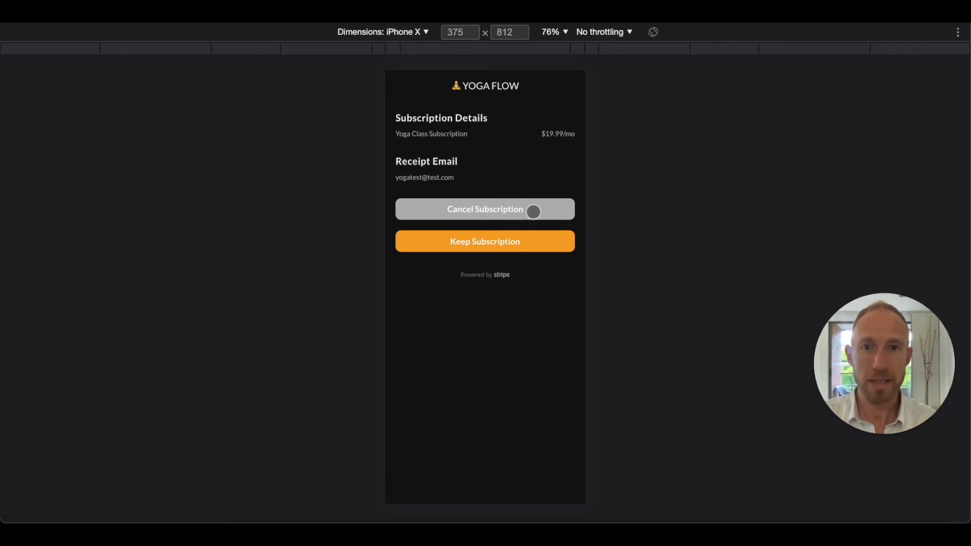
# Step: Cancel the trial subscription in the preview, confirm it, and dismiss the Subscription Confirmed message
pyautogui.click(485, 208)
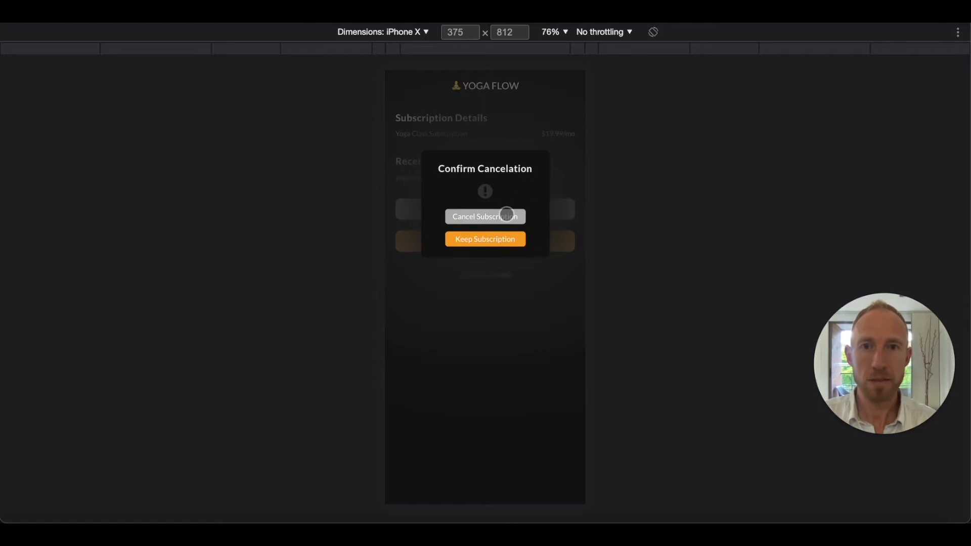
pyautogui.click(484, 217)
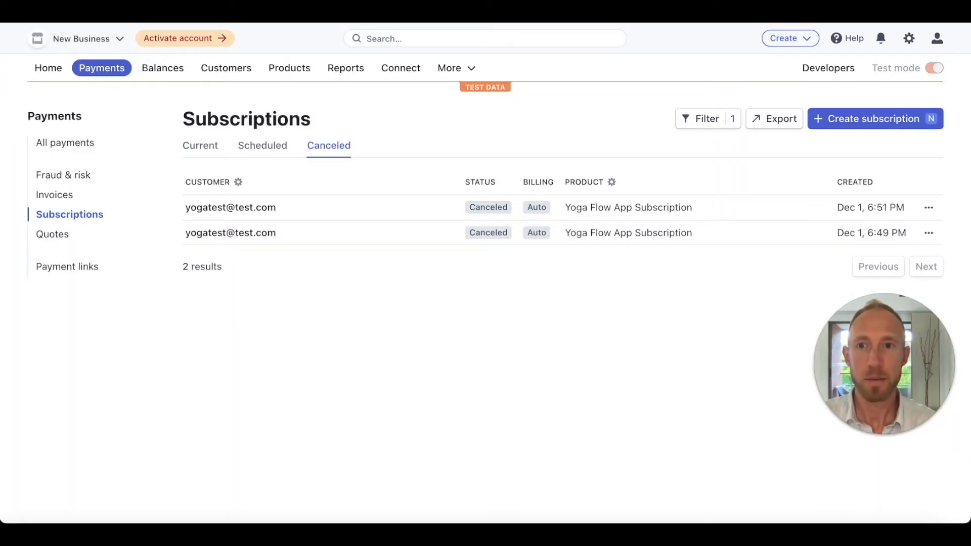
pyautogui.moveTo(391, 239)
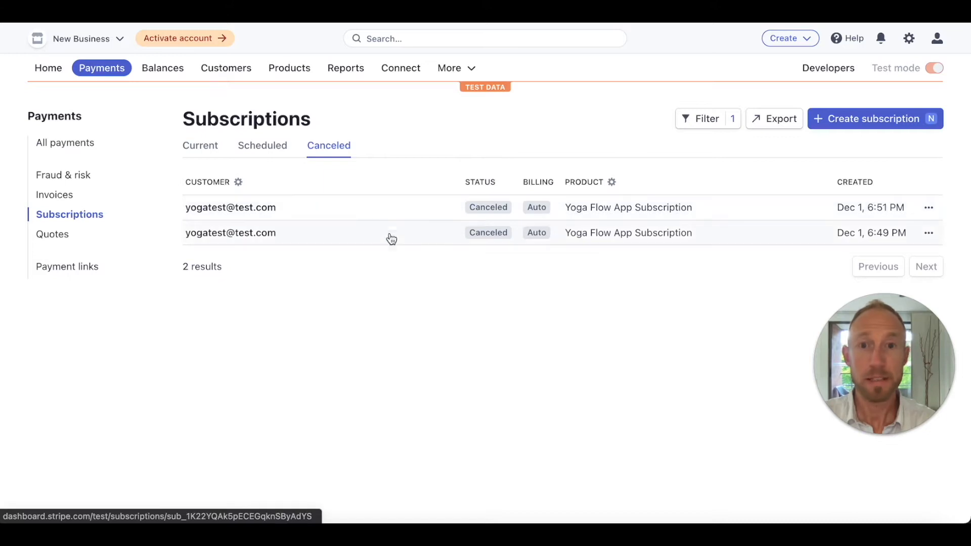
pyautogui.moveTo(681, 218)
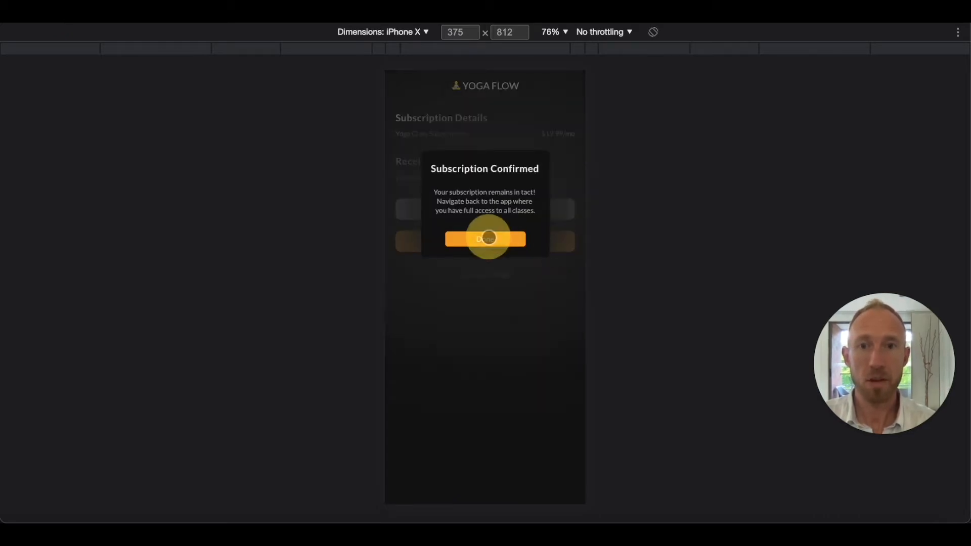
pyautogui.click(485, 239)
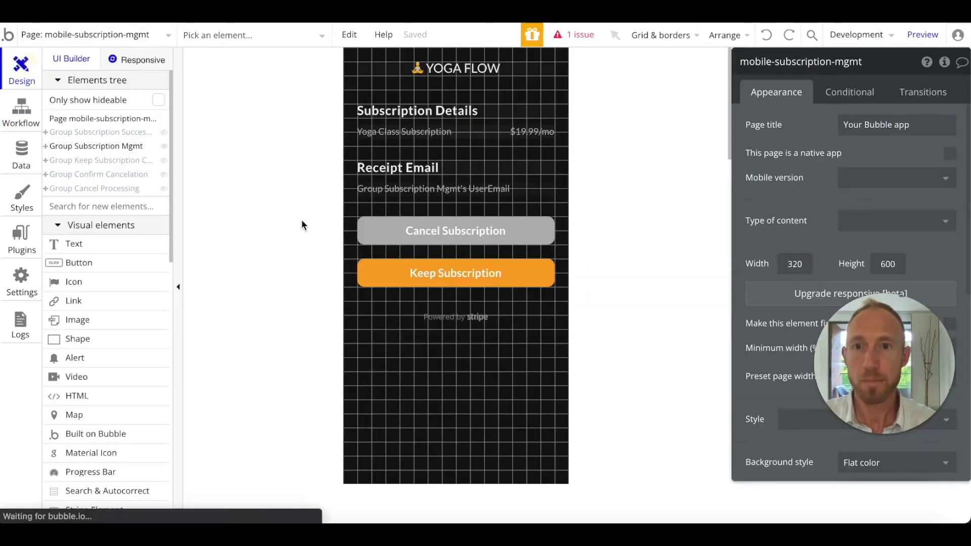
# Step: Create a Done button workflow that hides Group Keep Subscription Confirmed
pyautogui.click(163, 189)
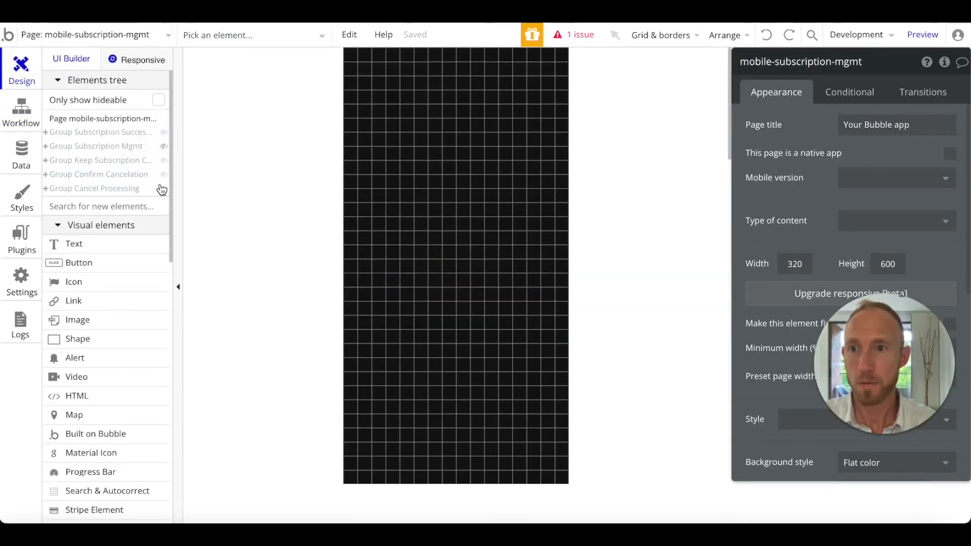
pyautogui.click(164, 160)
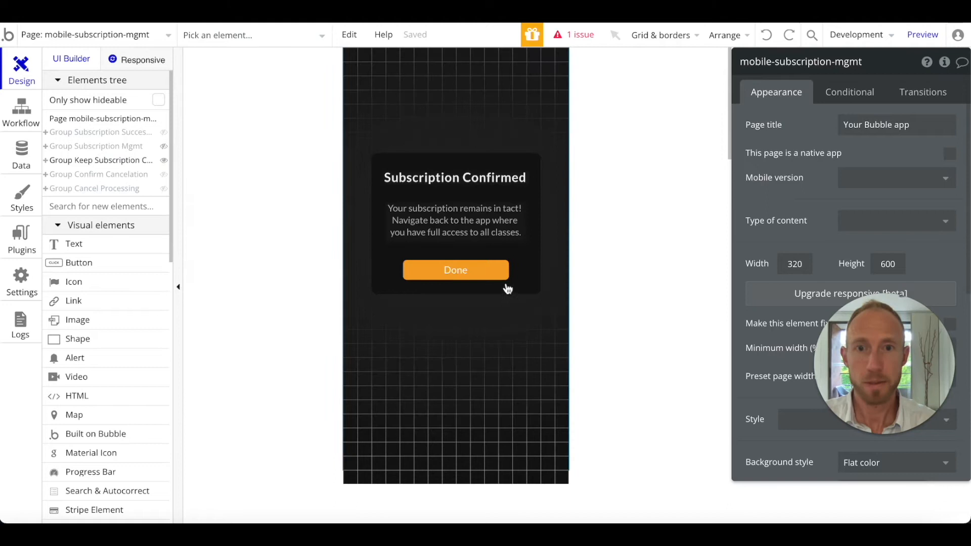
pyautogui.click(20, 111)
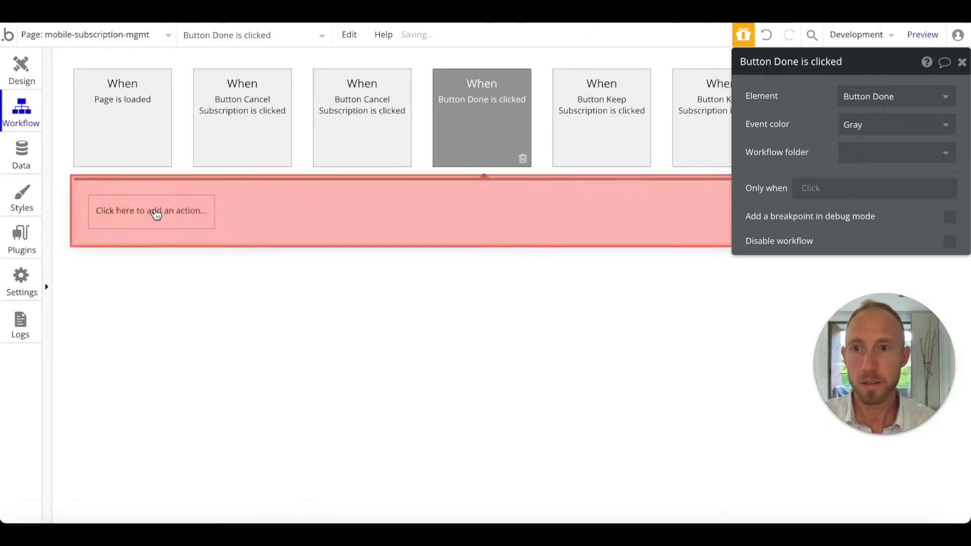
pyautogui.click(151, 210)
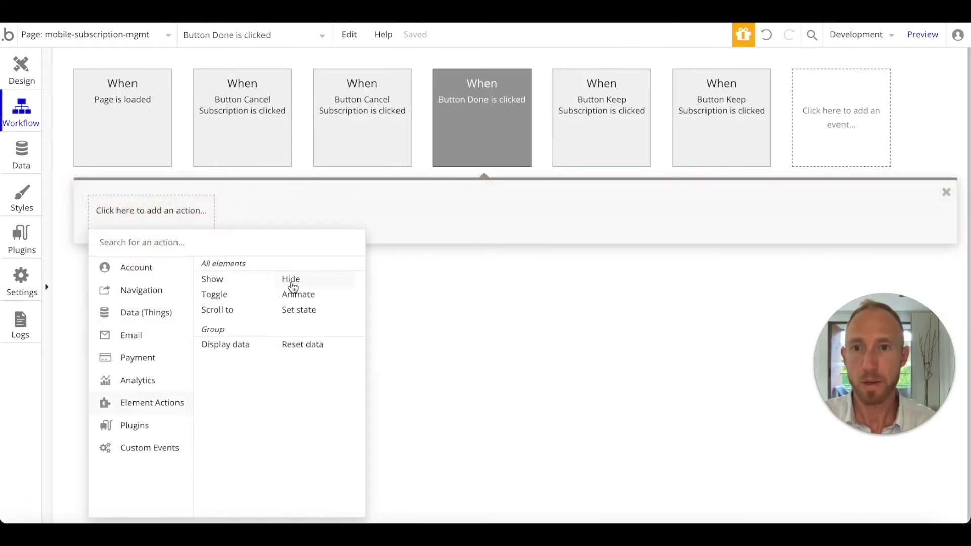
pyautogui.click(290, 280)
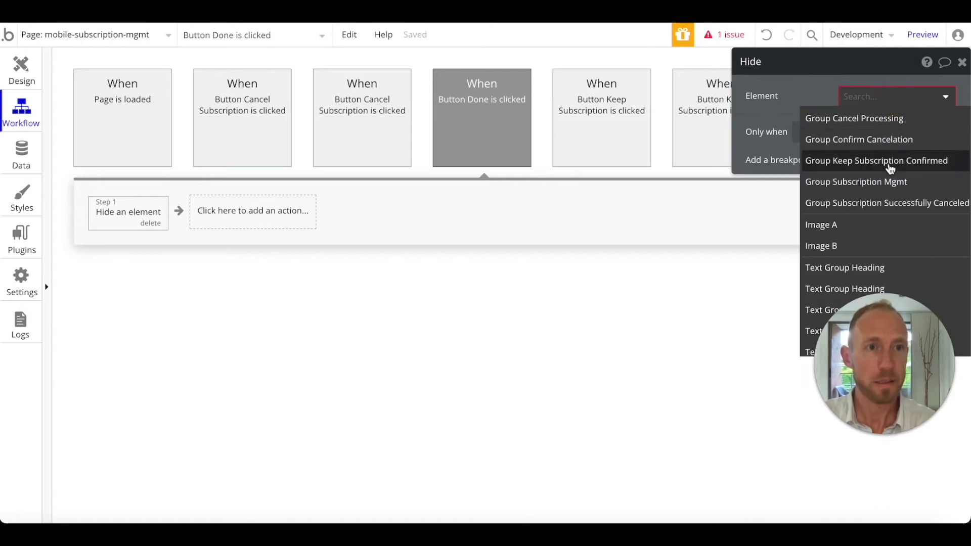
pyautogui.click(362, 118)
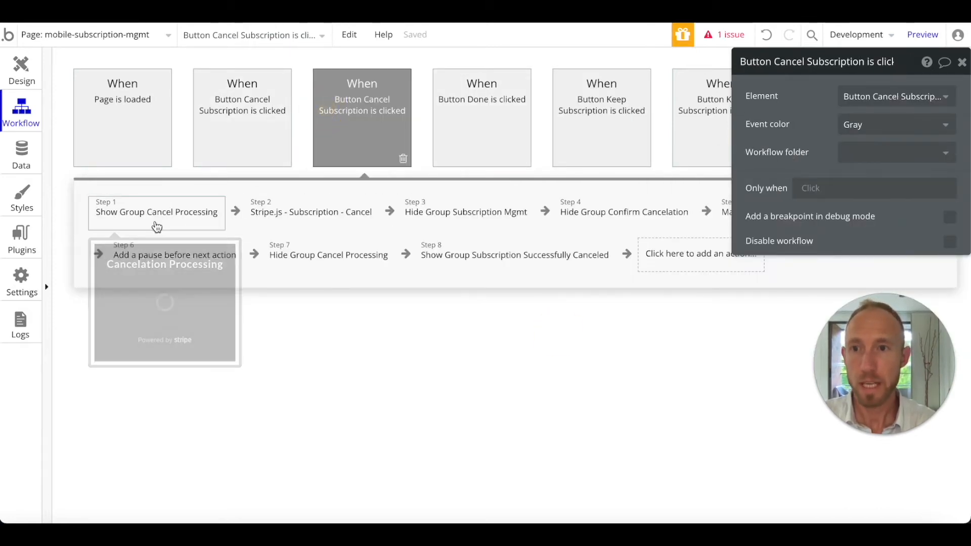
# Step: Inspect the cancel workflow's Stripe cancel and hide-group steps
pyautogui.click(310, 212)
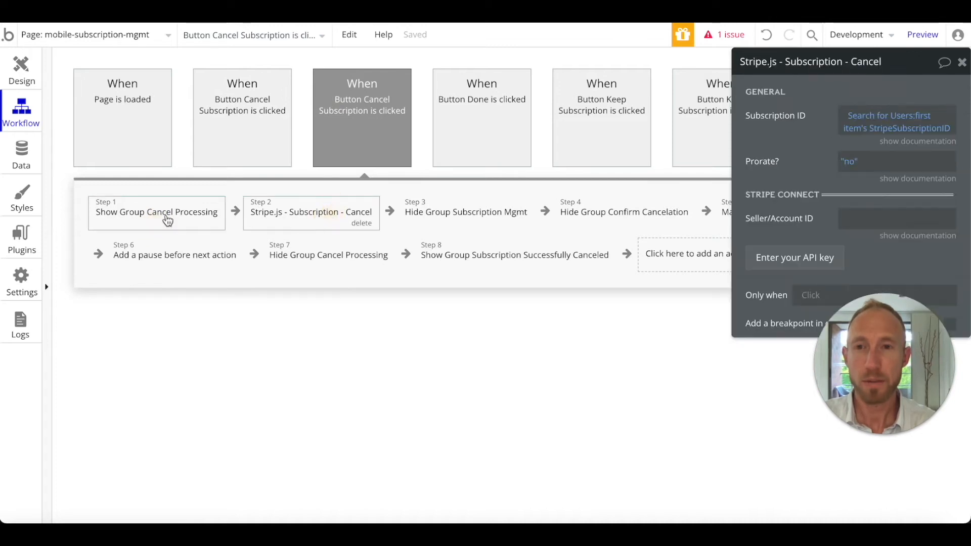
pyautogui.click(465, 211)
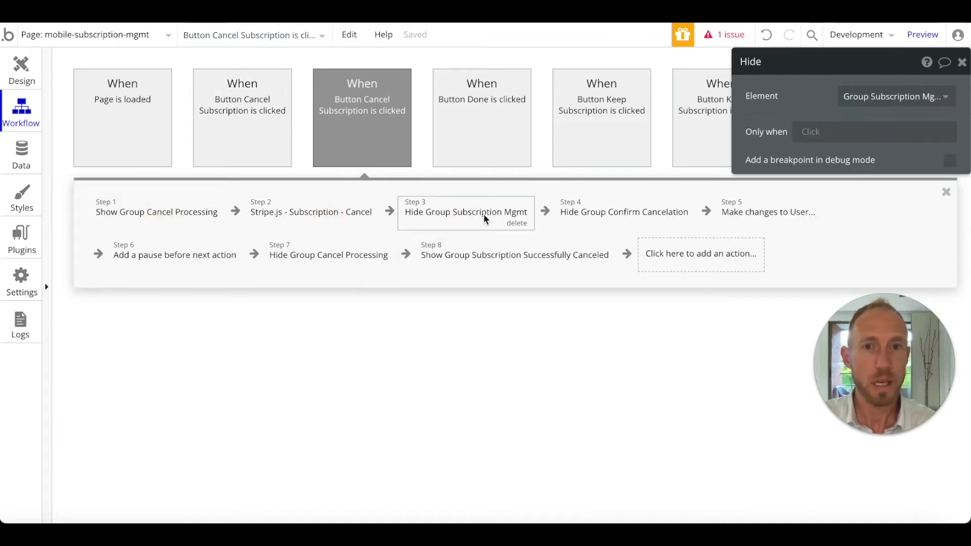
pyautogui.click(624, 212)
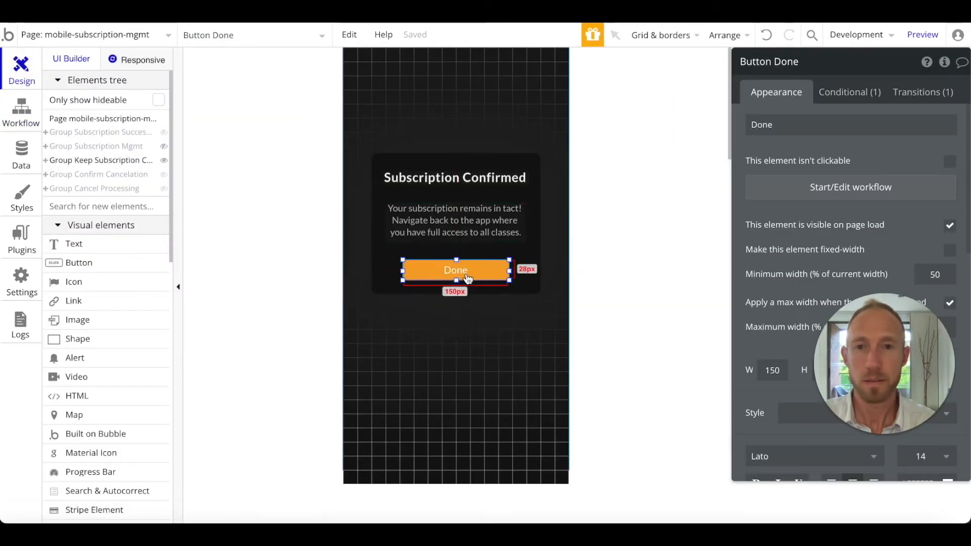
# Step: Preview the app and test that Done closes the Subscription Confirmed message
pyautogui.click(923, 34)
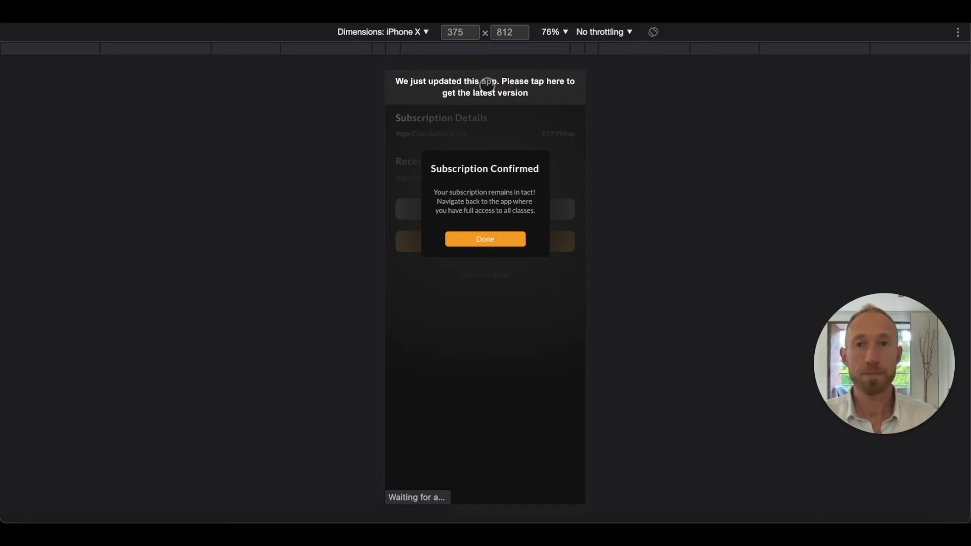
pyautogui.click(484, 239)
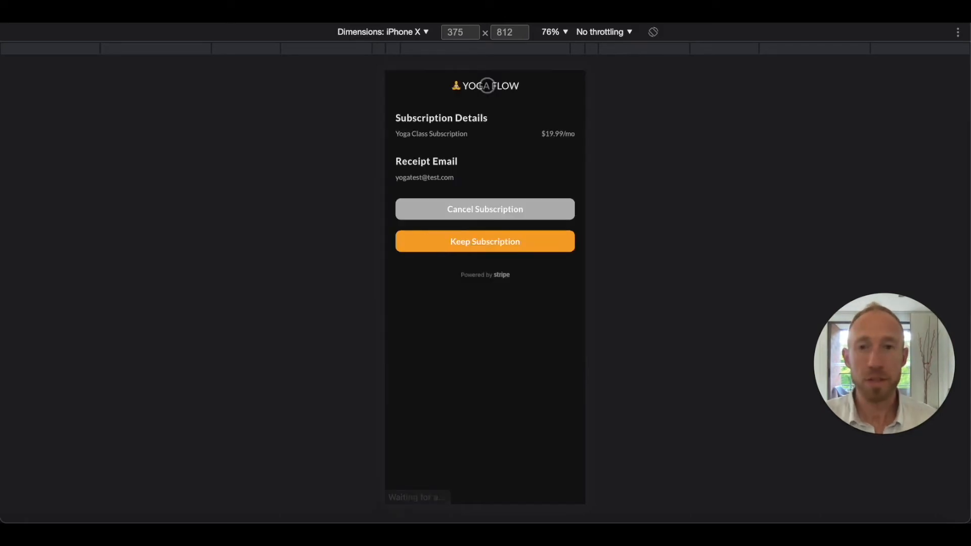
pyautogui.click(485, 208)
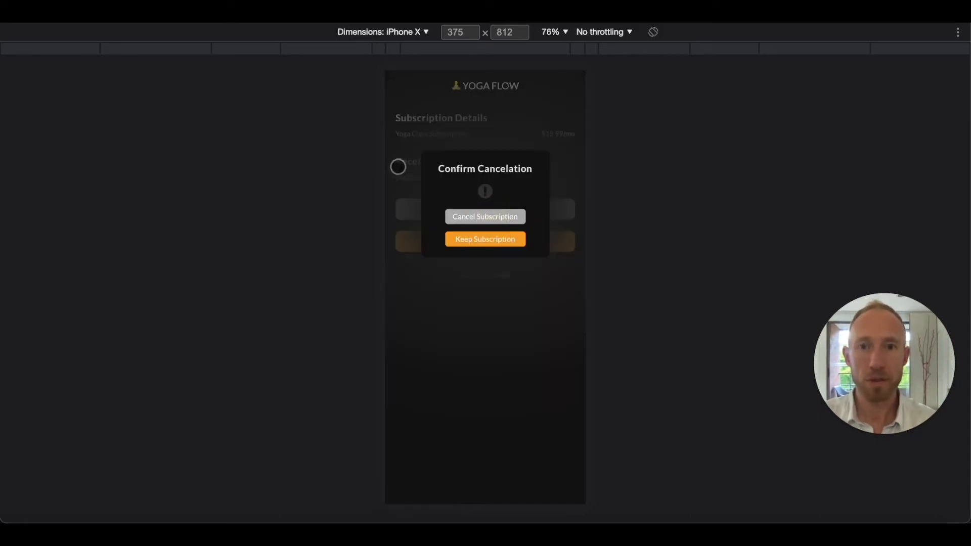
pyautogui.click(485, 216)
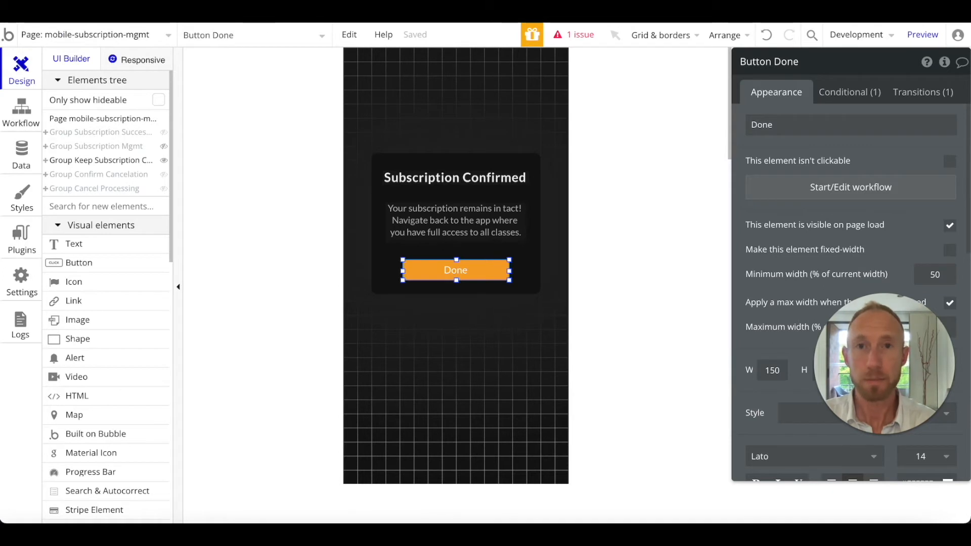
# Step: Switch to the mobileapp page and reveal Group User Settings on the canvas
pyautogui.click(93, 34)
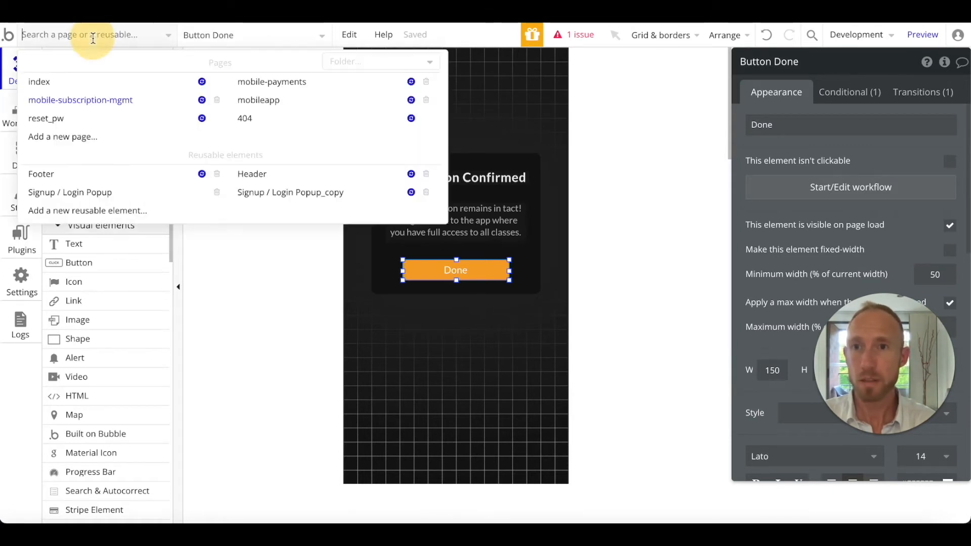
pyautogui.click(923, 34)
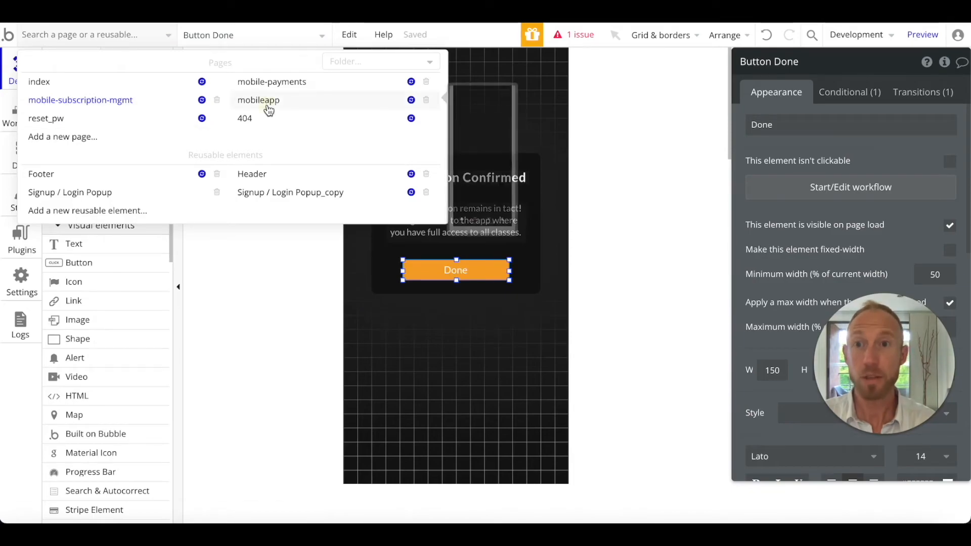
pyautogui.click(258, 100)
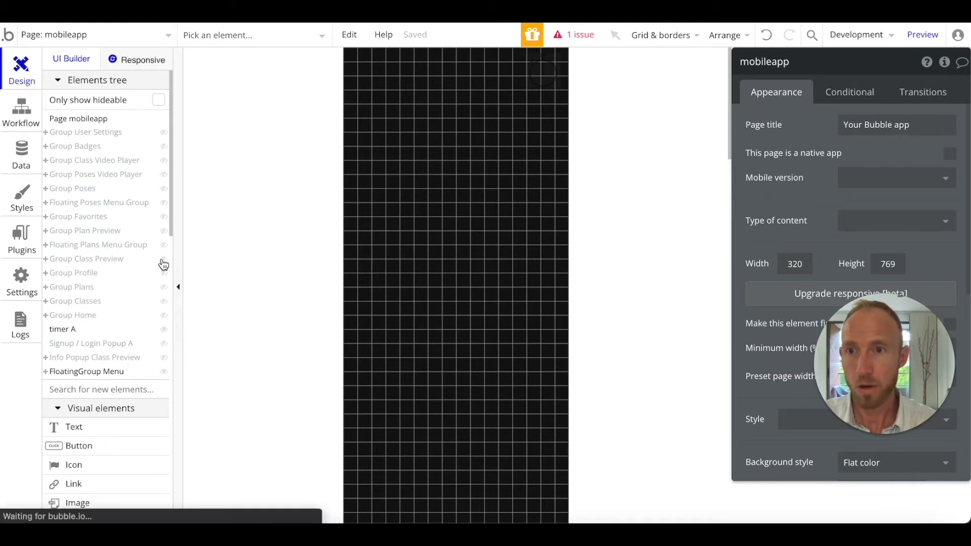
pyautogui.click(164, 272)
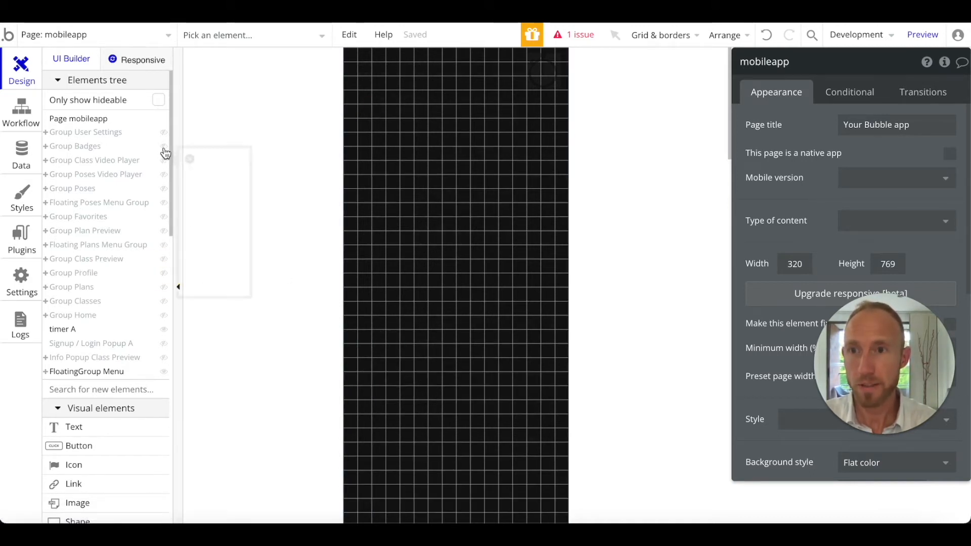
pyautogui.click(164, 132)
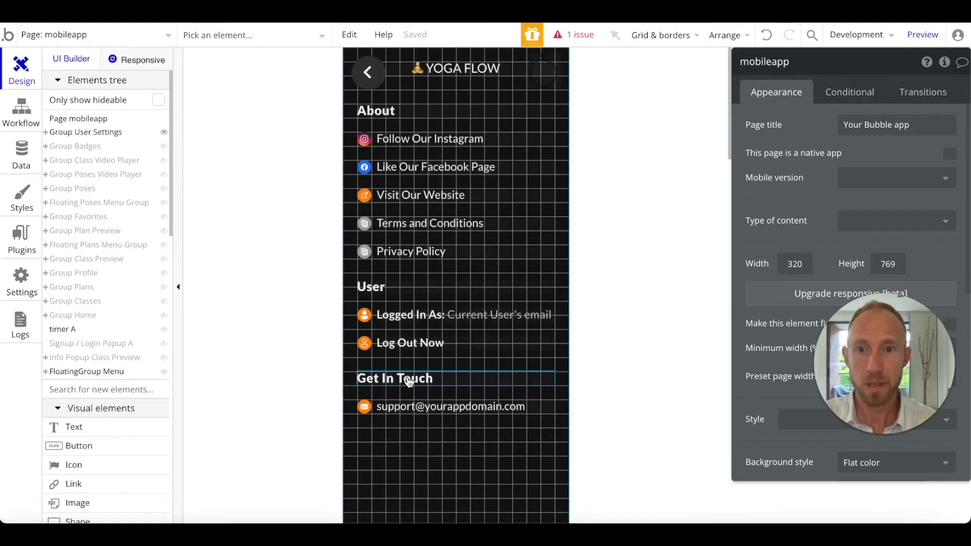
# Step: Move the Get In Touch heading down to Y 500 below the User section
pyautogui.click(371, 287)
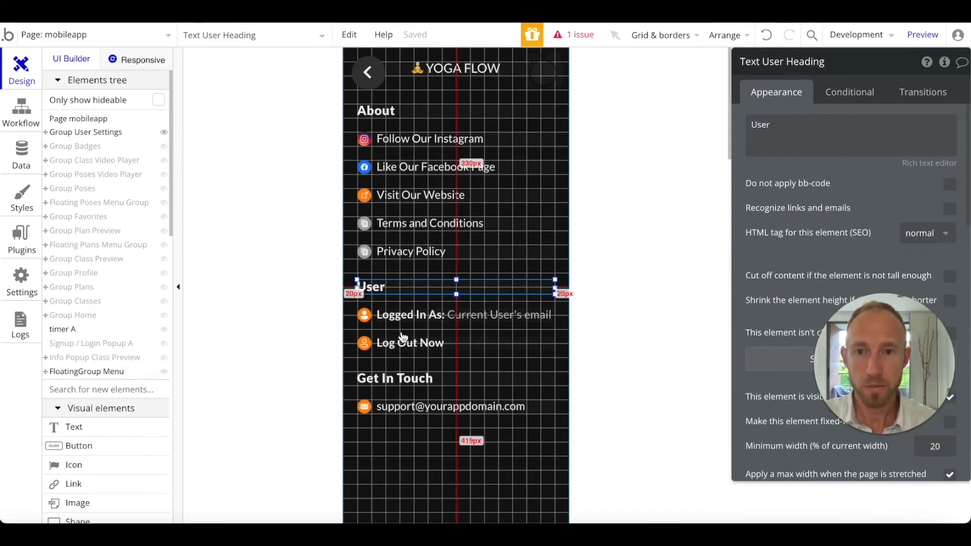
pyautogui.click(464, 315)
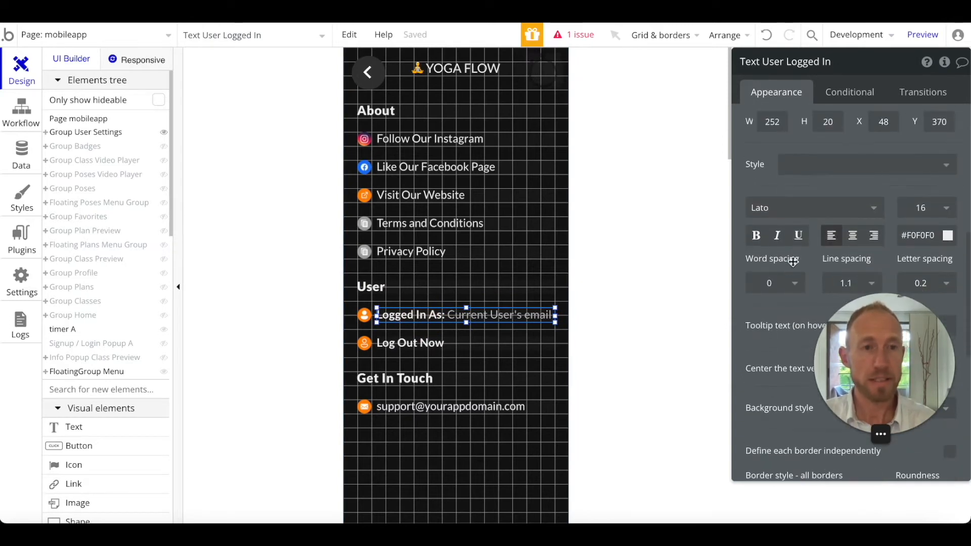
pyautogui.scroll(-3)
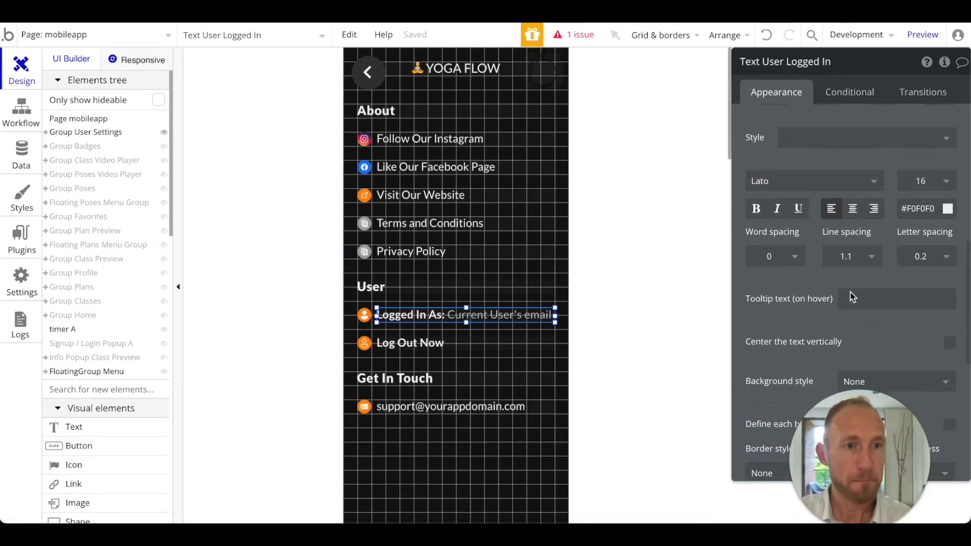
pyautogui.scroll(3)
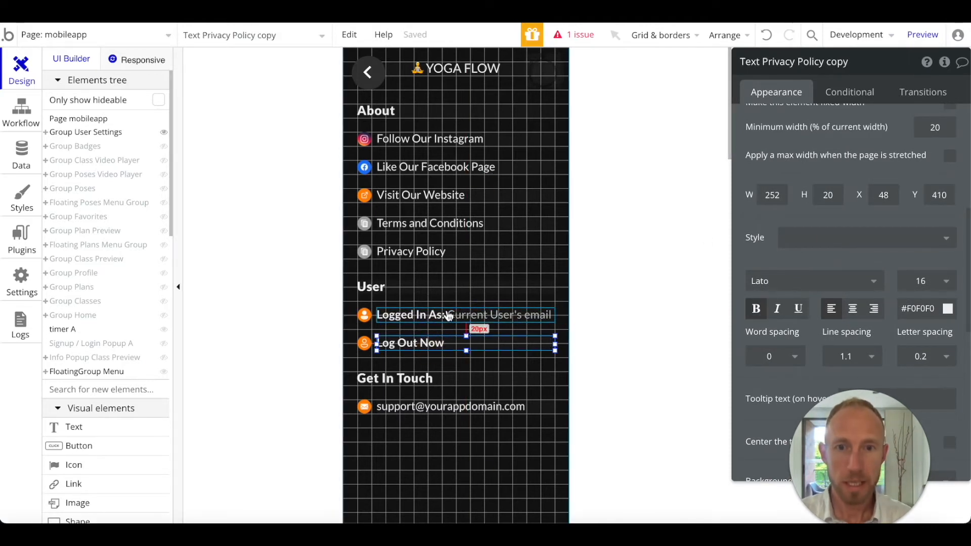
pyautogui.click(395, 377)
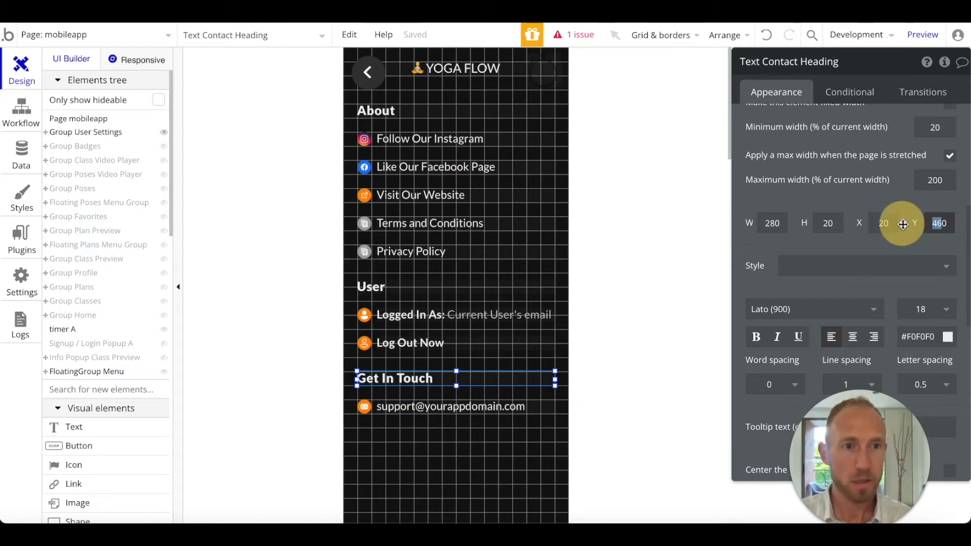
pyautogui.write('500')
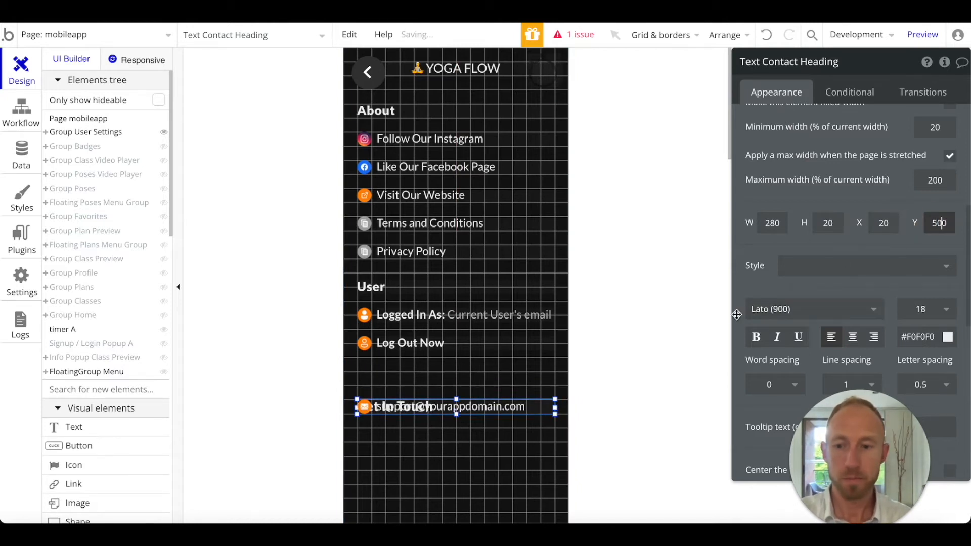
pyautogui.click(85, 132)
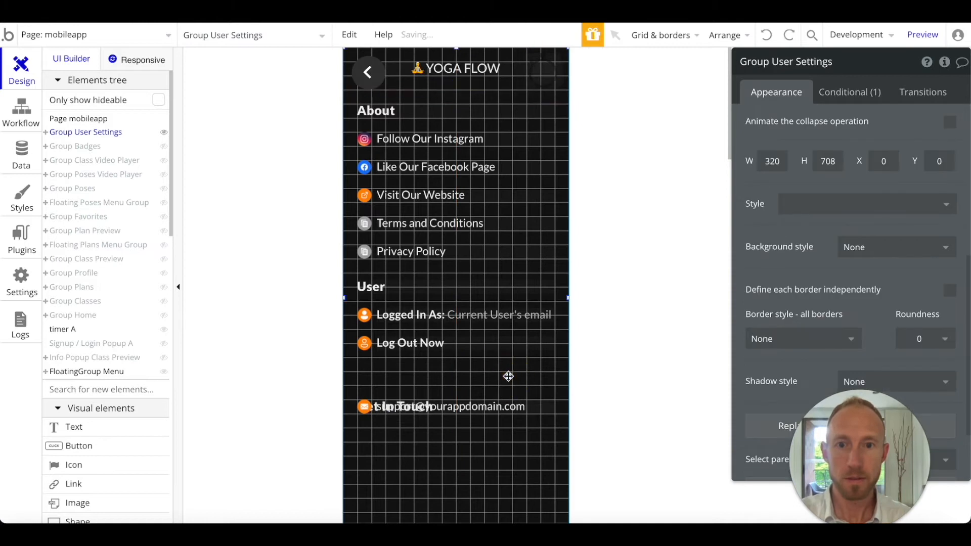
# Step: Move the support email text and its icon lower to match the heading
pyautogui.click(450, 407)
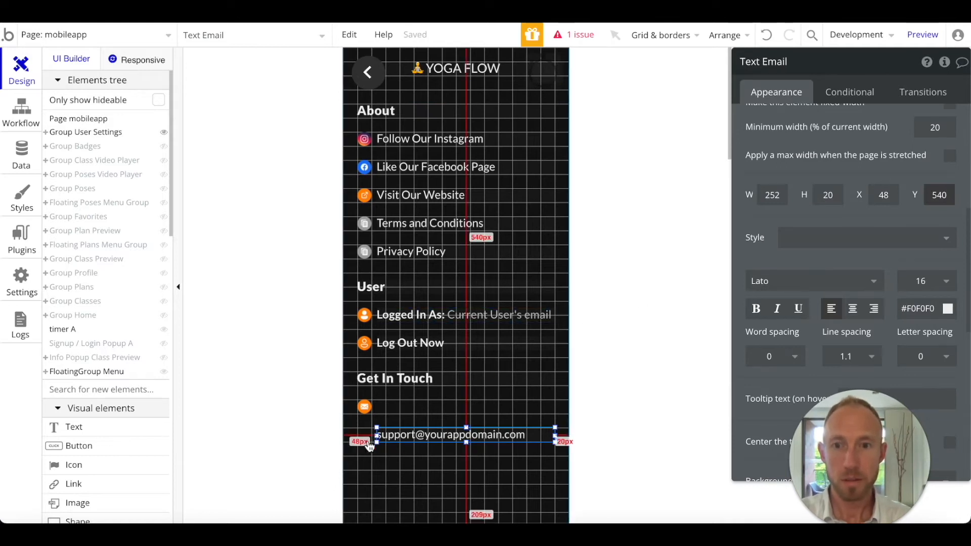
pyautogui.click(364, 407)
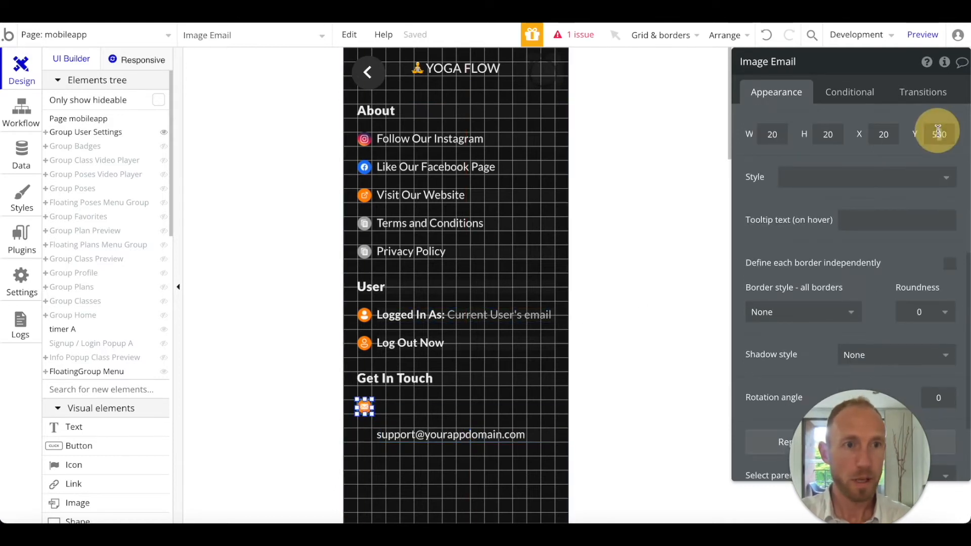
pyautogui.click(395, 377)
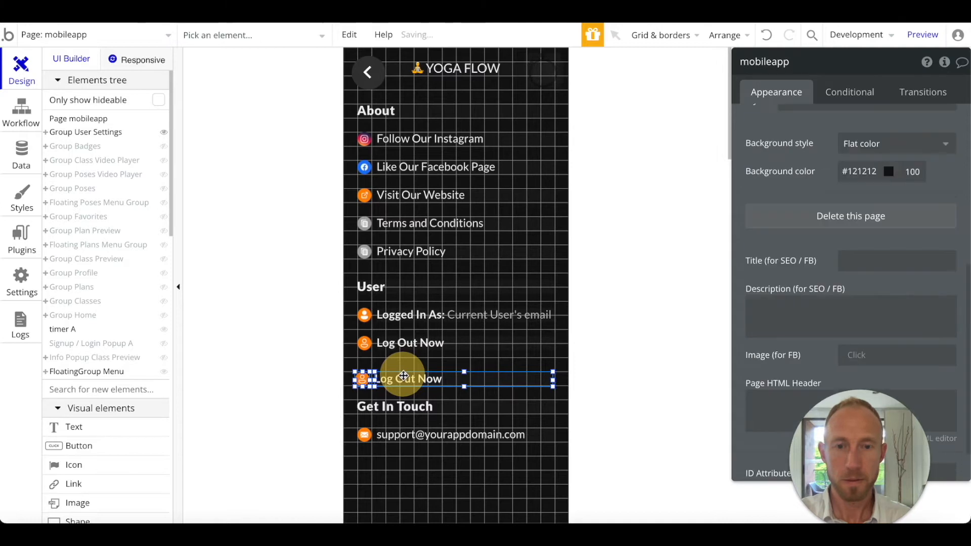
pyautogui.click(406, 379)
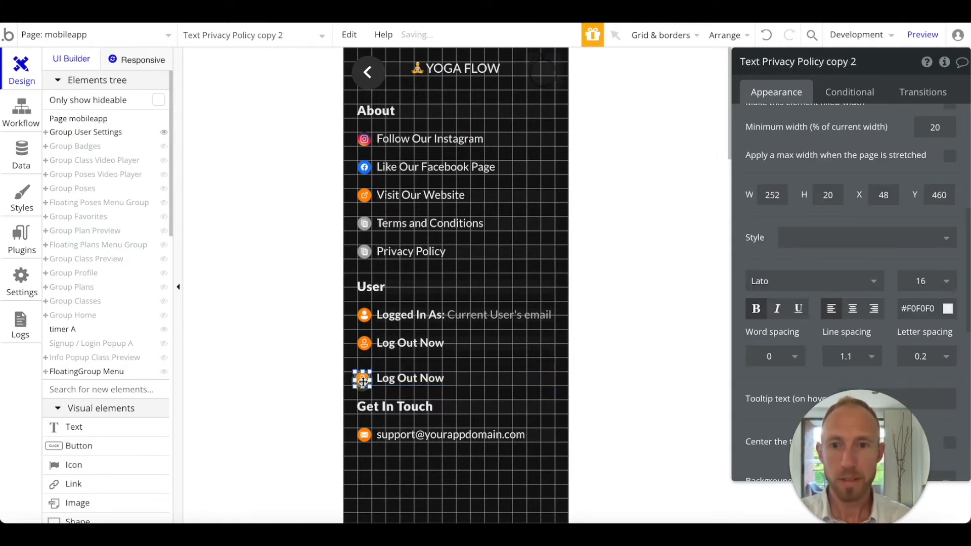
pyautogui.click(363, 378)
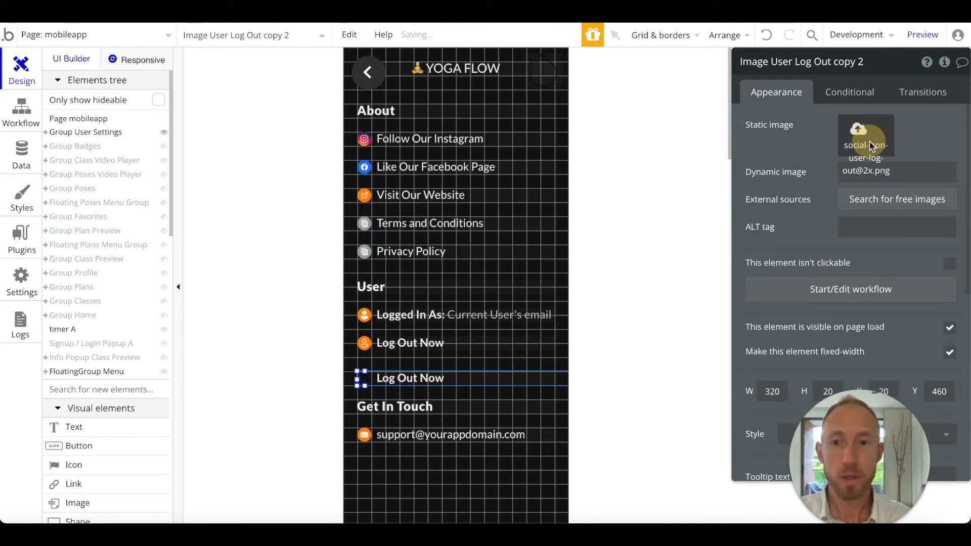
pyautogui.click(865, 137)
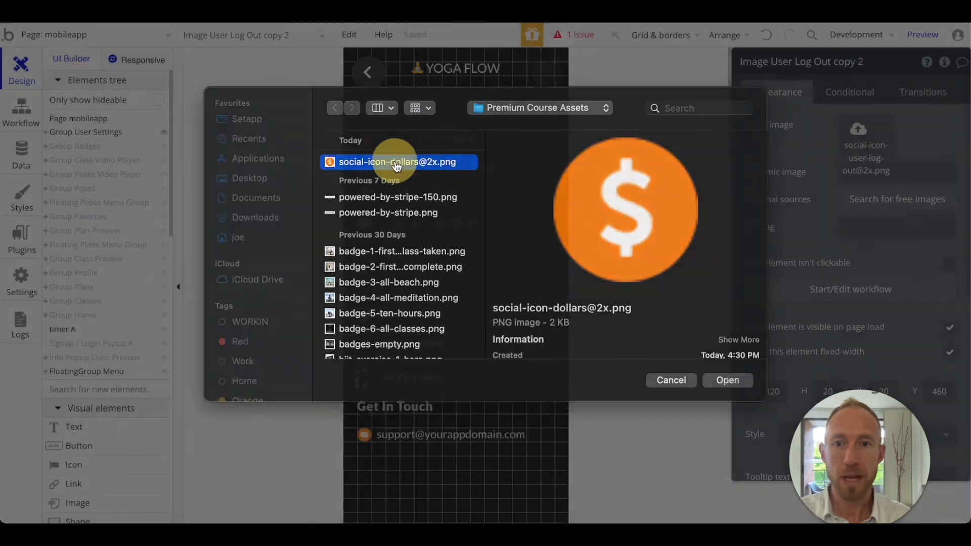
pyautogui.click(728, 381)
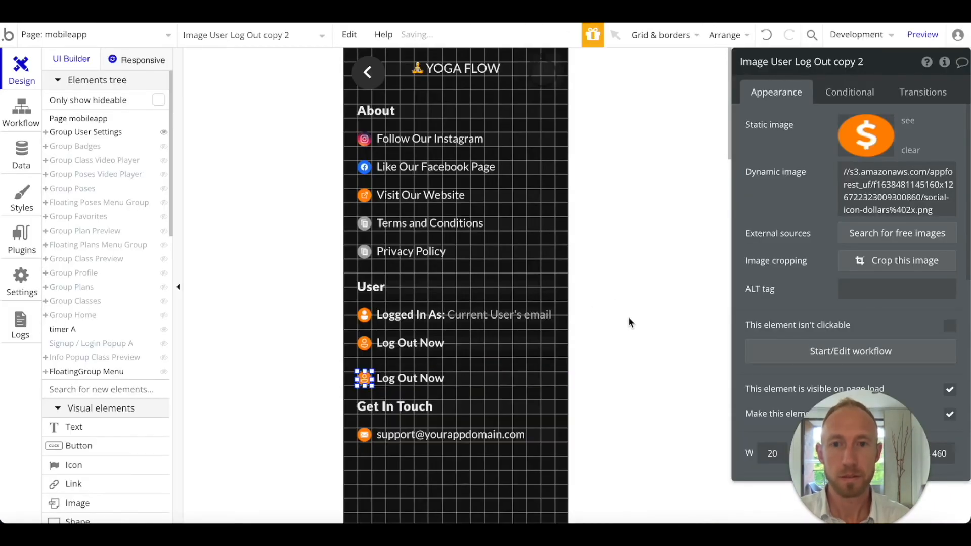
# Step: Select the duplicated row's label and begin renaming it for subscriptions
pyautogui.click(410, 378)
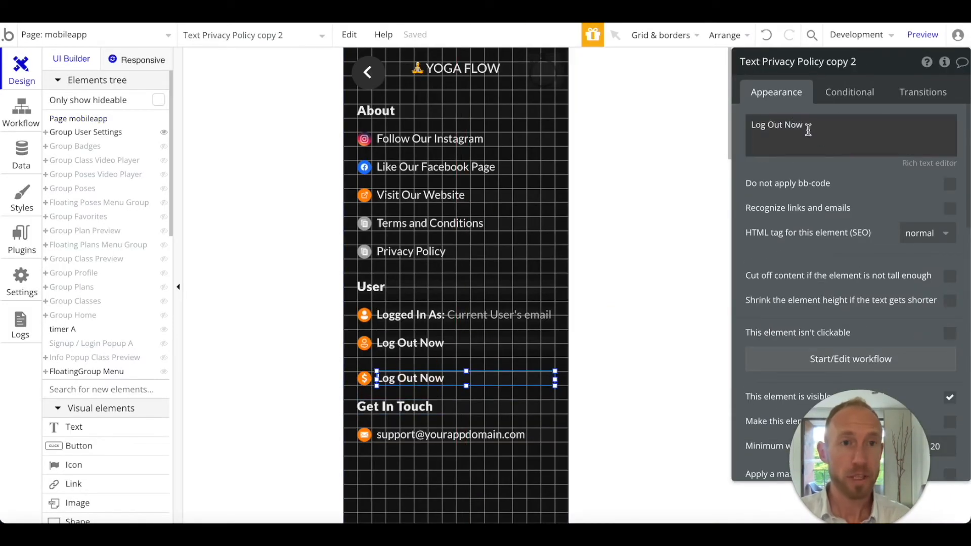
pyautogui.click(777, 124)
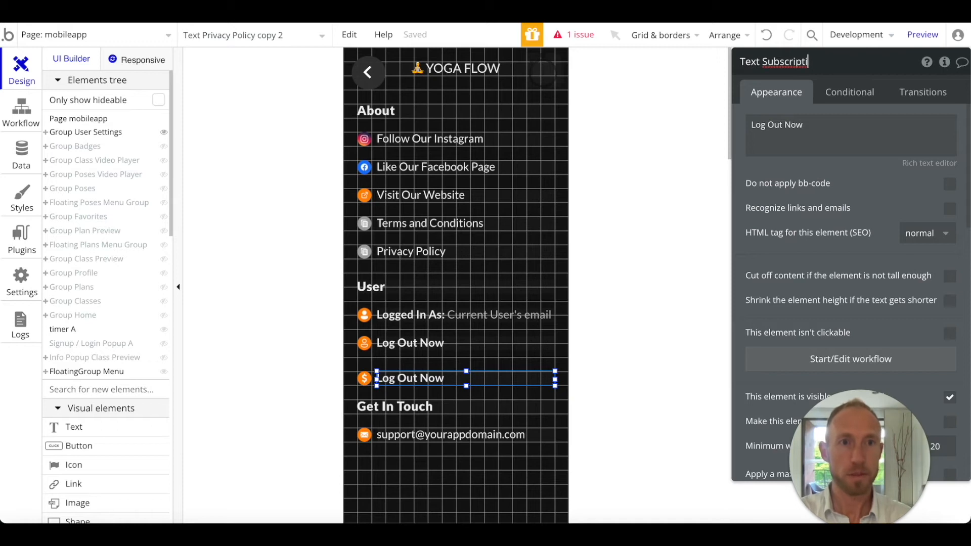
# Step: Add a condition showing 'Manage' when Current User's PaidSubscription is yes
pyautogui.write('on Management')
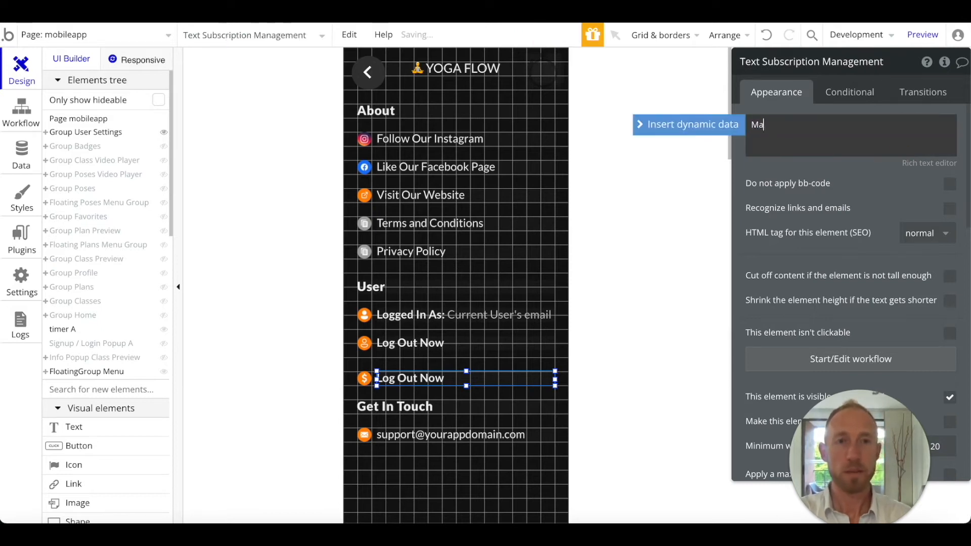
pyautogui.write('nage')
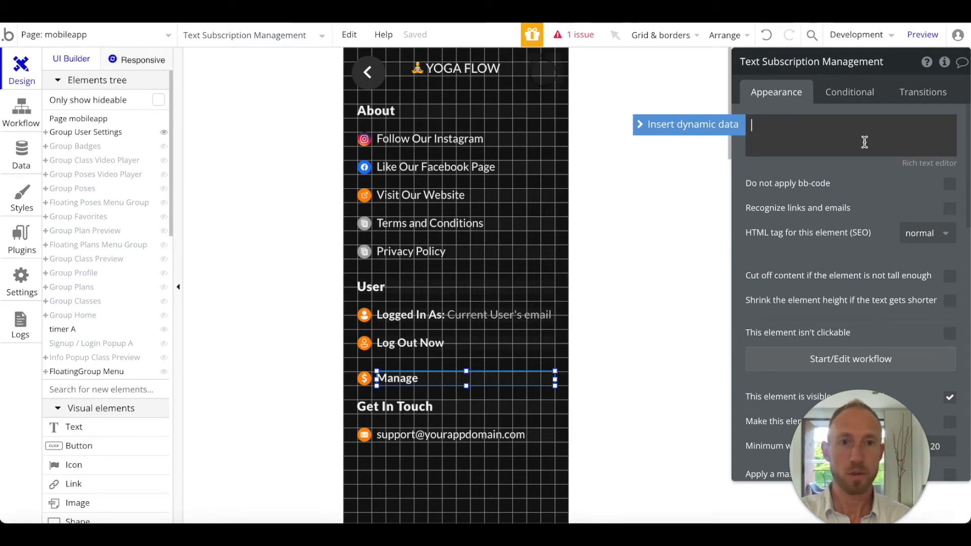
pyautogui.click(849, 92)
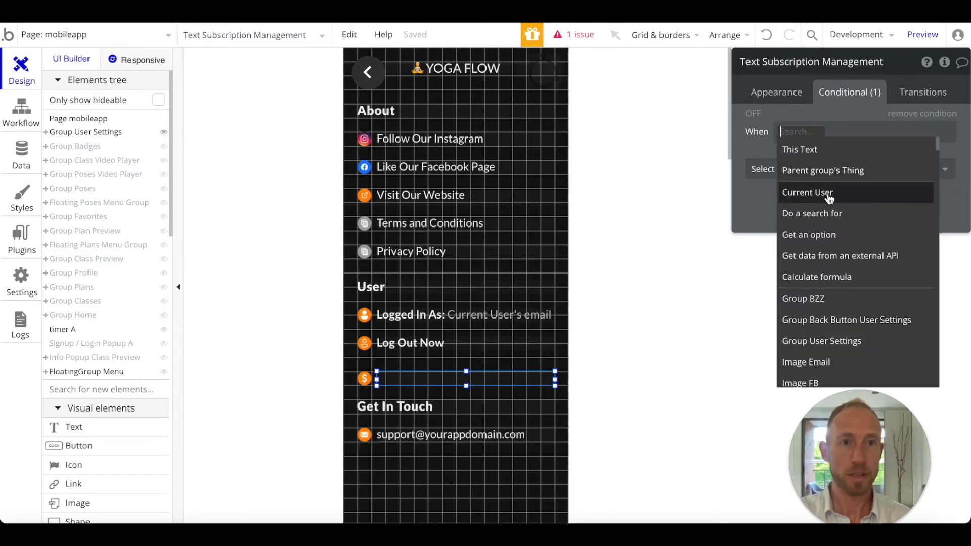
pyautogui.click(808, 192)
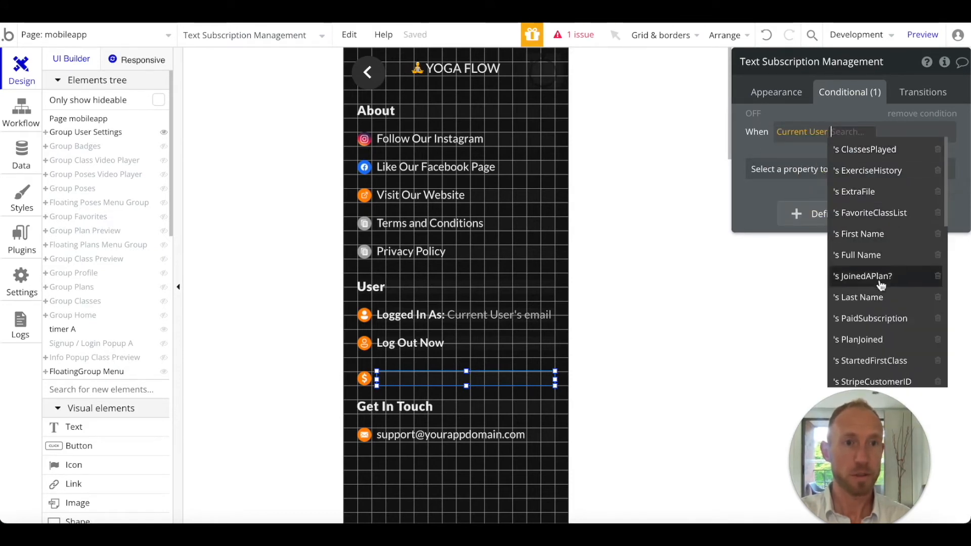
pyautogui.click(870, 318)
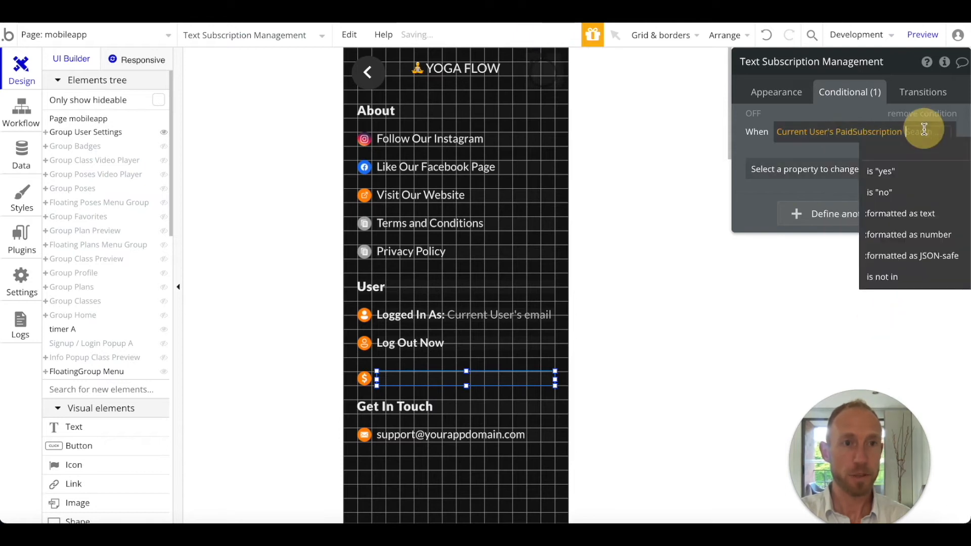
pyautogui.click(880, 171)
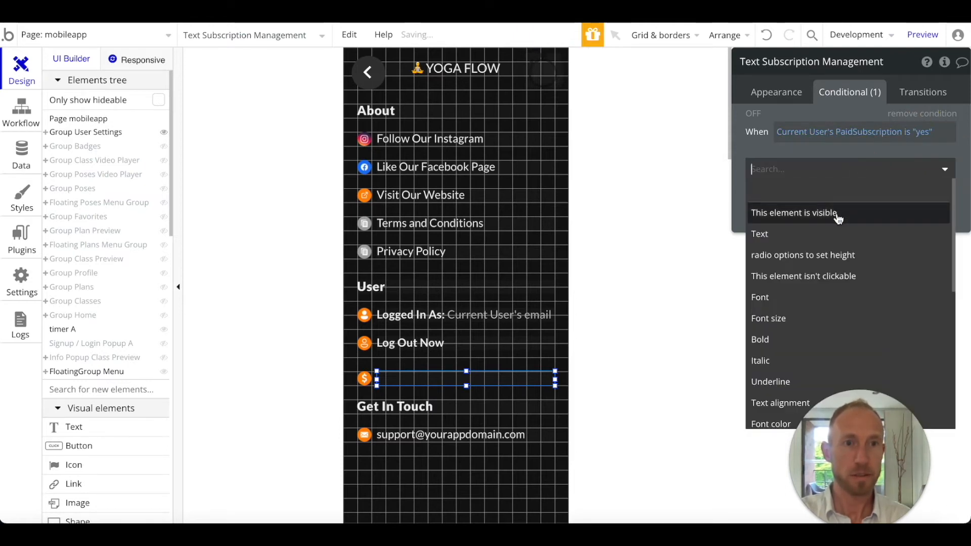
pyautogui.click(760, 234)
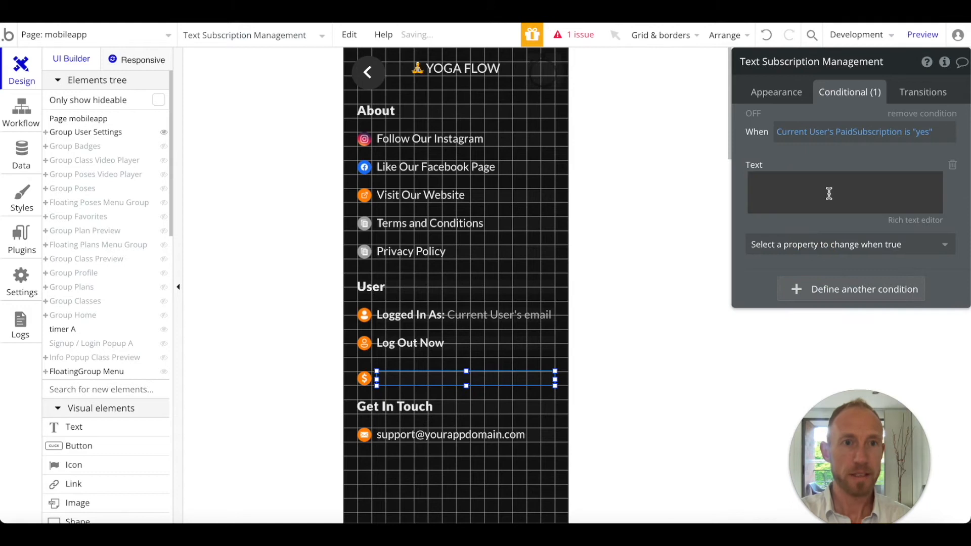
# Step: Add a second condition for when Current User's PaidSubscription is no
pyautogui.click(864, 288)
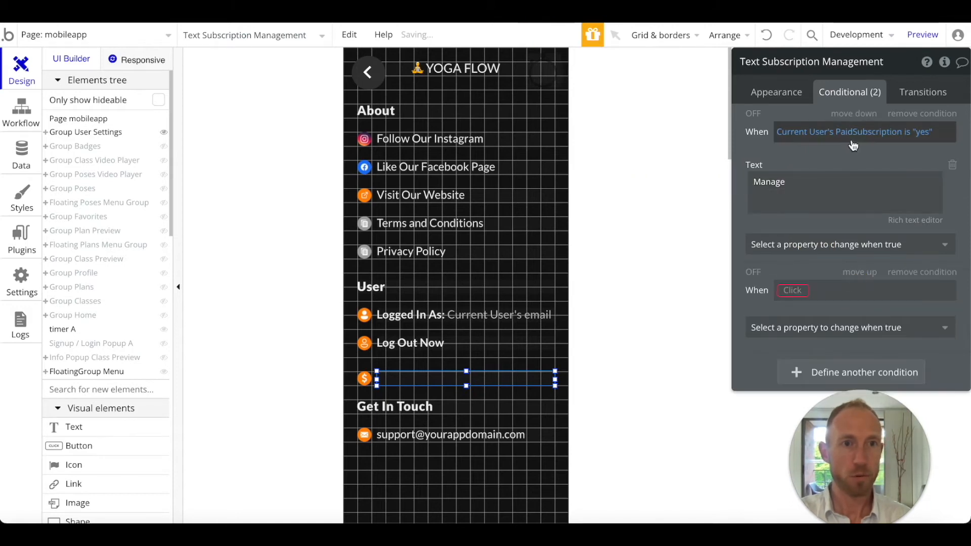
pyautogui.rightClick(854, 132)
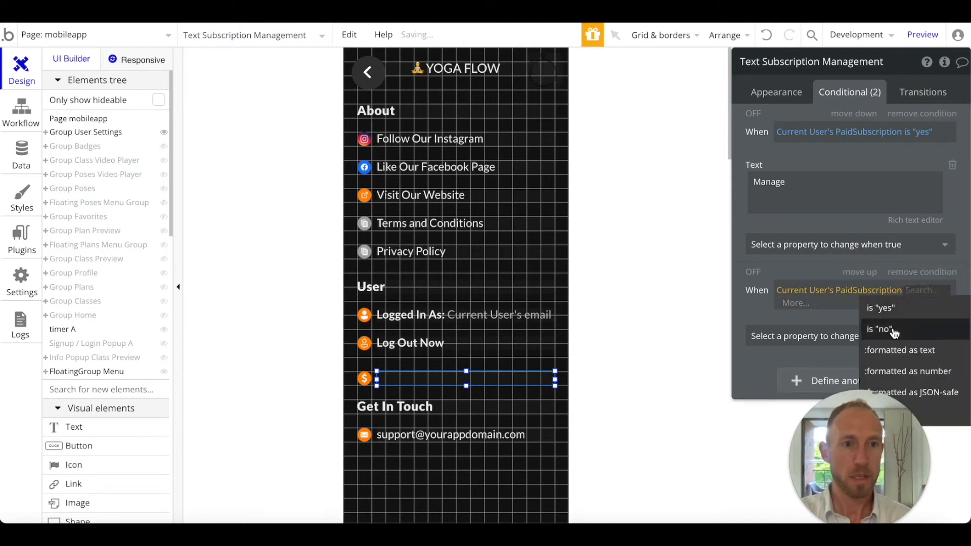
pyautogui.click(880, 329)
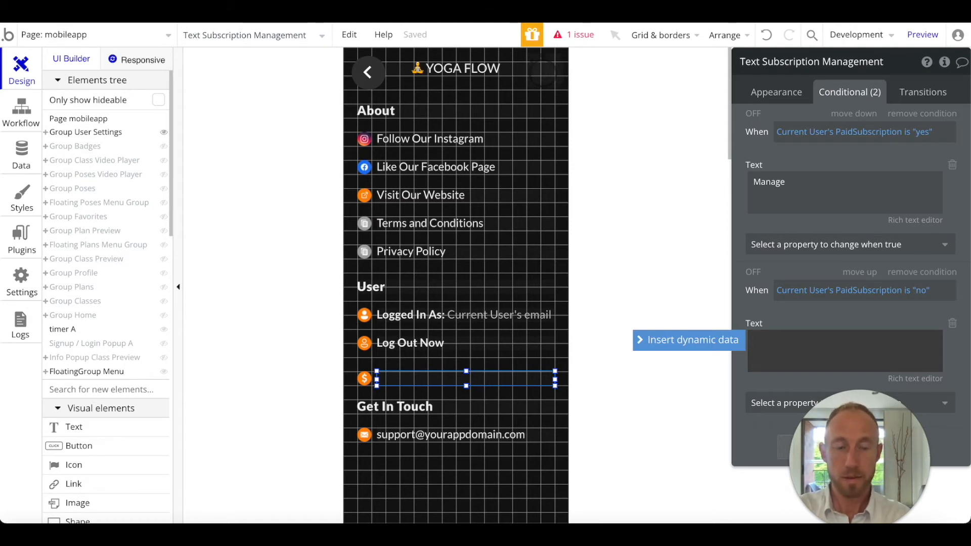
# Step: Set the no condition's text to 'Get Full Access to All Classes'
pyautogui.write('Get')
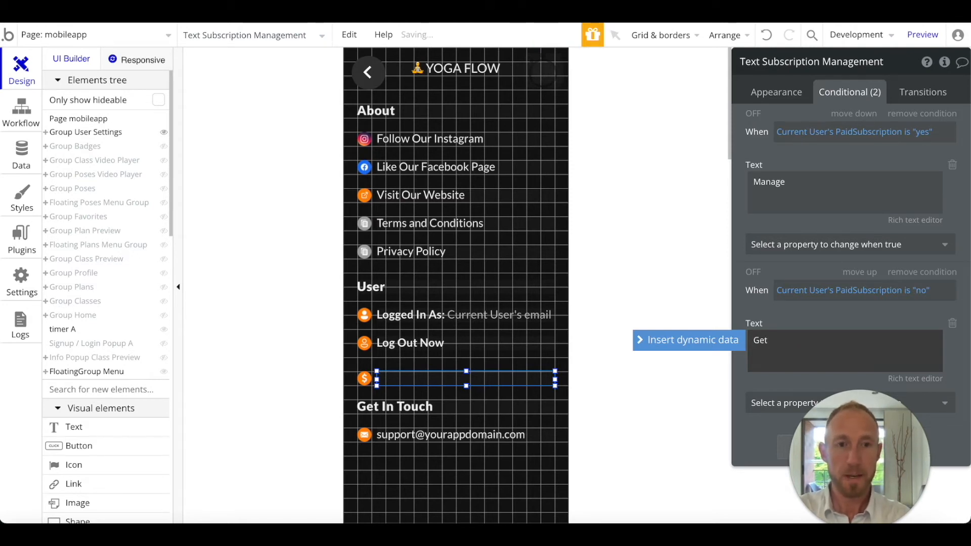
pyautogui.write('F')
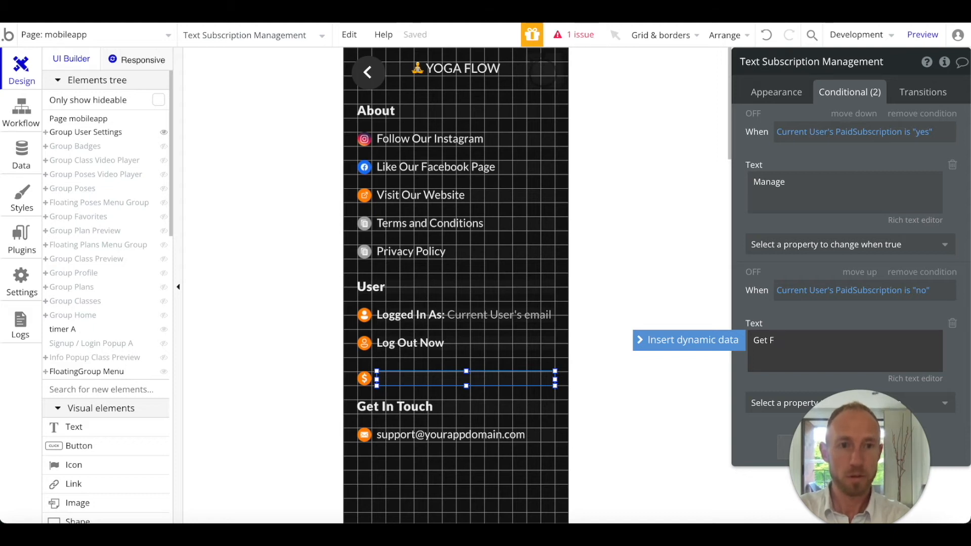
pyautogui.write('ull Access t')
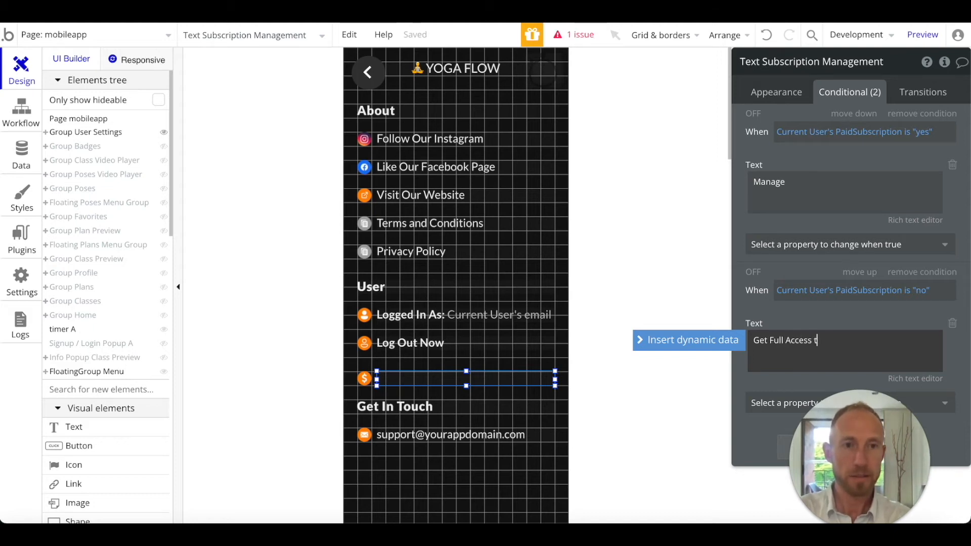
pyautogui.write('o All Cla')
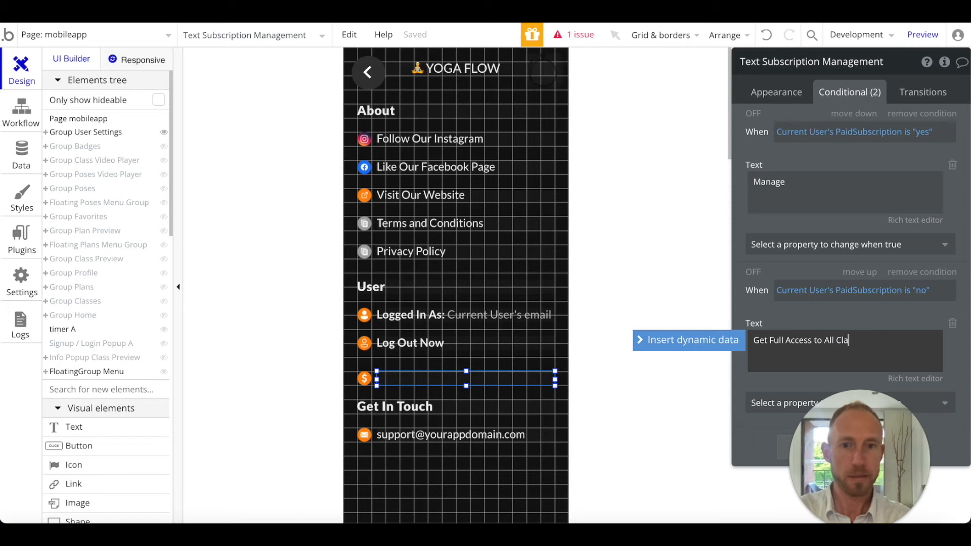
pyautogui.write('sses')
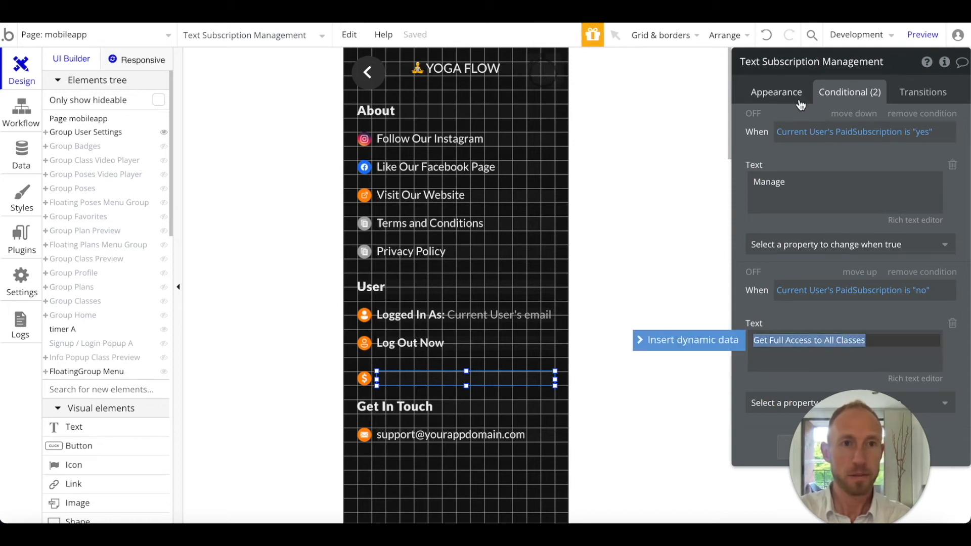
pyautogui.click(776, 92)
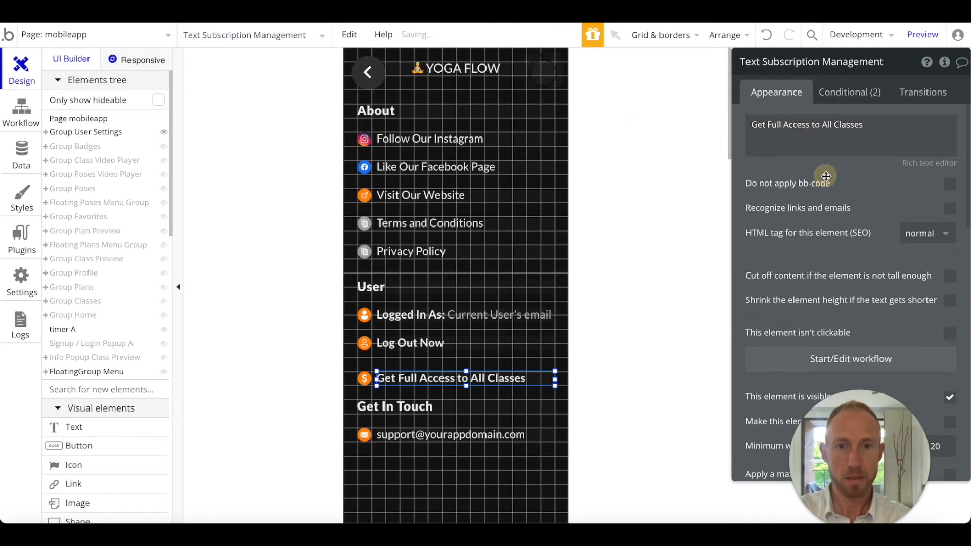
pyautogui.click(849, 92)
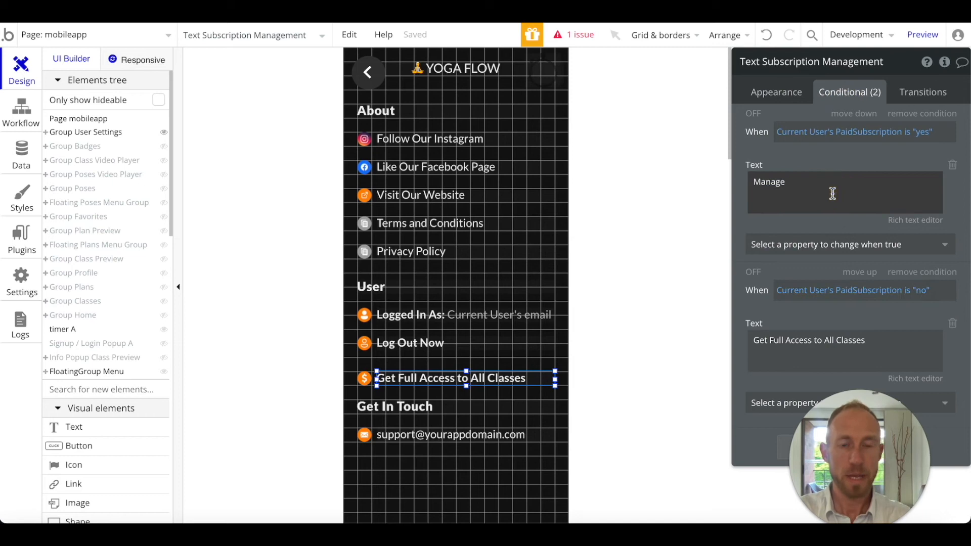
# Step: Set the yes condition and default appearance text to 'Manage Your Subscription'
pyautogui.write('Your')
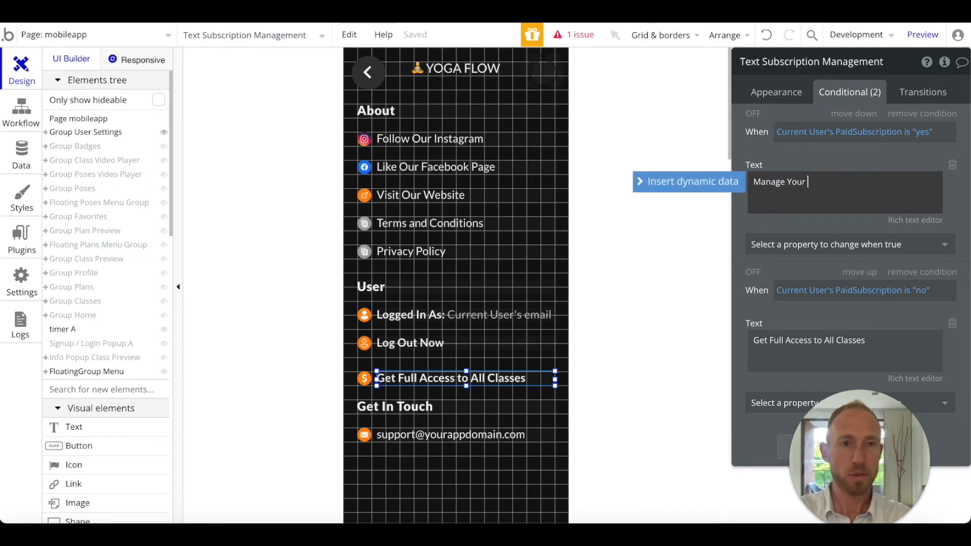
pyautogui.write('Subscription H')
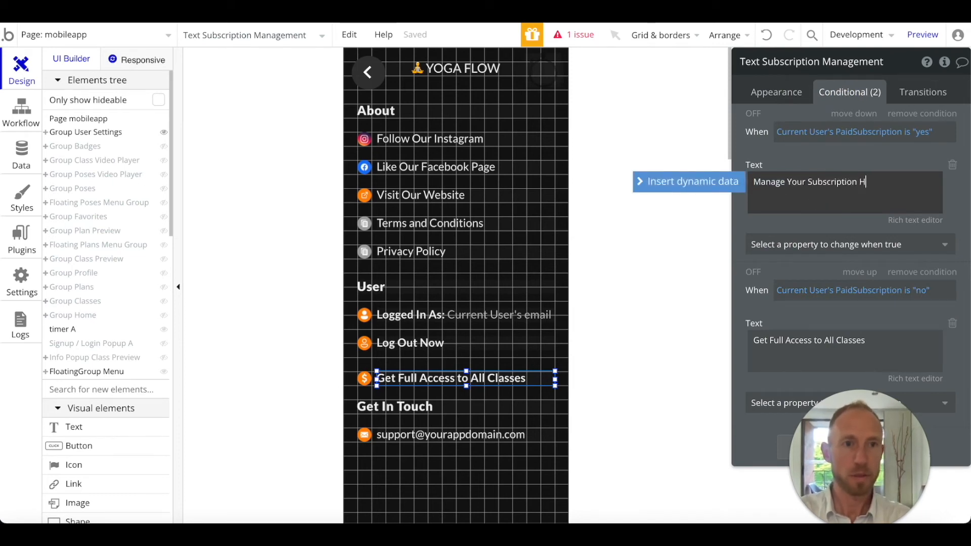
pyautogui.write('ere')
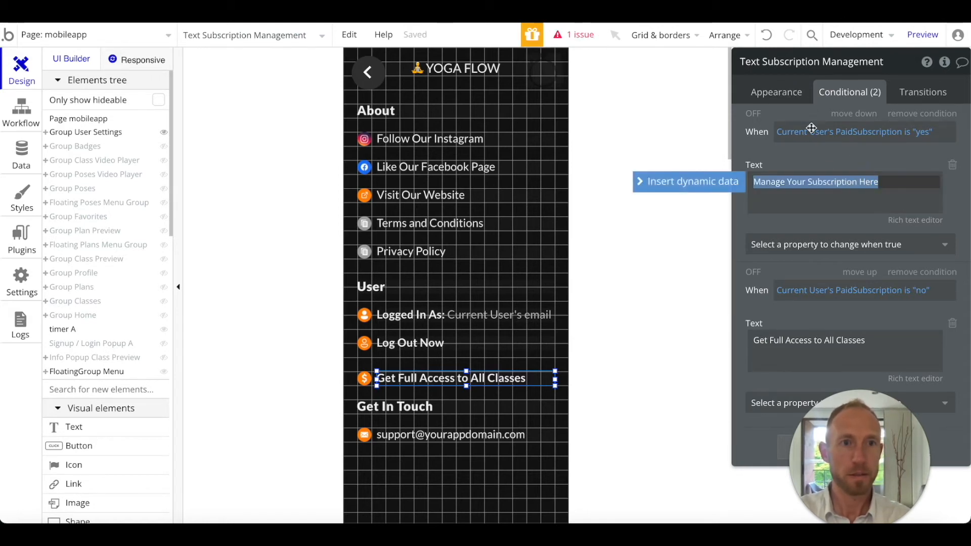
pyautogui.press('Backspace')
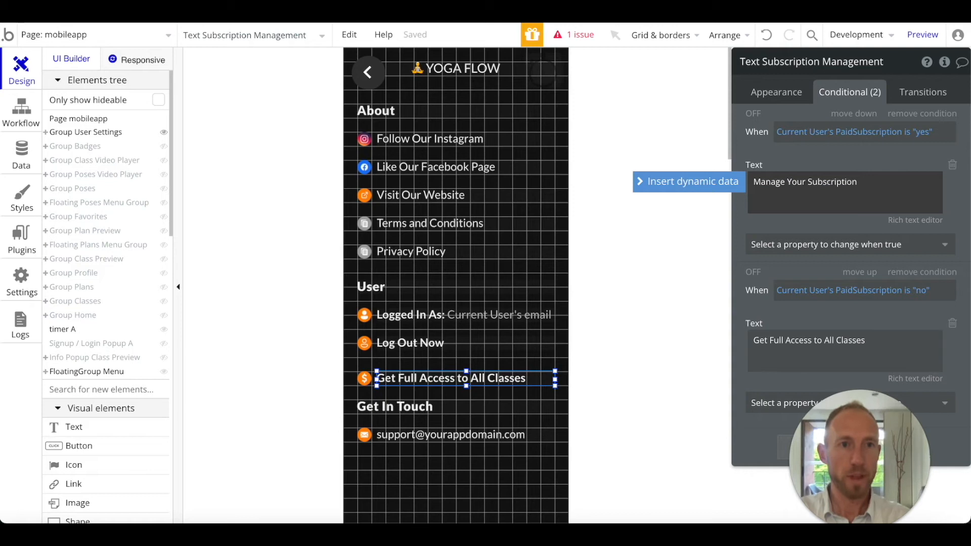
pyautogui.click(776, 92)
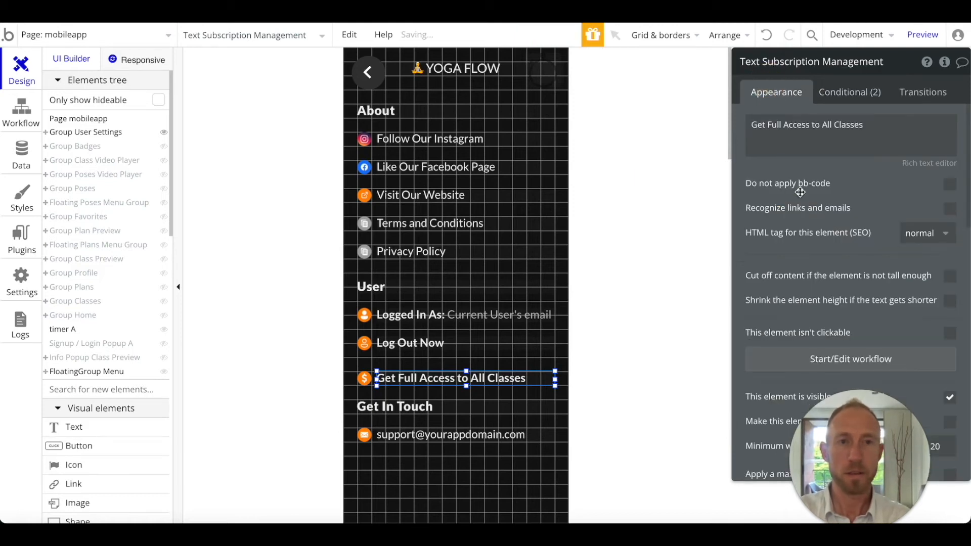
pyautogui.write('Manage Your Subscription')
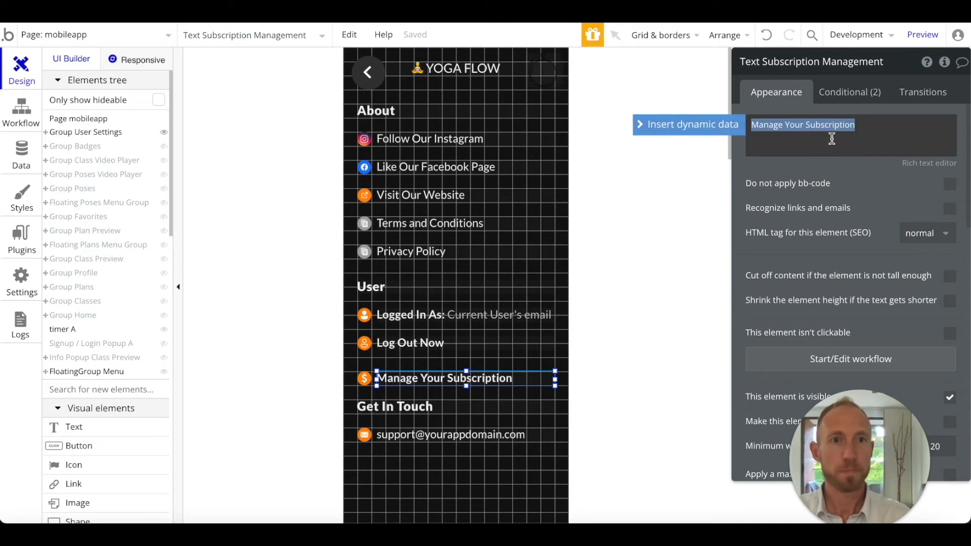
pyautogui.click(923, 34)
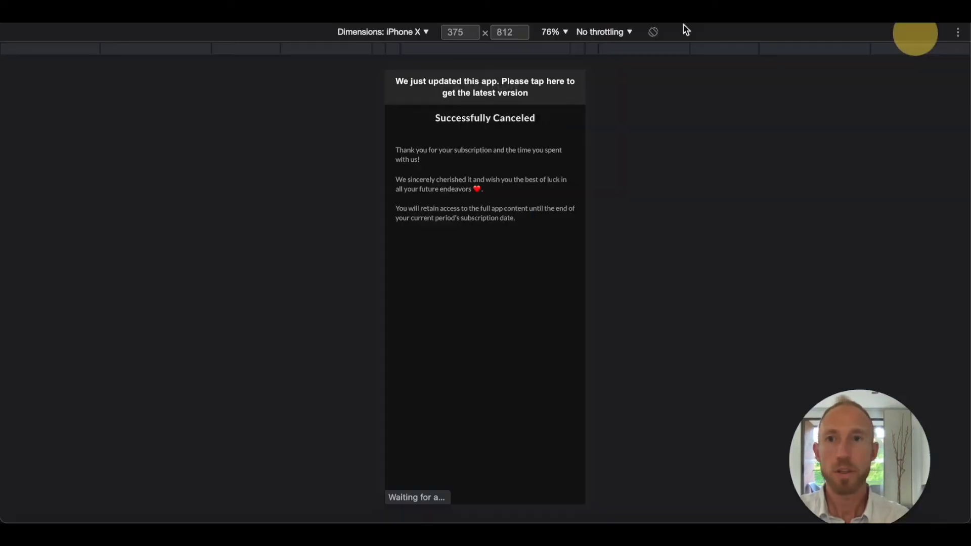
pyautogui.moveTo(190, 30)
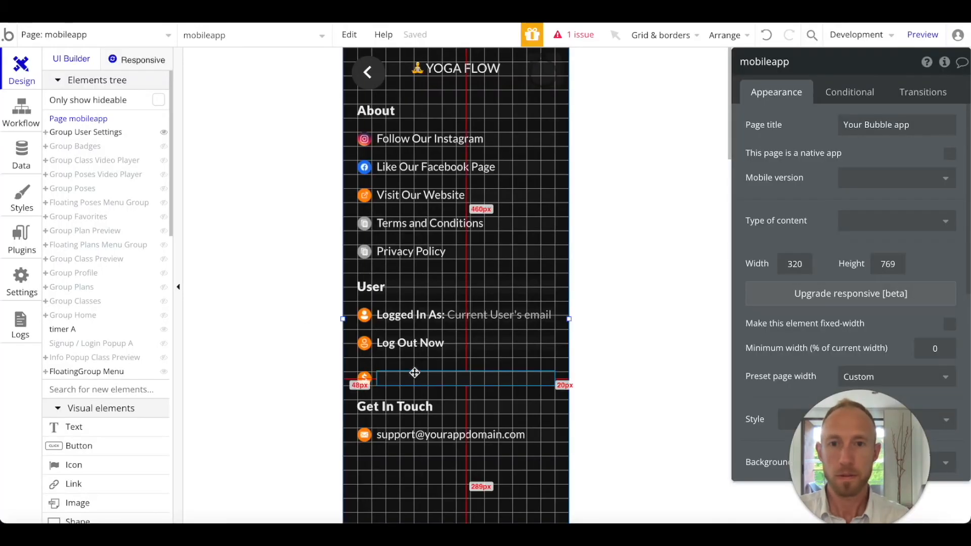
# Step: Switch to the mobileapp page's Workflow tab
pyautogui.click(20, 112)
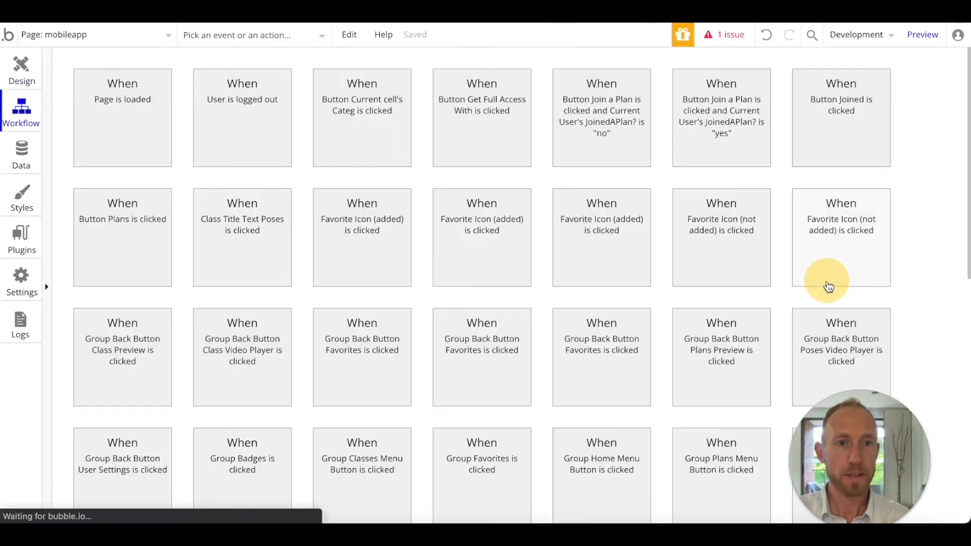
# Step: Open the Subscription Management click workflow and browse plugin actions for its first step
pyautogui.click(601, 379)
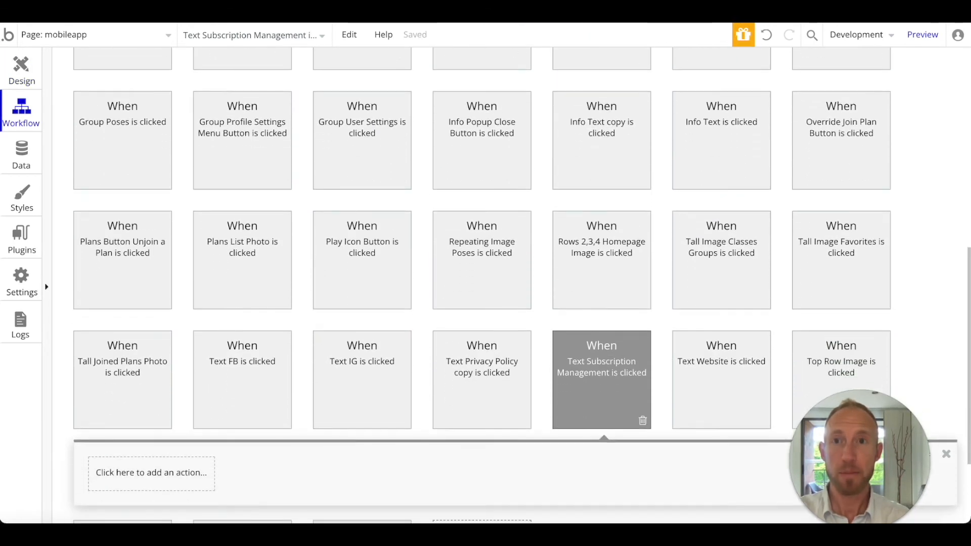
pyautogui.click(923, 35)
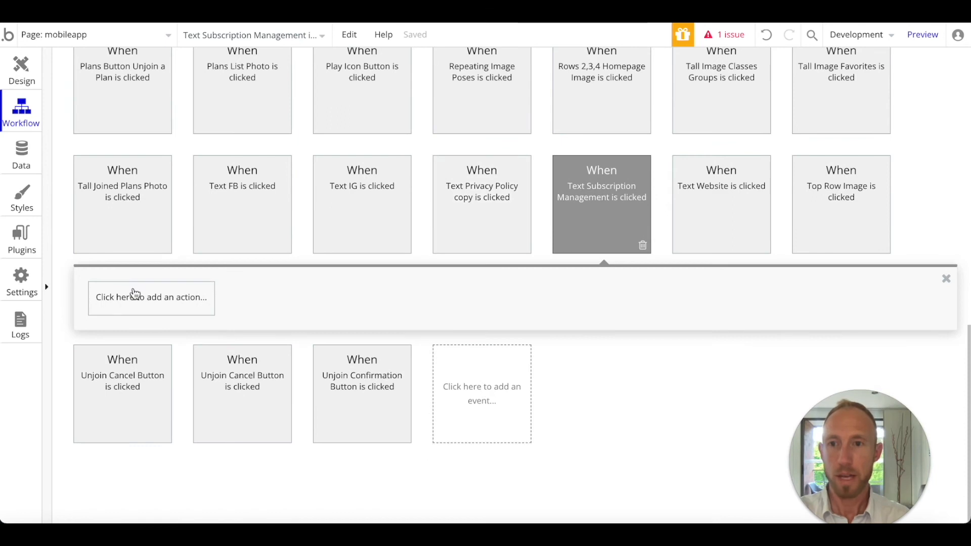
pyautogui.click(151, 296)
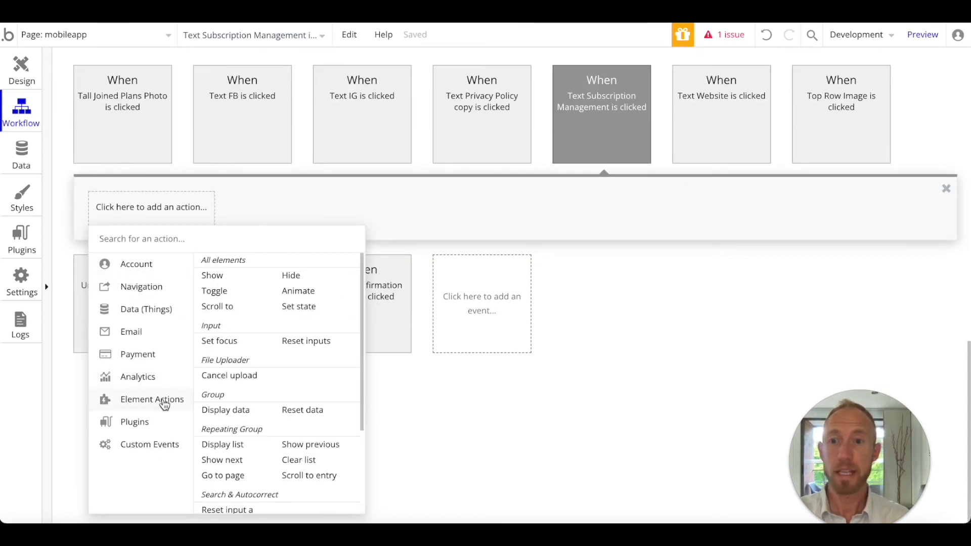
pyautogui.moveTo(165, 400)
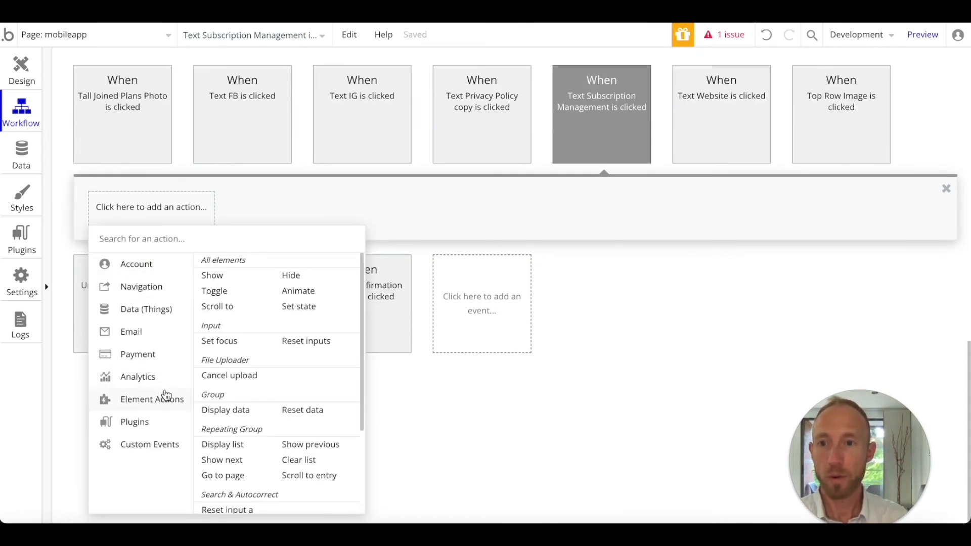
pyautogui.click(135, 422)
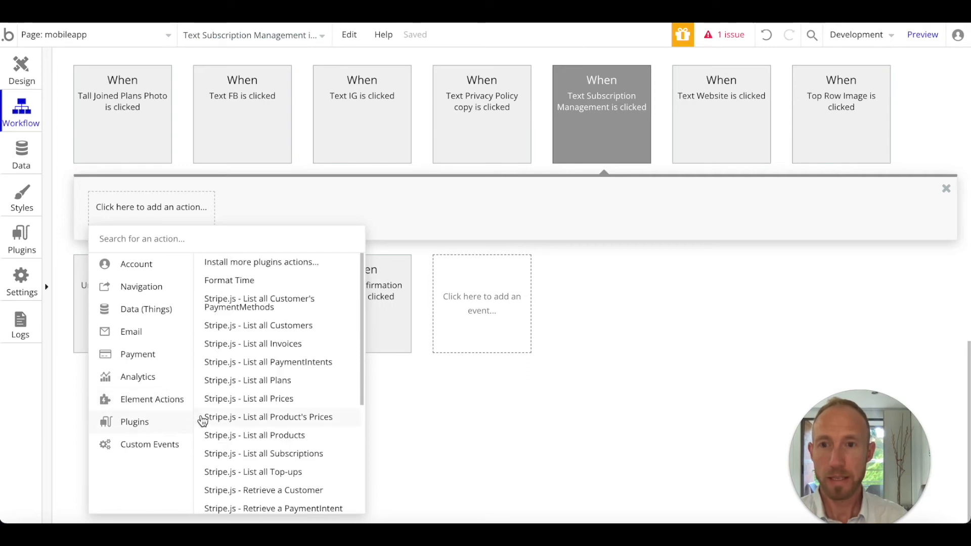
pyautogui.write('d')
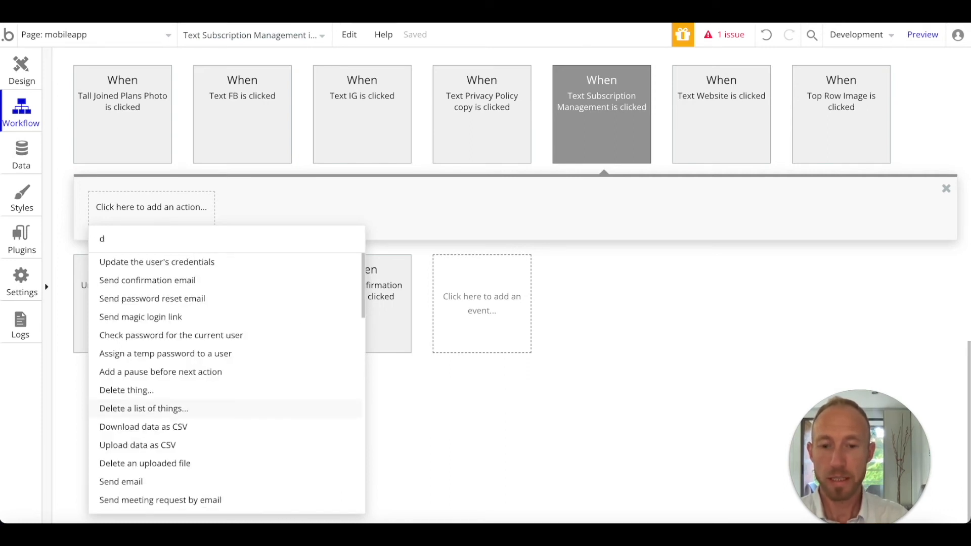
pyautogui.write('bn')
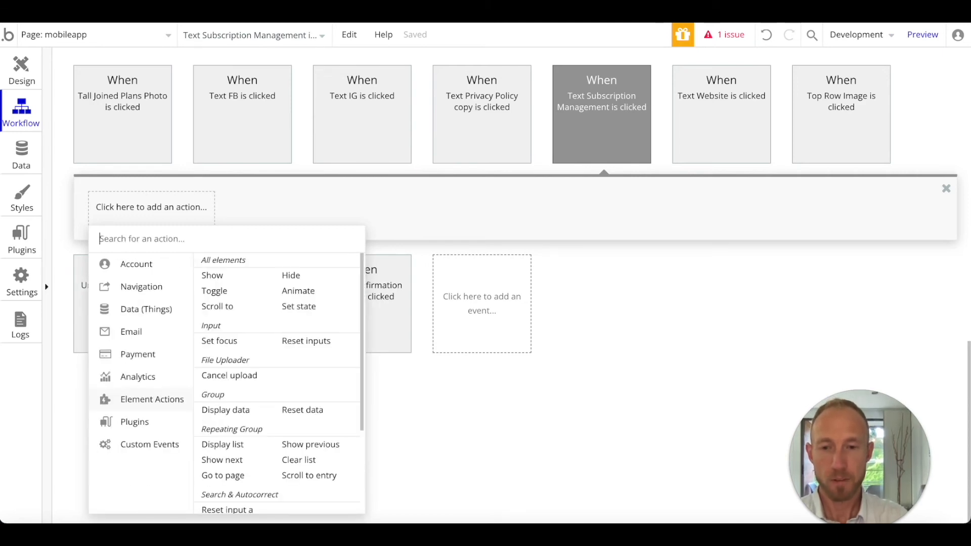
pyautogui.click(134, 422)
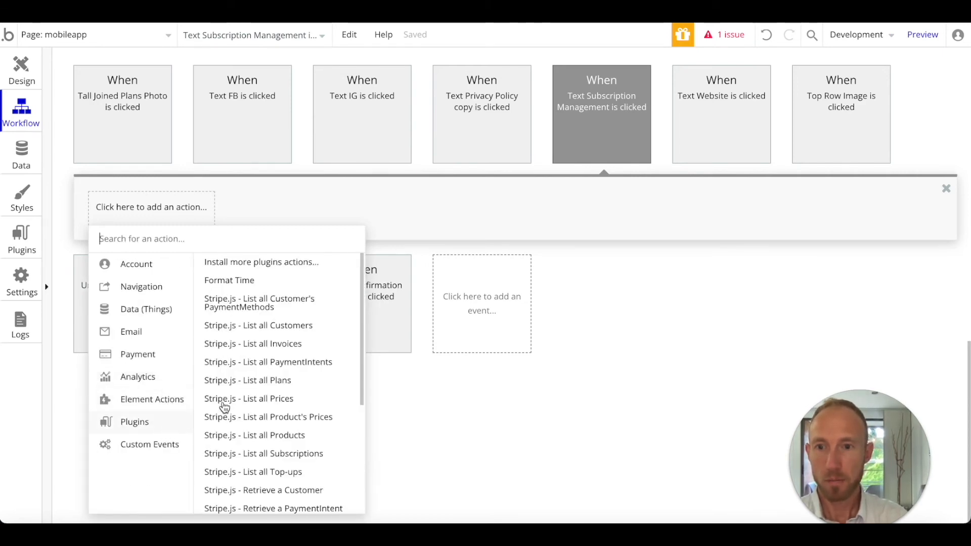
pyautogui.scroll(-3)
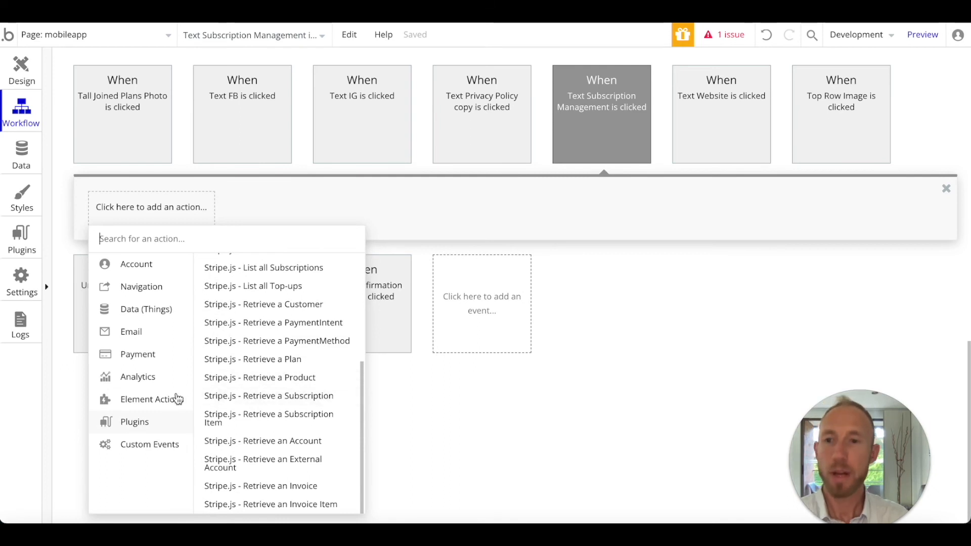
# Step: Add a Navigation 'Open an external website' action to the workflow
pyautogui.click(151, 399)
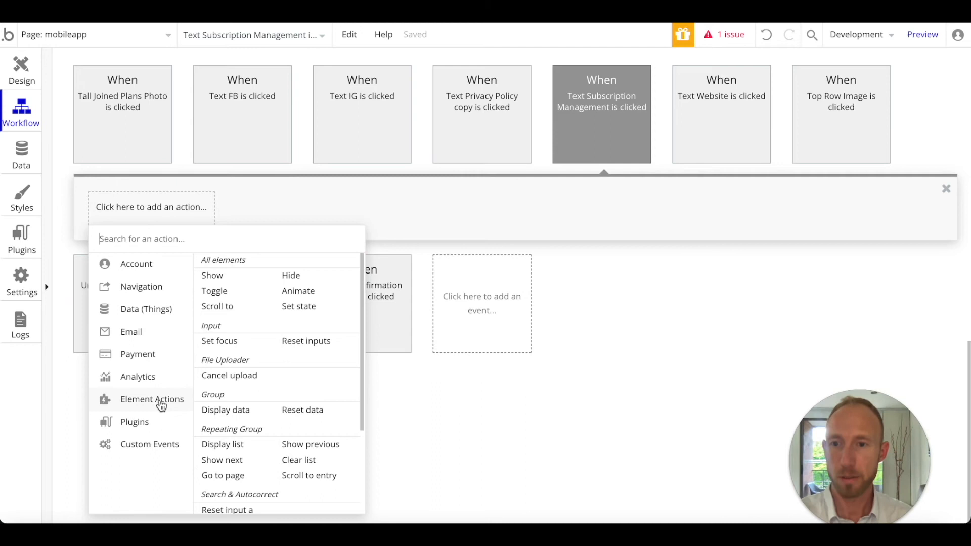
pyautogui.click(142, 286)
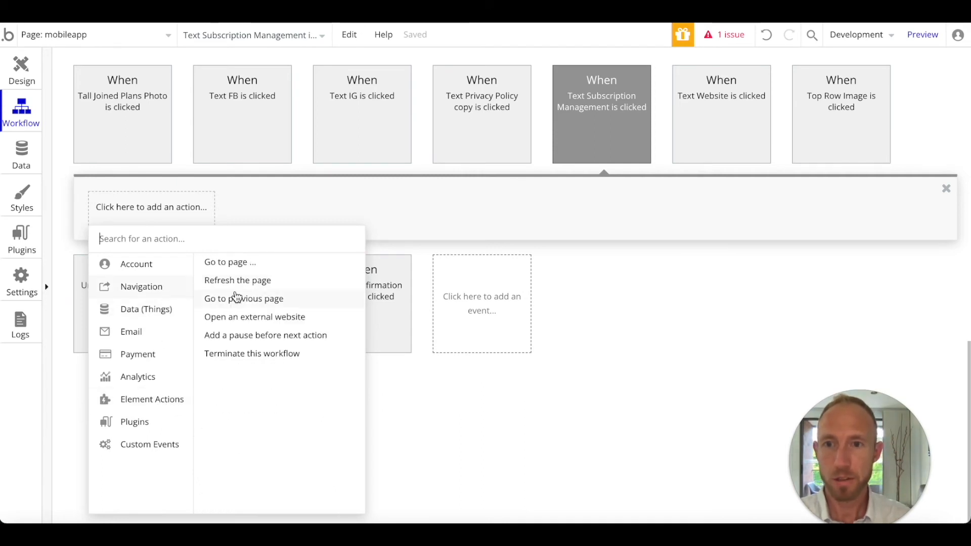
pyautogui.click(254, 317)
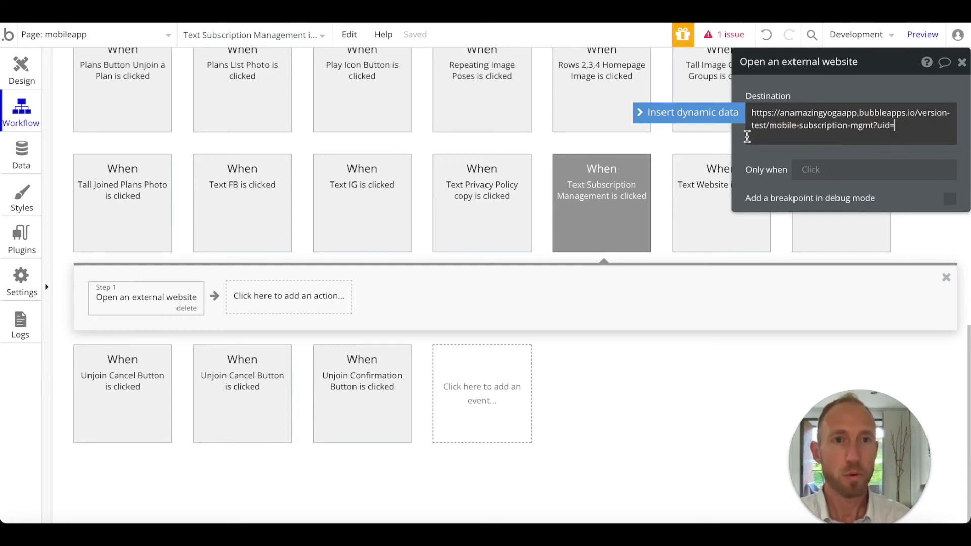
# Step: Set the destination to mobile-subscription-mgmt with uid as Current User's unique id
pyautogui.click(691, 112)
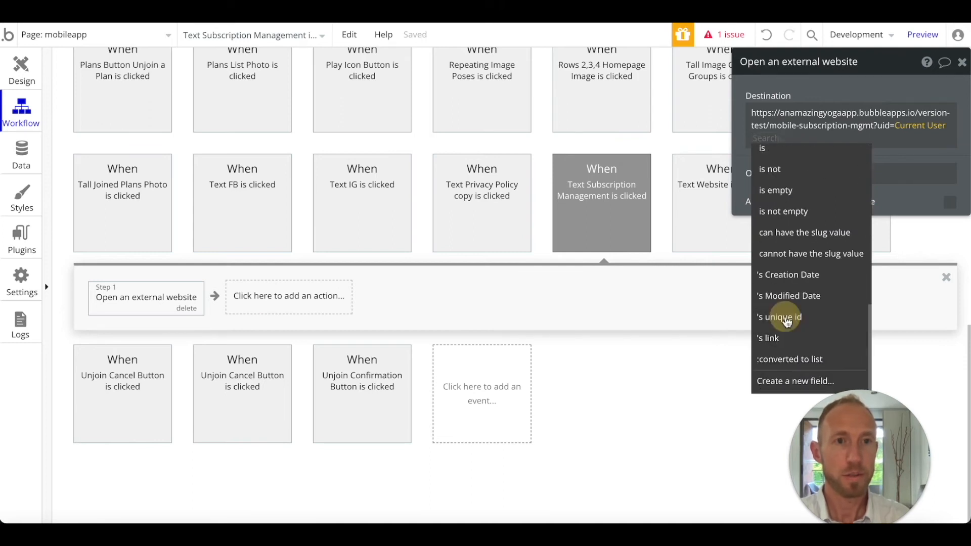
pyautogui.click(779, 317)
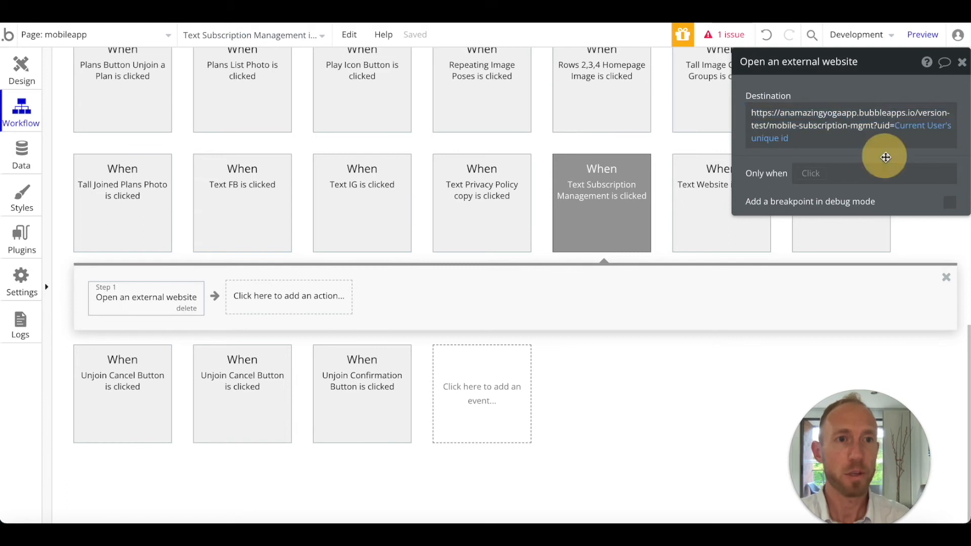
pyautogui.click(923, 34)
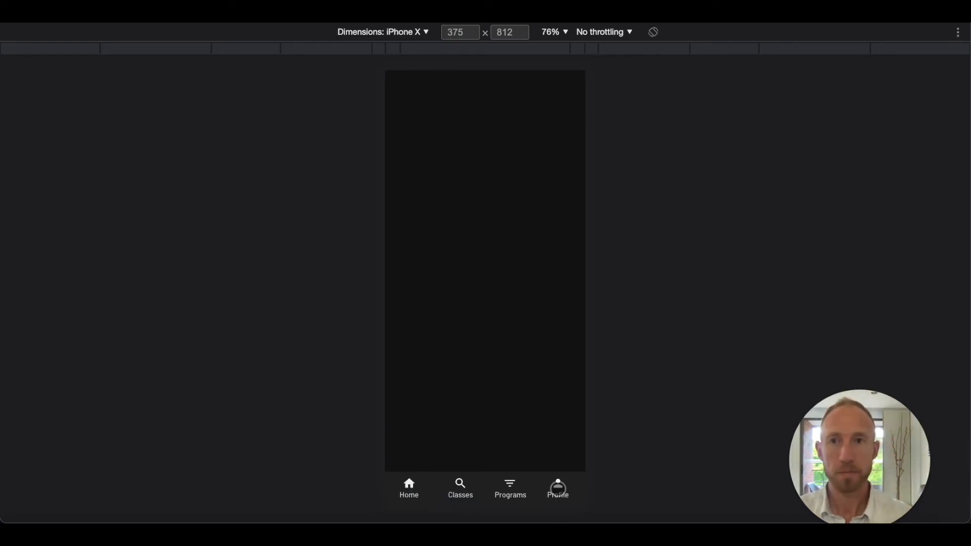
# Step: In preview, open Profile settings and test the Get Full Access to All Classes row
pyautogui.click(557, 488)
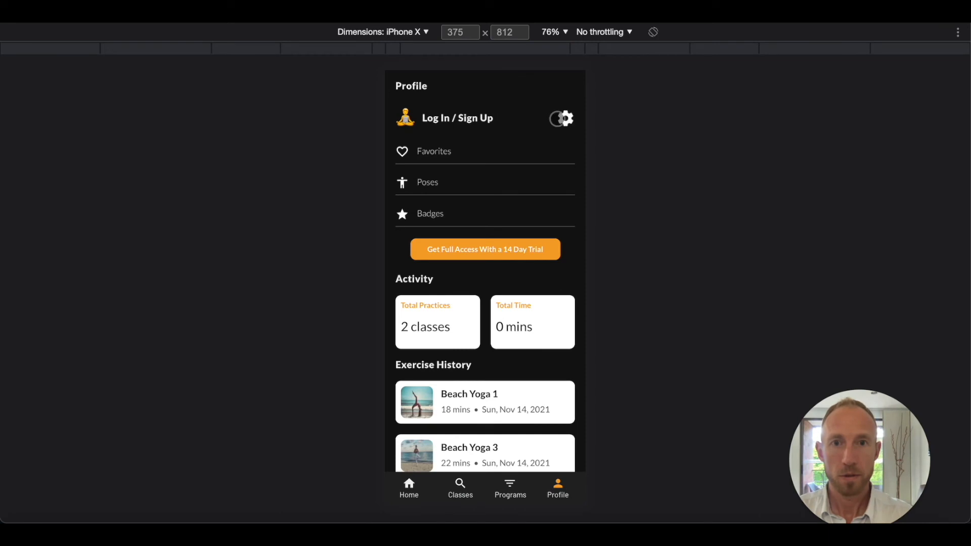
pyautogui.click(560, 119)
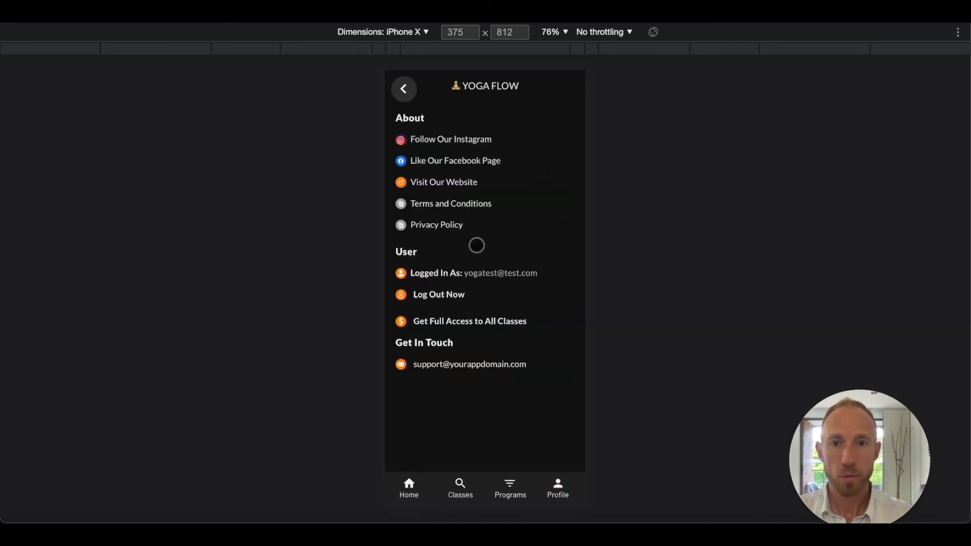
pyautogui.moveTo(534, 274)
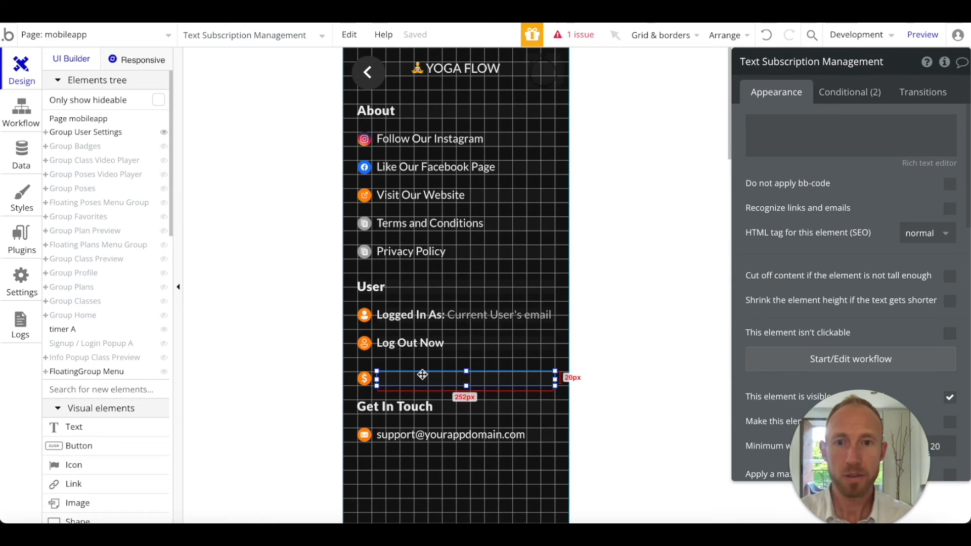
pyautogui.click(923, 35)
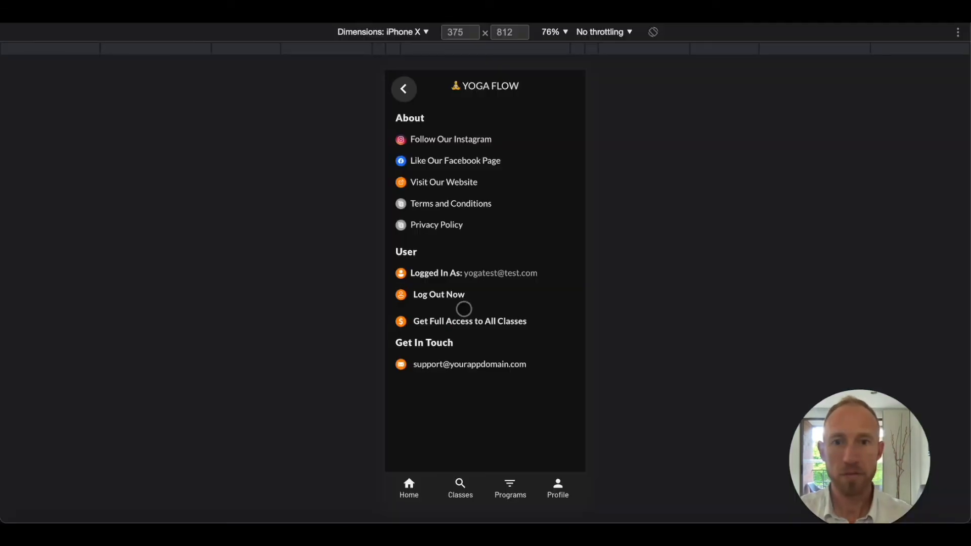
pyautogui.click(493, 324)
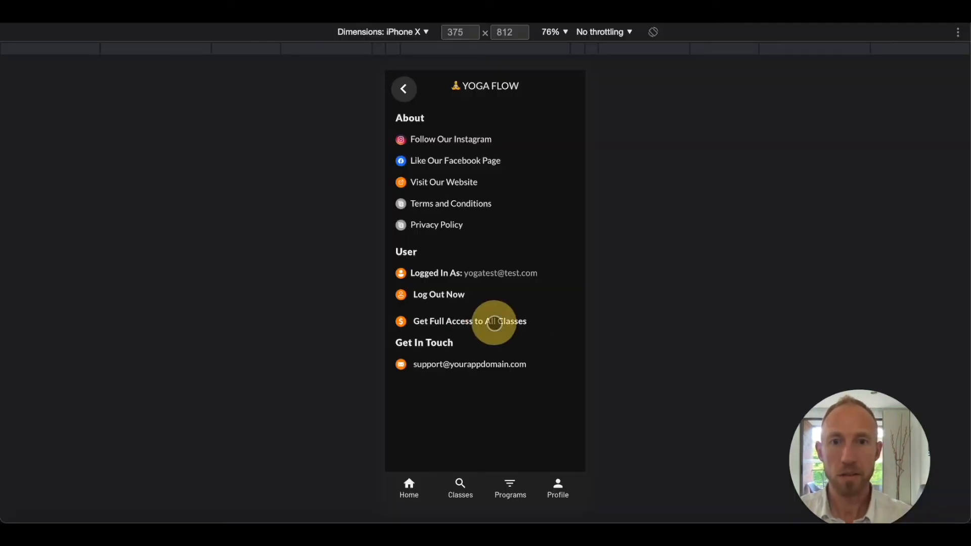
pyautogui.click(468, 322)
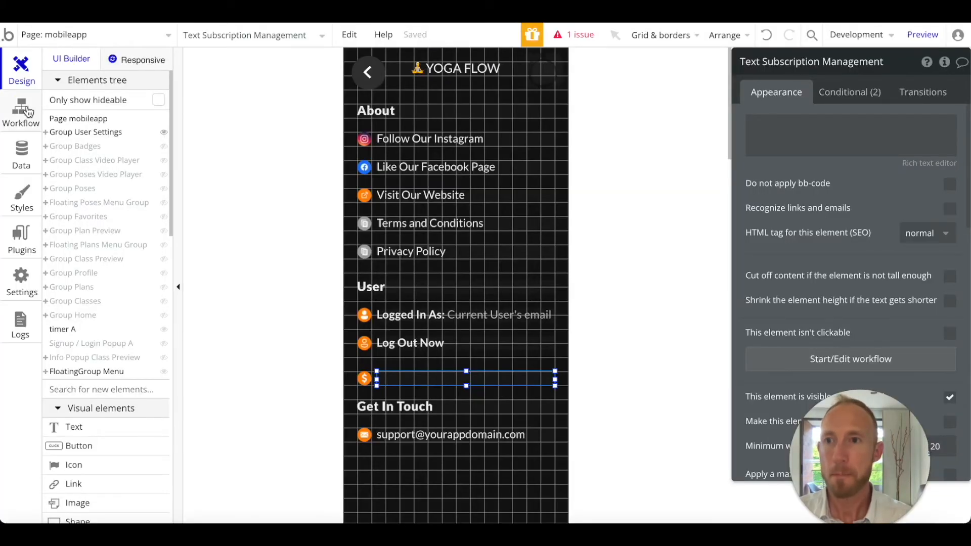
# Step: Limit the subscription-row click workflow to Current User's PaidSubscription is "yes" and copy it for "no"
pyautogui.click(22, 111)
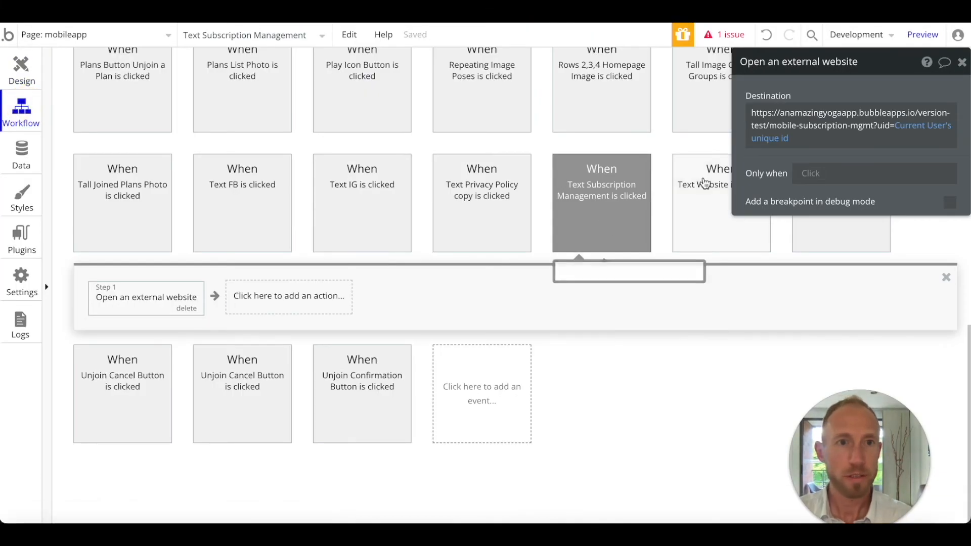
pyautogui.click(600, 204)
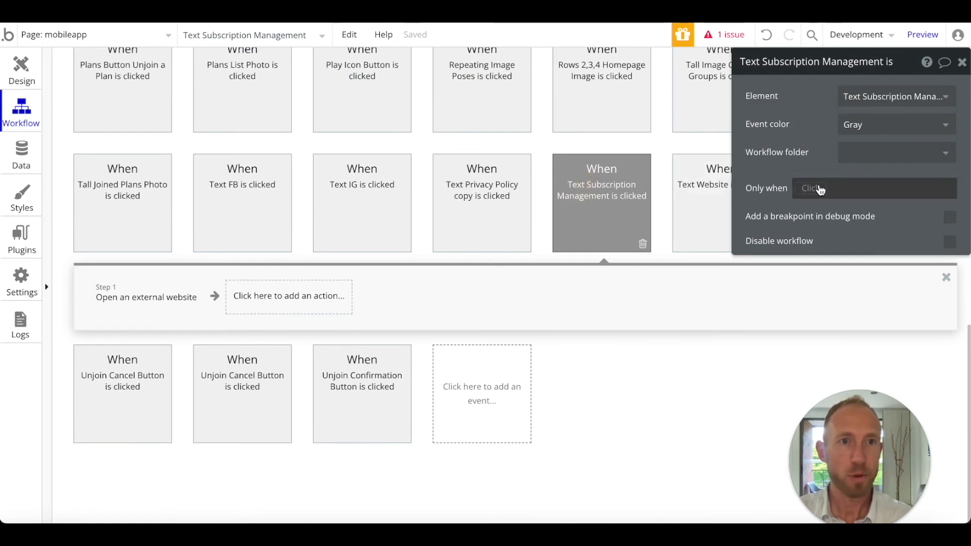
pyautogui.click(873, 188)
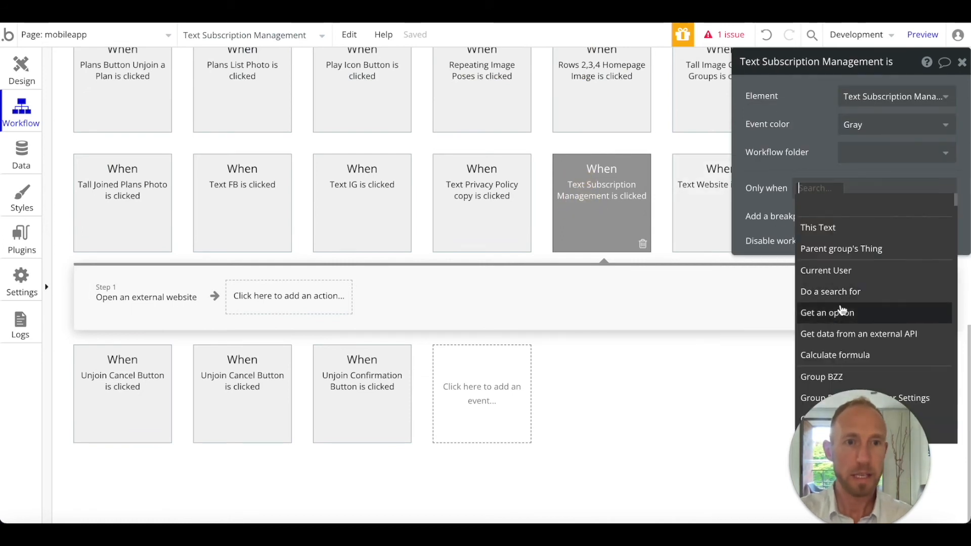
pyautogui.click(825, 270)
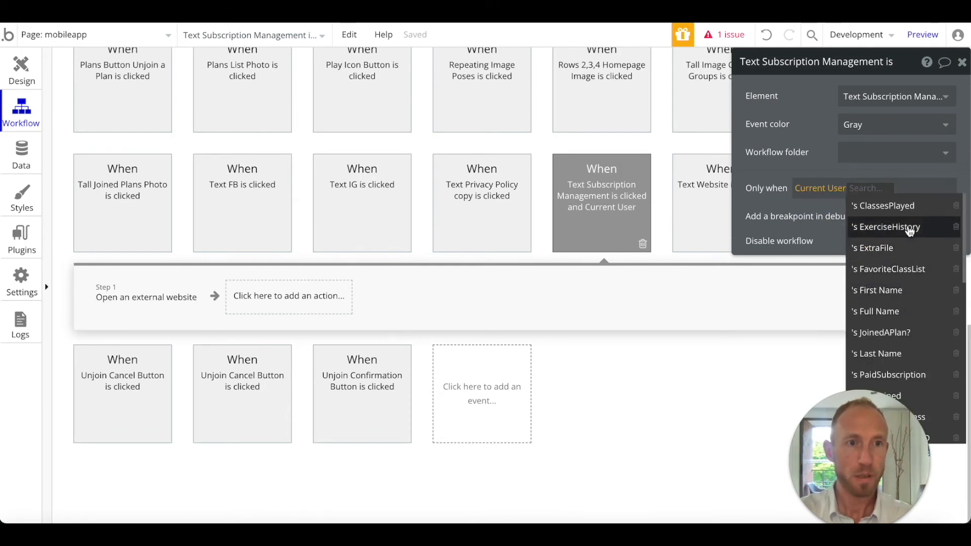
pyautogui.click(888, 374)
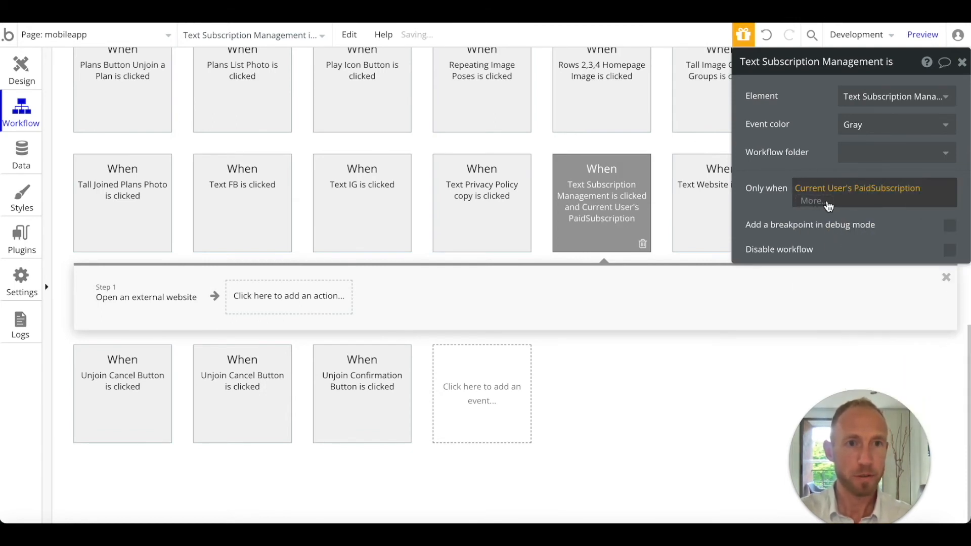
pyautogui.click(813, 200)
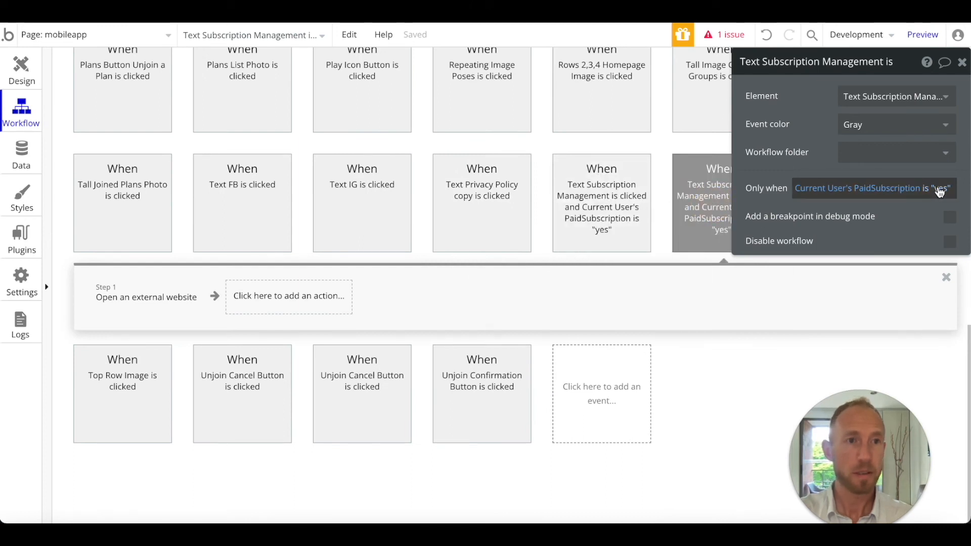
pyautogui.click(145, 298)
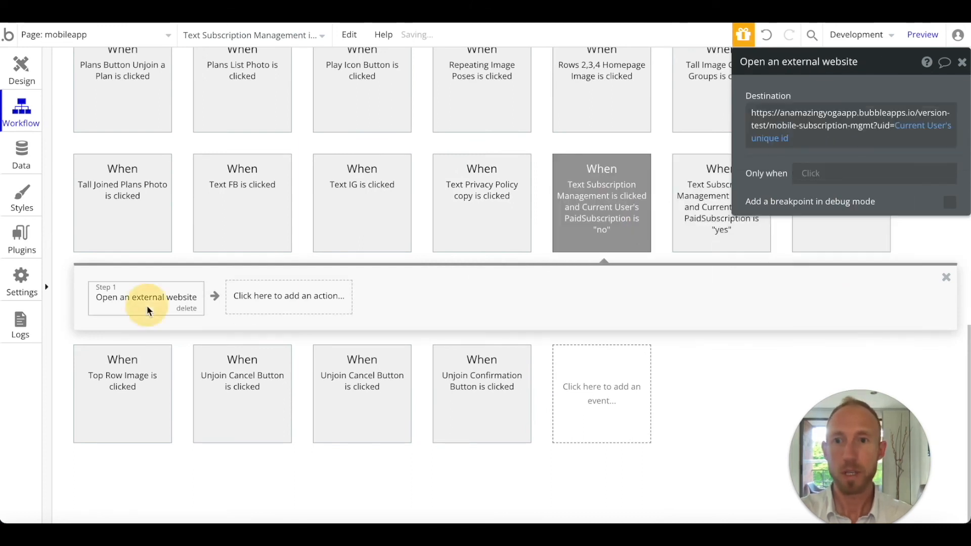
# Step: Point the "no" workflow's external link to the mobile-payment page with uid as Current User's unique id
pyautogui.click(849, 125)
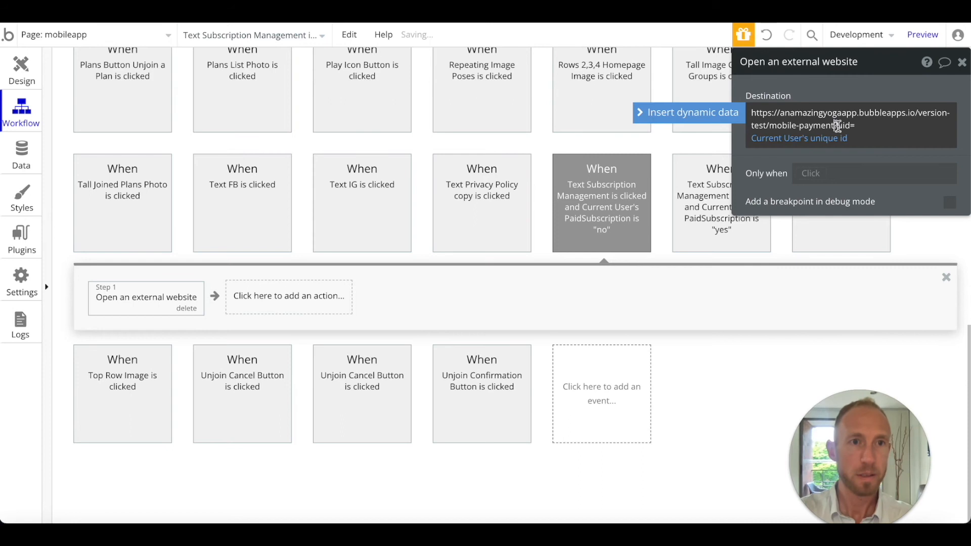
pyautogui.click(798, 138)
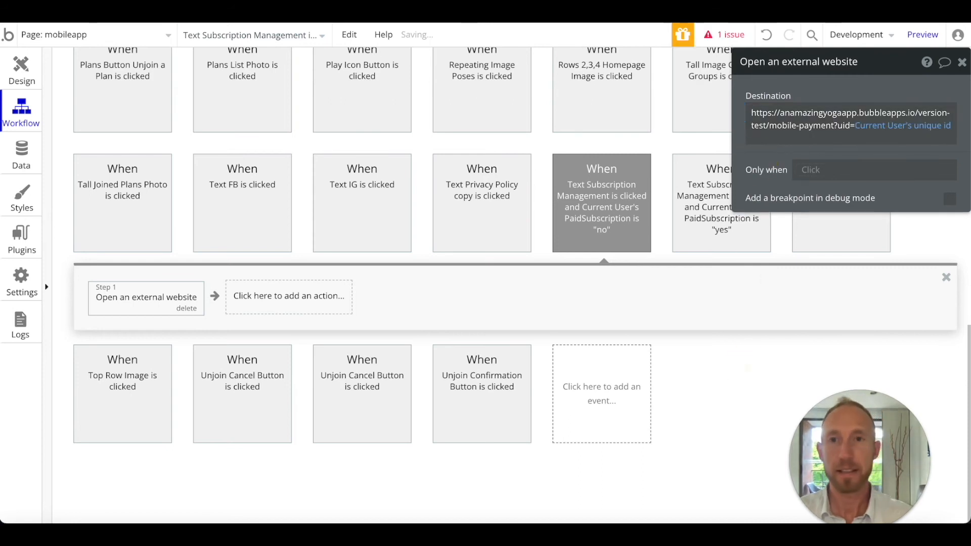
pyautogui.click(923, 35)
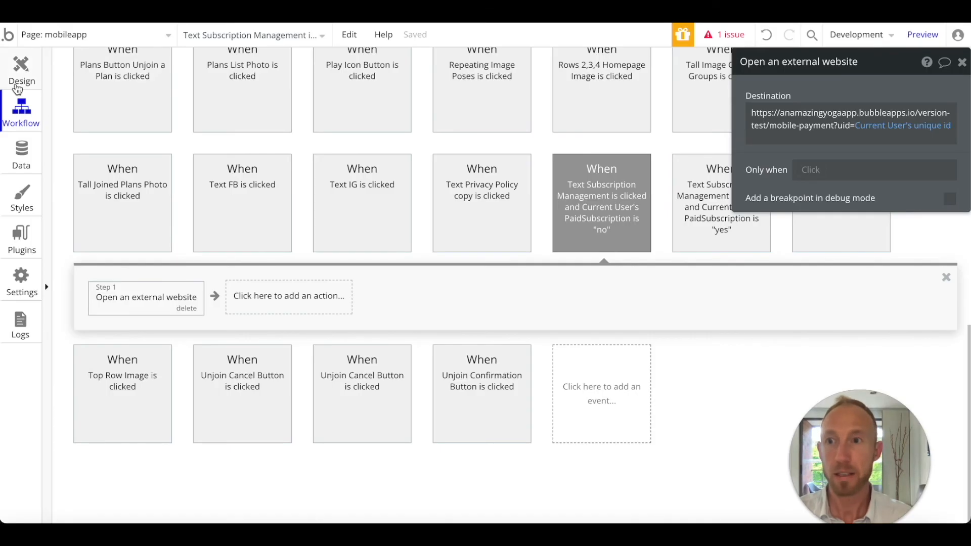
pyautogui.click(21, 70)
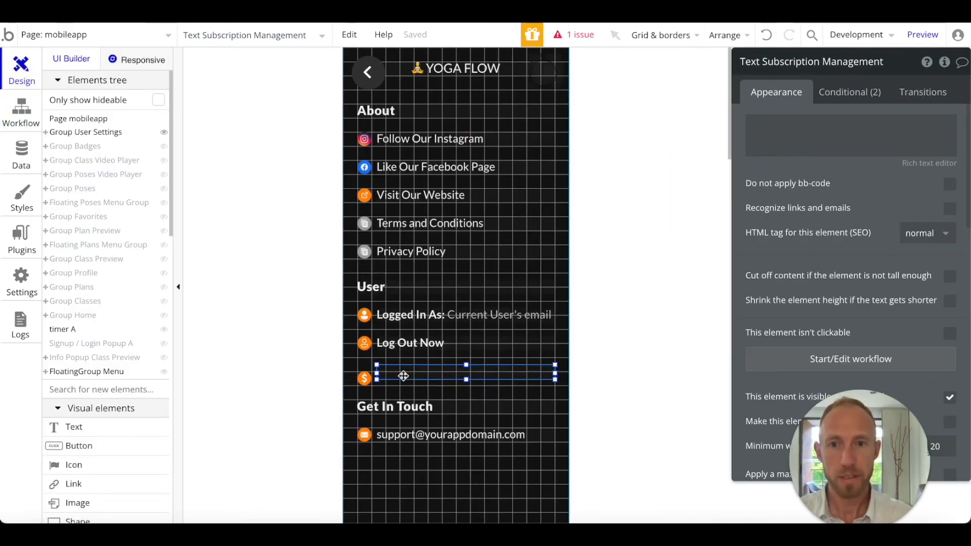
# Step: Realign the dollar icon beside the Subscription Management text row and preview the app
pyautogui.click(364, 377)
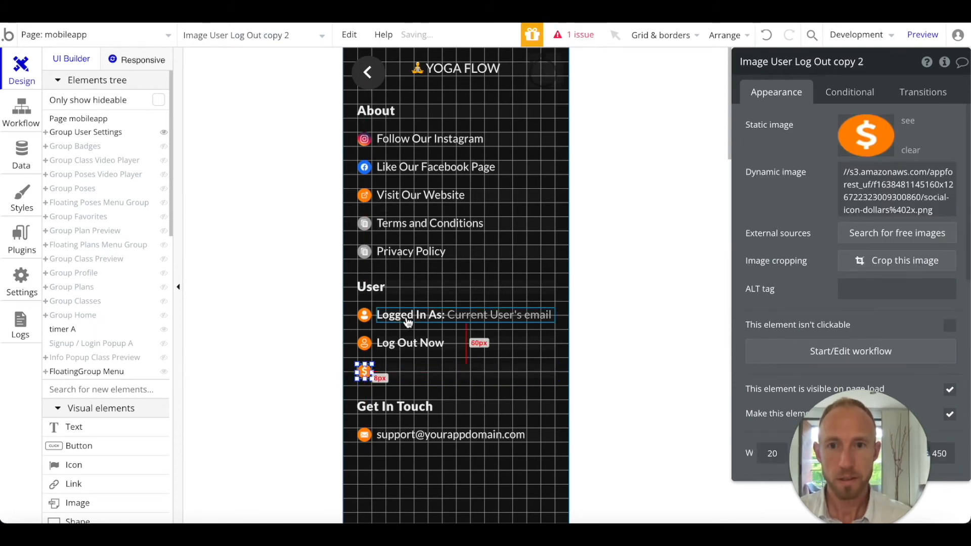
pyautogui.click(371, 286)
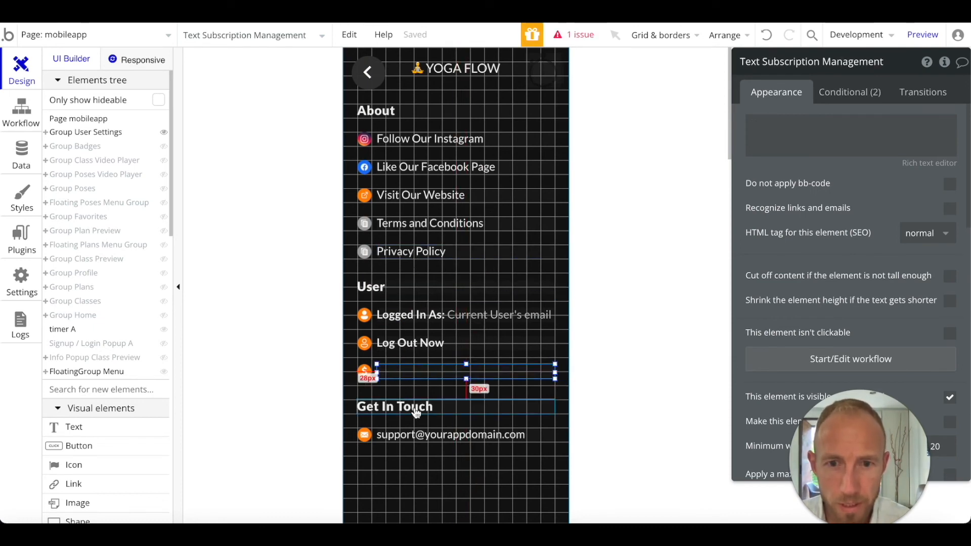
pyautogui.click(922, 35)
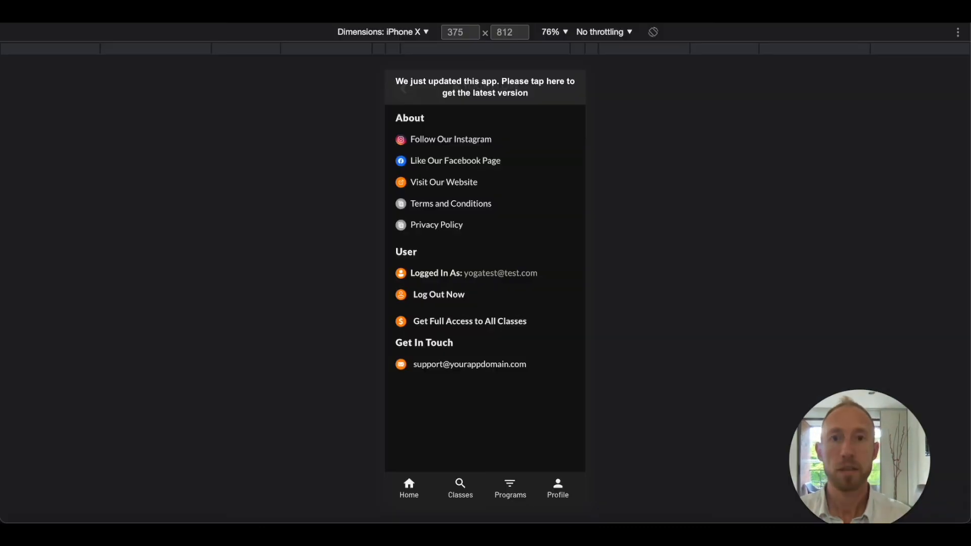
# Step: Test the Get Full Access row in the refreshed preview, then review the mobileapp workflows
pyautogui.click(485, 87)
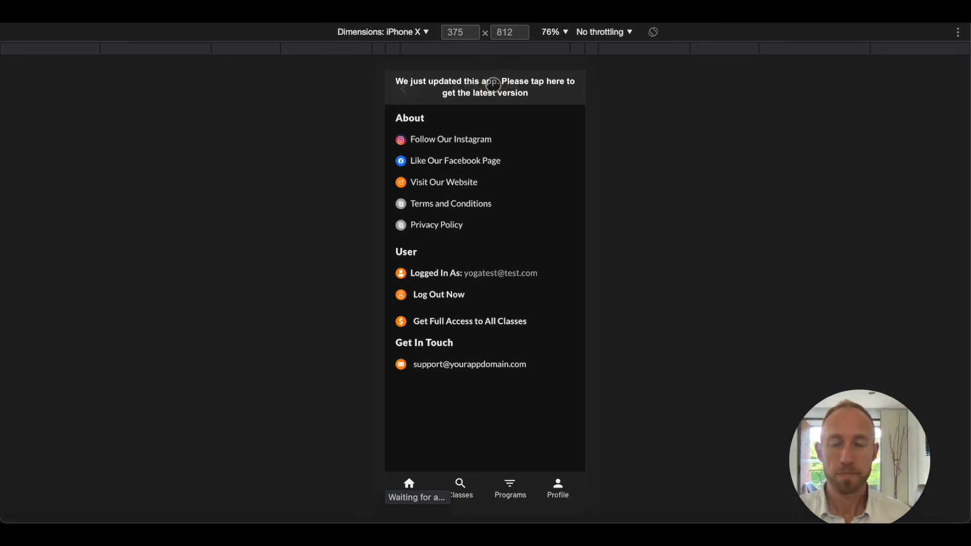
pyautogui.click(485, 87)
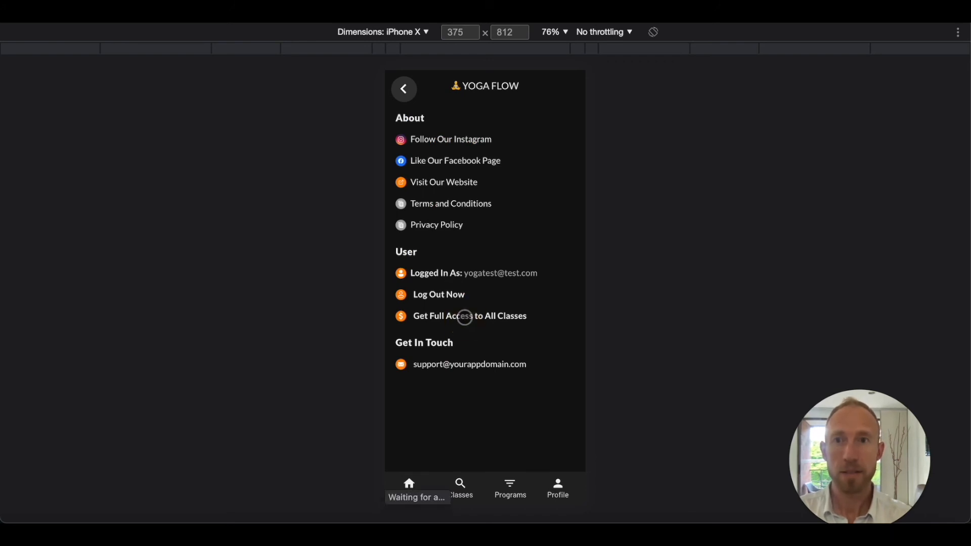
pyautogui.click(468, 316)
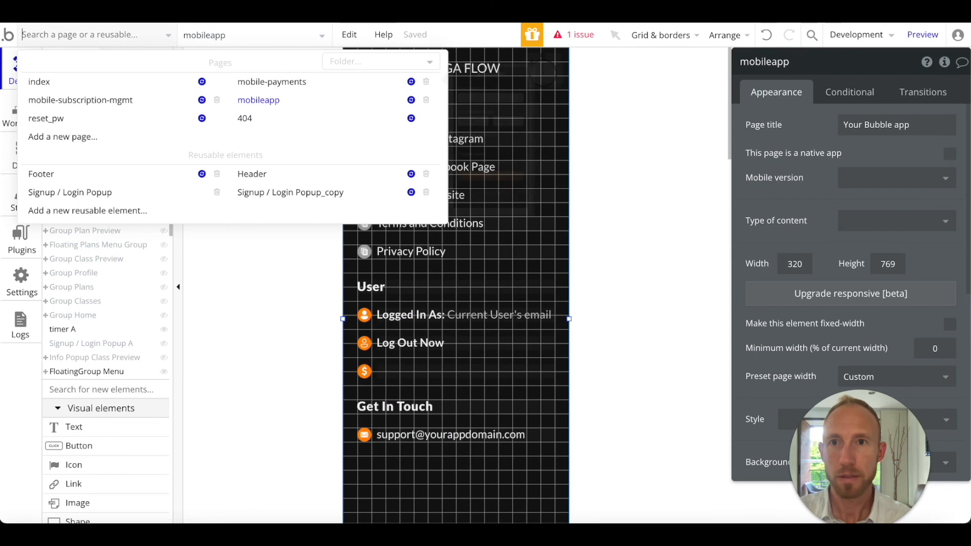
pyautogui.click(21, 112)
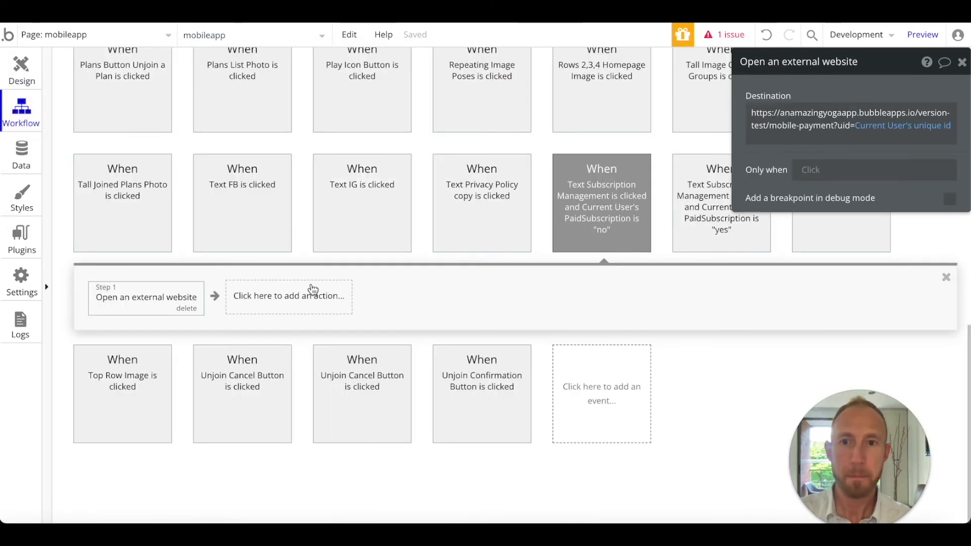
# Step: Correct the non-subscriber destination to mobile-payments and return to the preview
pyautogui.click(849, 118)
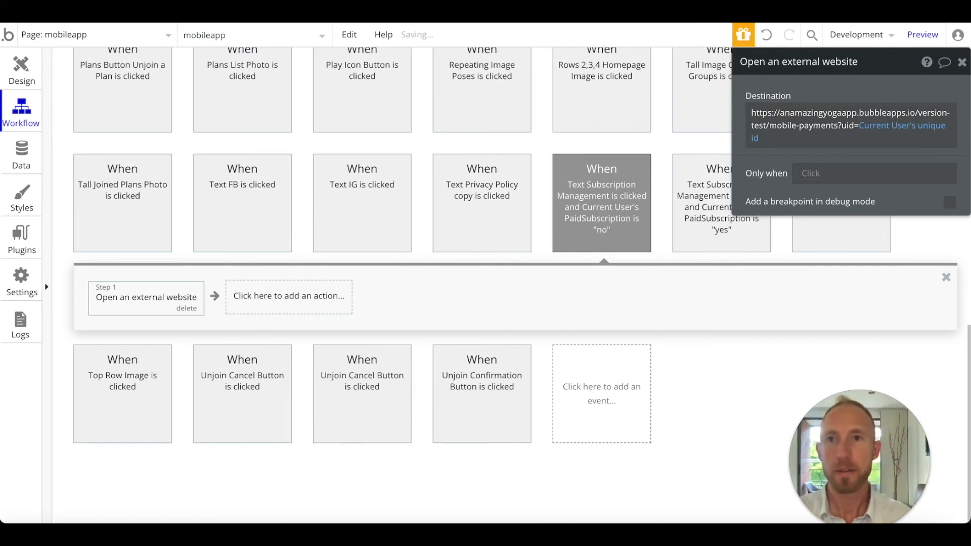
pyautogui.click(923, 35)
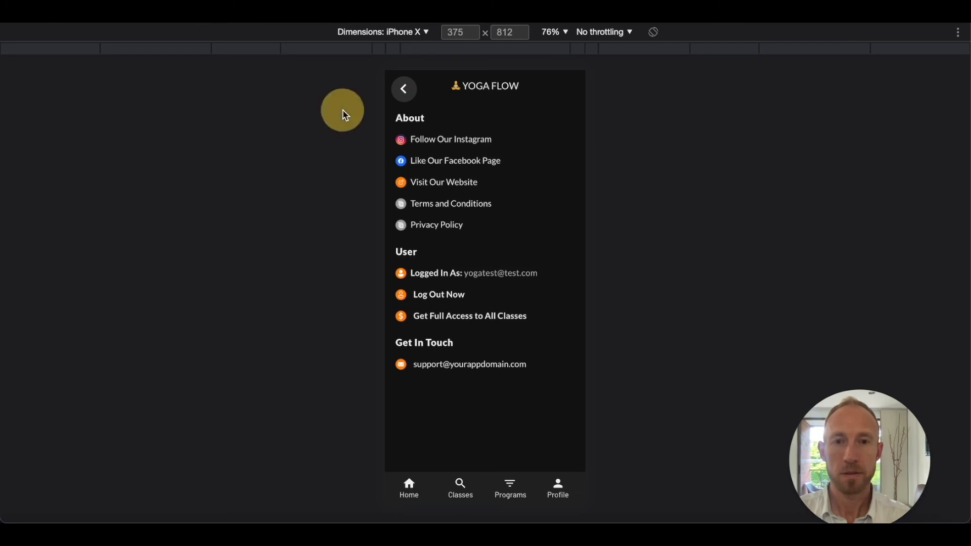
pyautogui.click(469, 315)
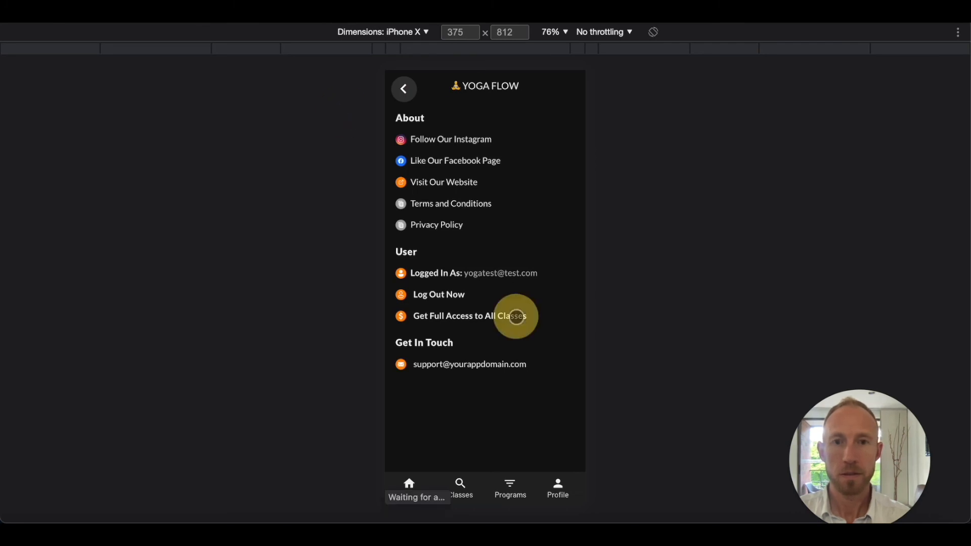
pyautogui.click(469, 315)
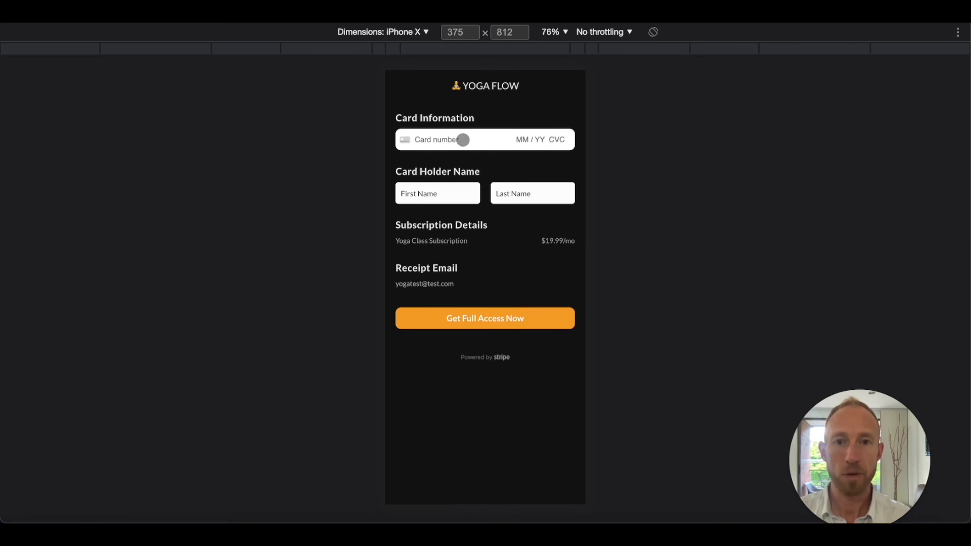
pyautogui.write('4242 4242 4242 424')
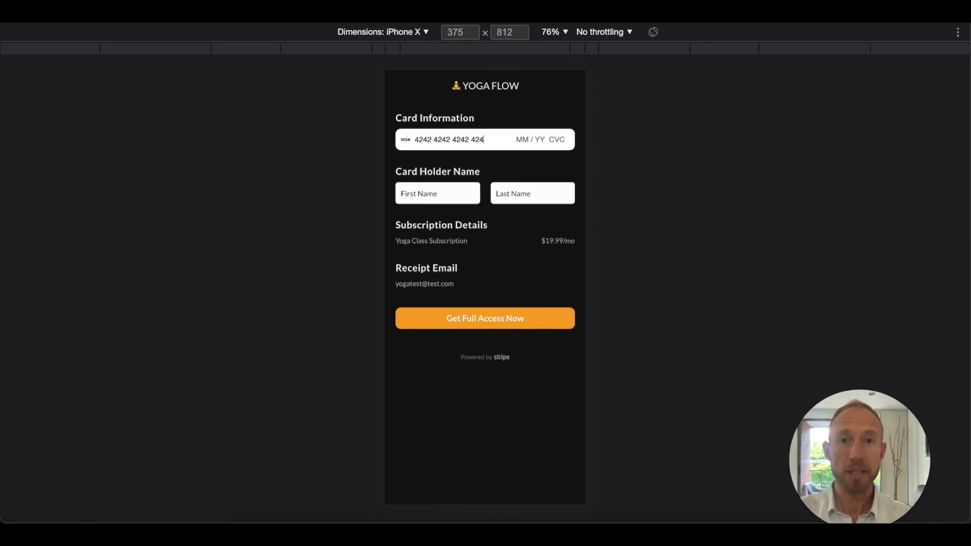
pyautogui.click(437, 193)
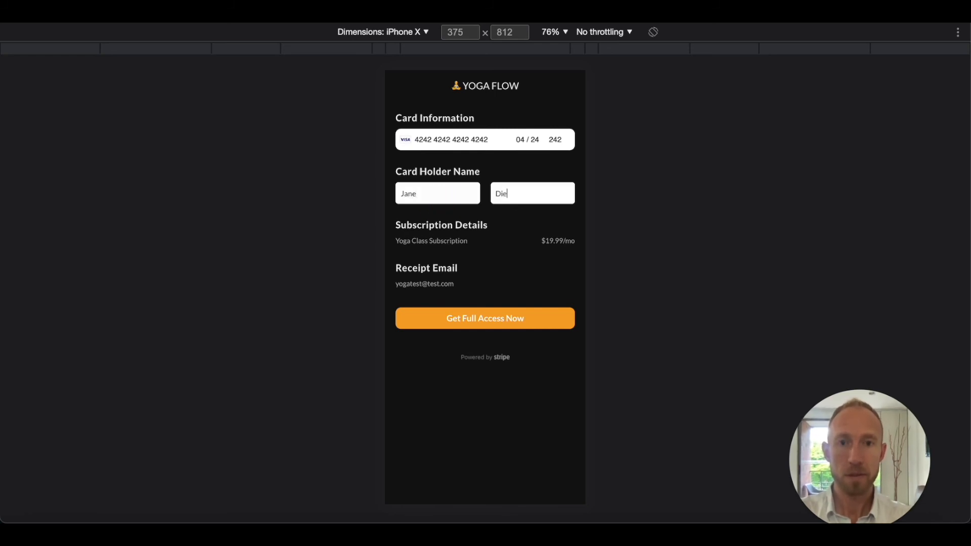
pyautogui.click(484, 318)
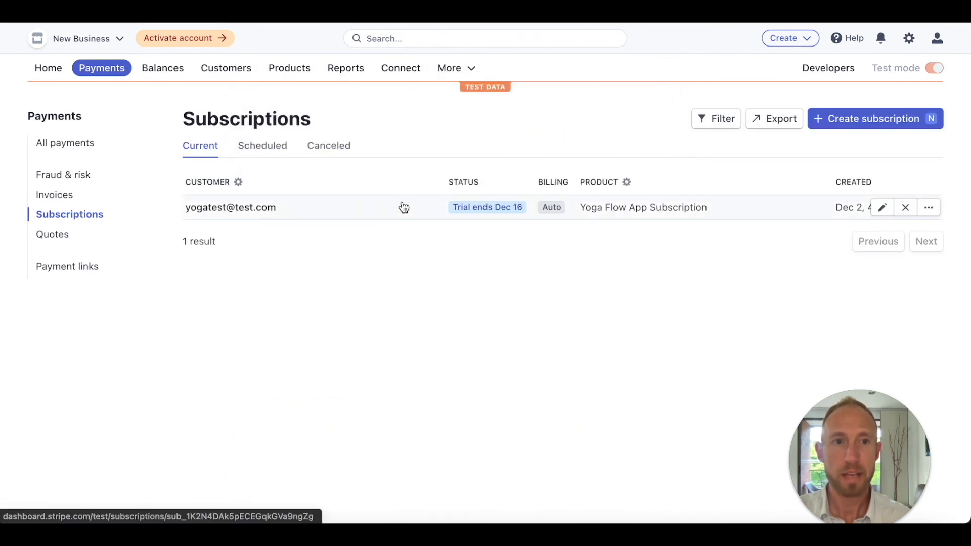
# Step: View the new Yoga Flow App Subscription in the Stripe Dashboard, on trial until Dec 16
pyautogui.click(231, 207)
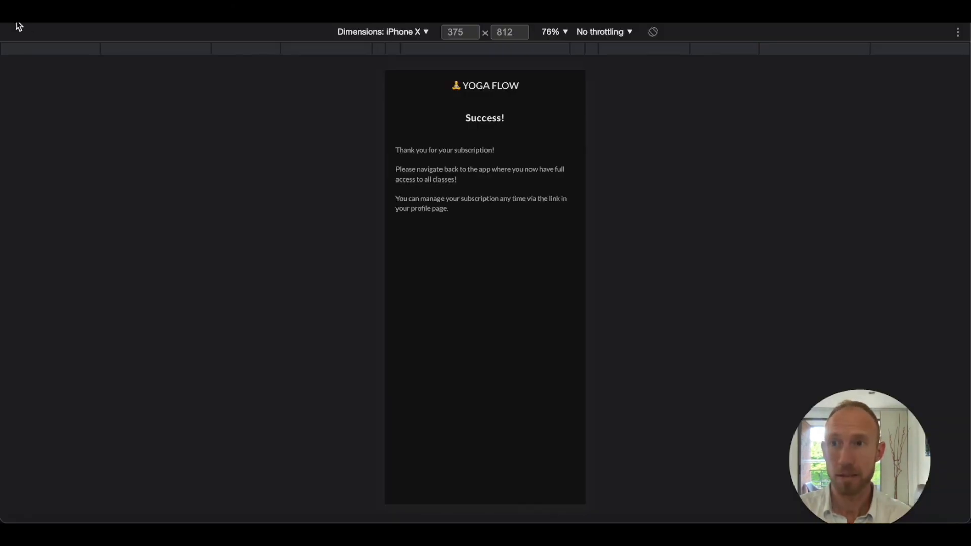
# Step: Cancel the test subscription via Manage Your Subscription, reaching the Successfully Canceled page
pyautogui.click(556, 488)
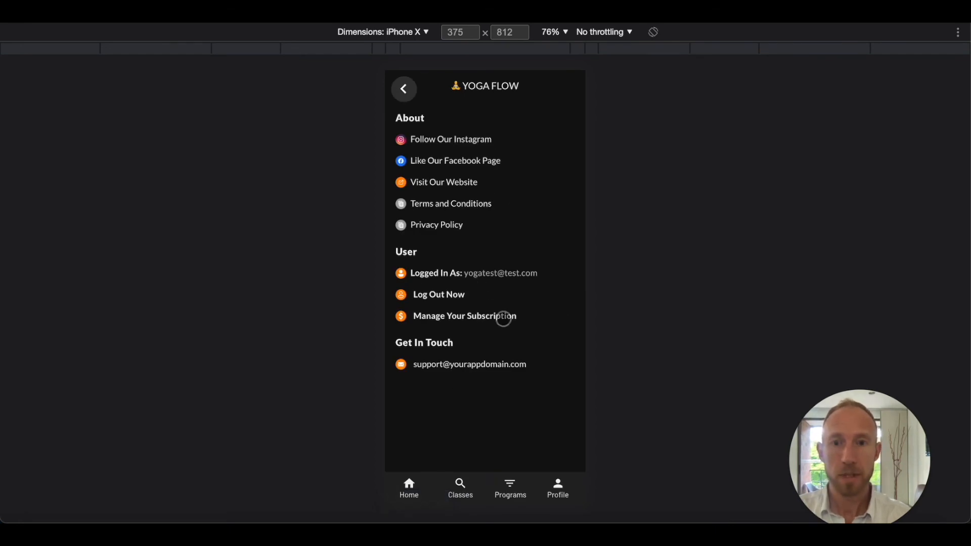
pyautogui.click(465, 316)
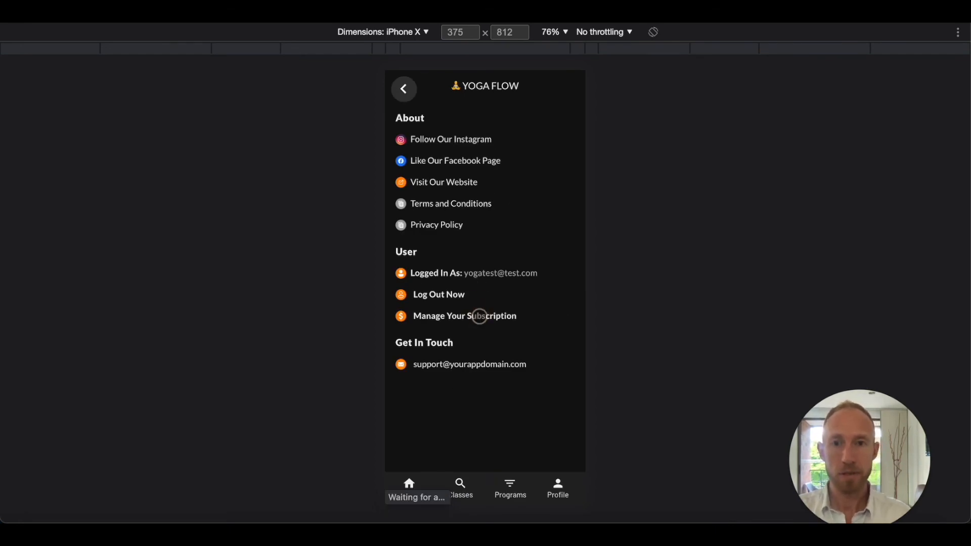
pyautogui.click(465, 316)
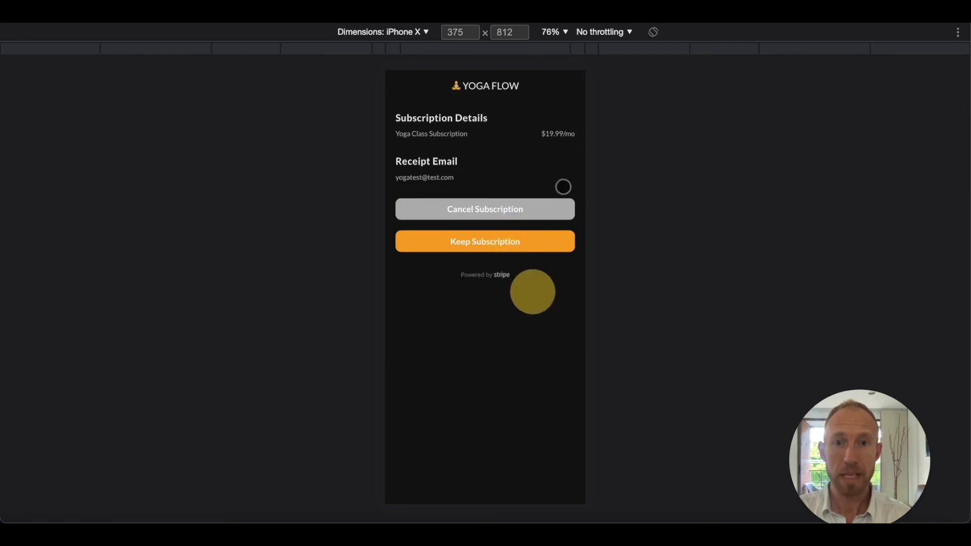
pyautogui.click(484, 208)
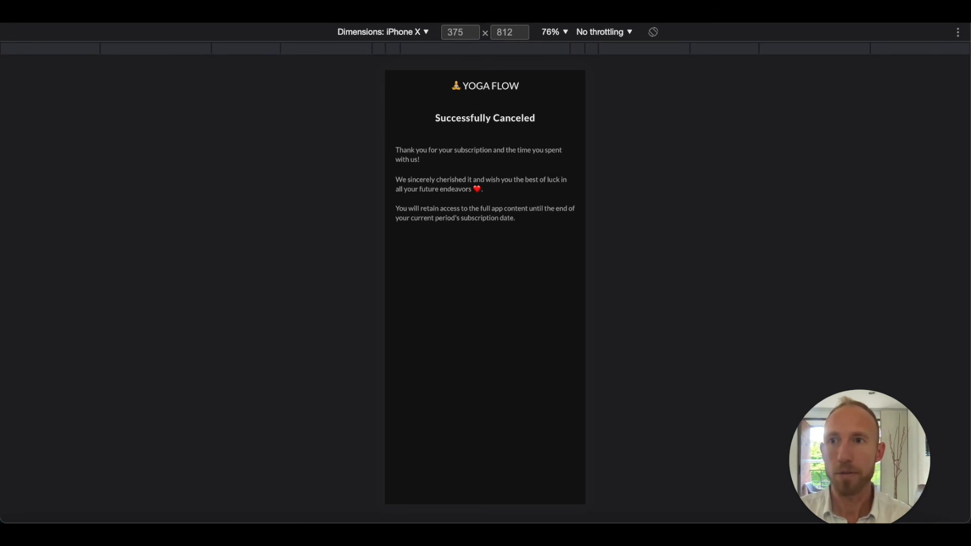
# Step: Confirm the settings row leads to the payment page again after cancelling, then return to Profile
pyautogui.click(404, 89)
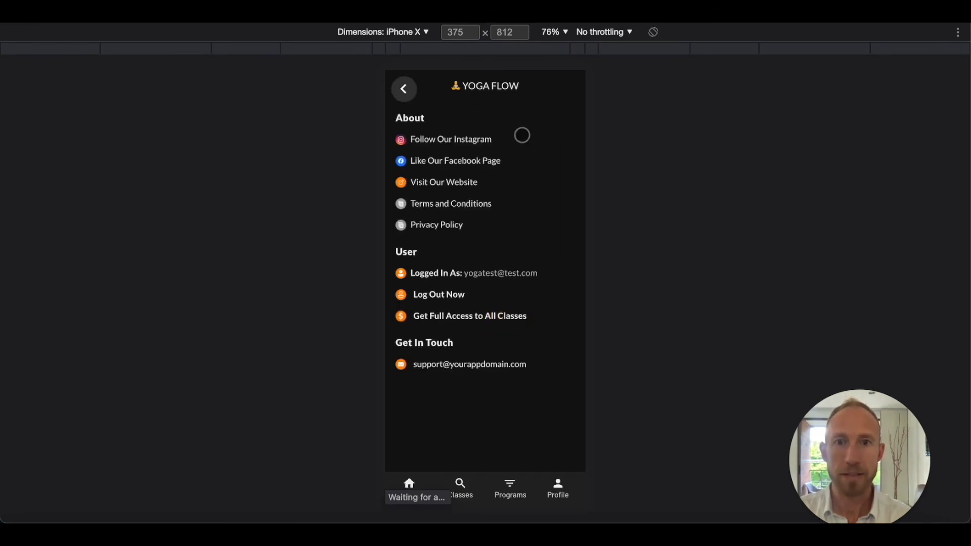
pyautogui.click(469, 316)
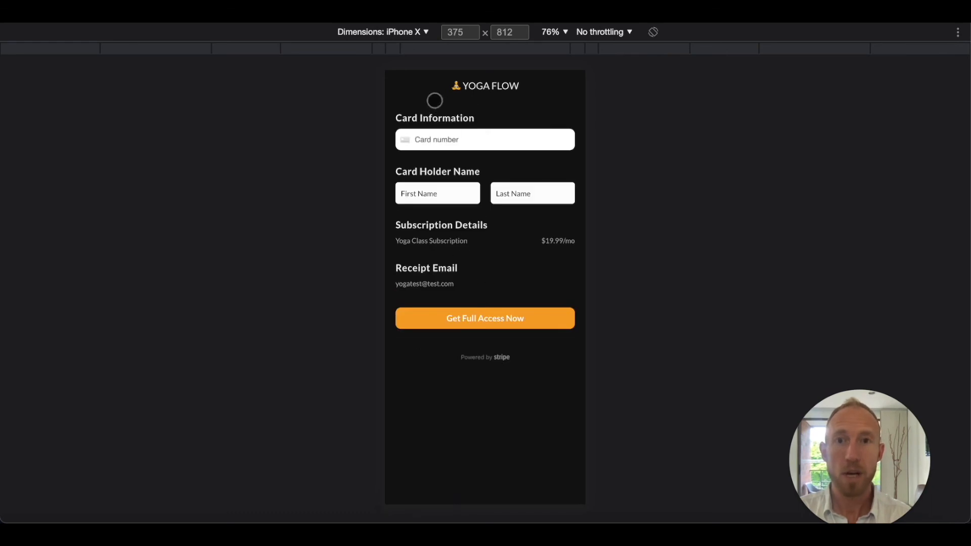
pyautogui.click(485, 139)
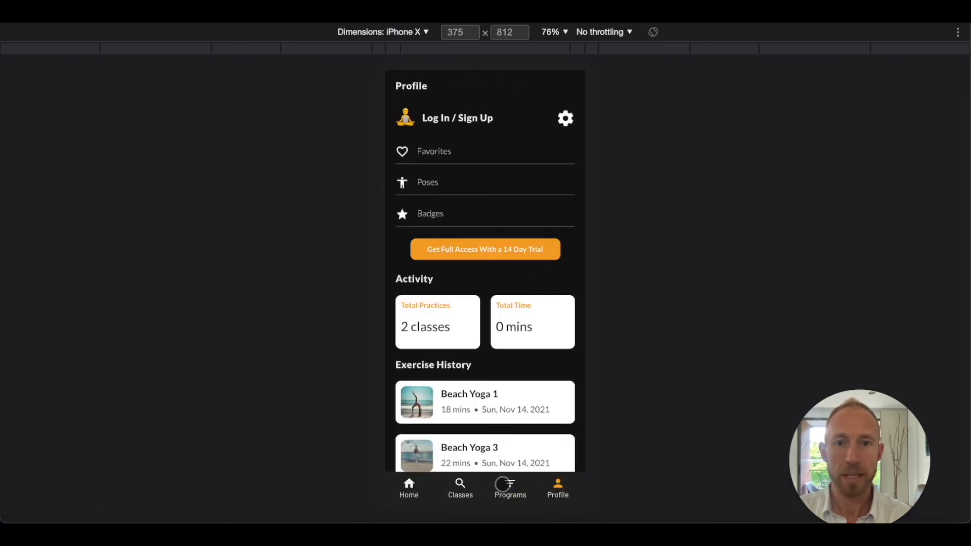
# Step: Browse the Home screen's beach yoga, vertical, meditation and HIIT routines
pyautogui.click(408, 488)
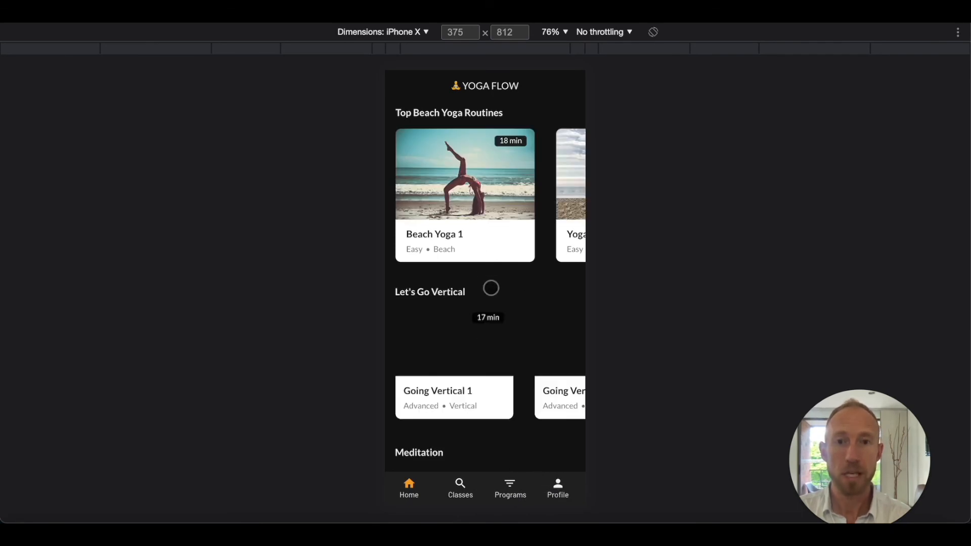
pyautogui.scroll(-3)
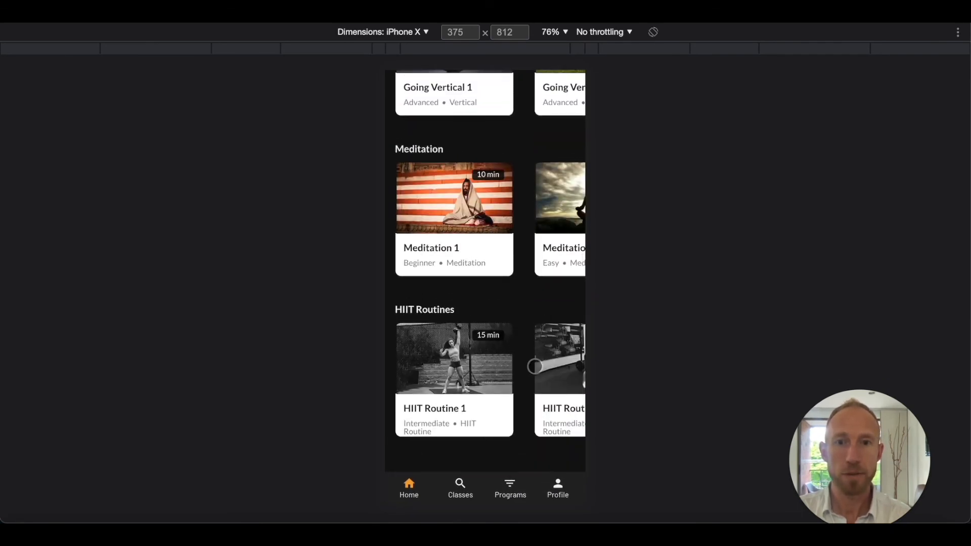
pyautogui.scroll(3)
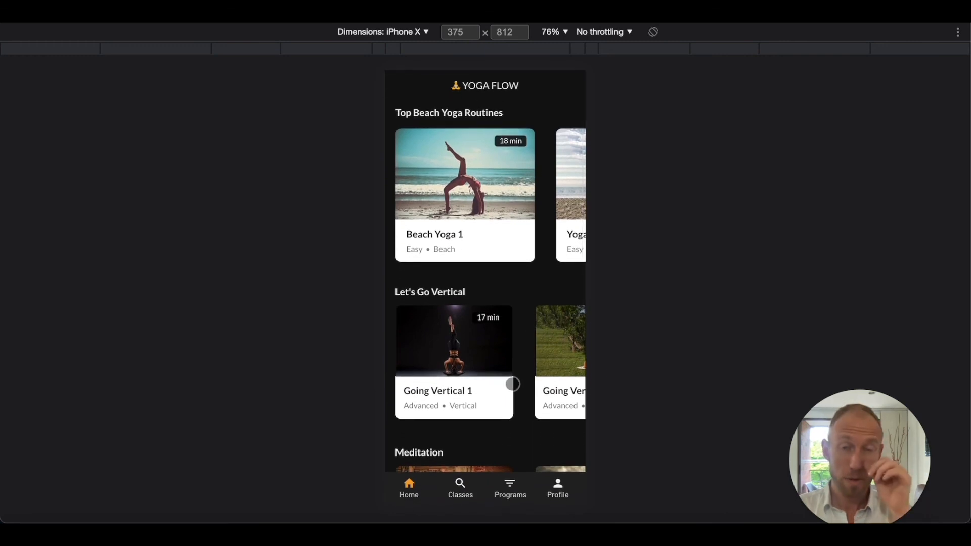
pyautogui.moveTo(546, 67)
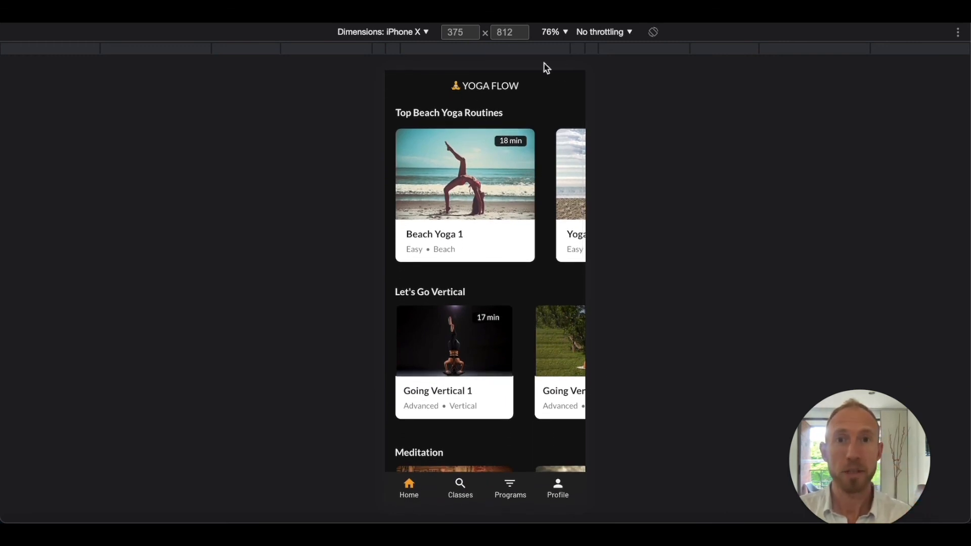
pyautogui.moveTo(347, 210)
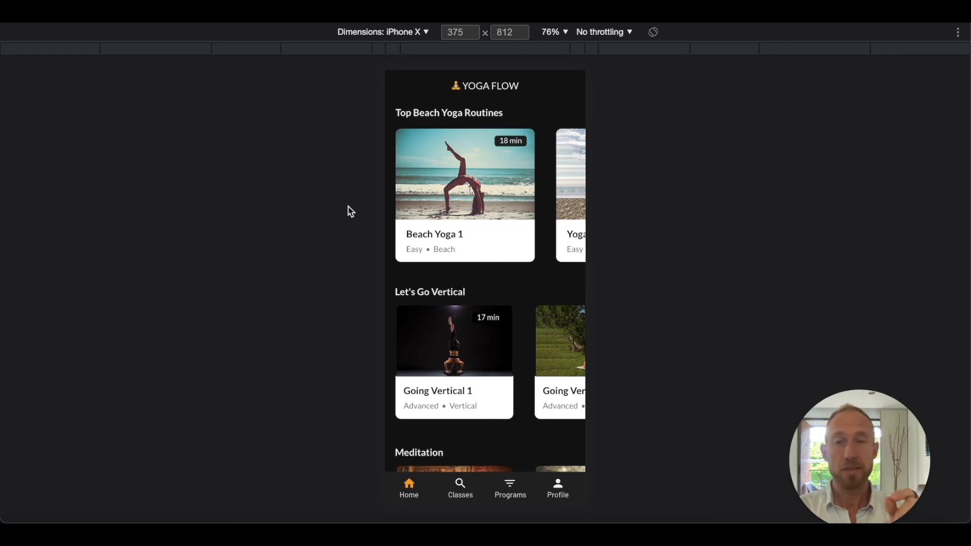